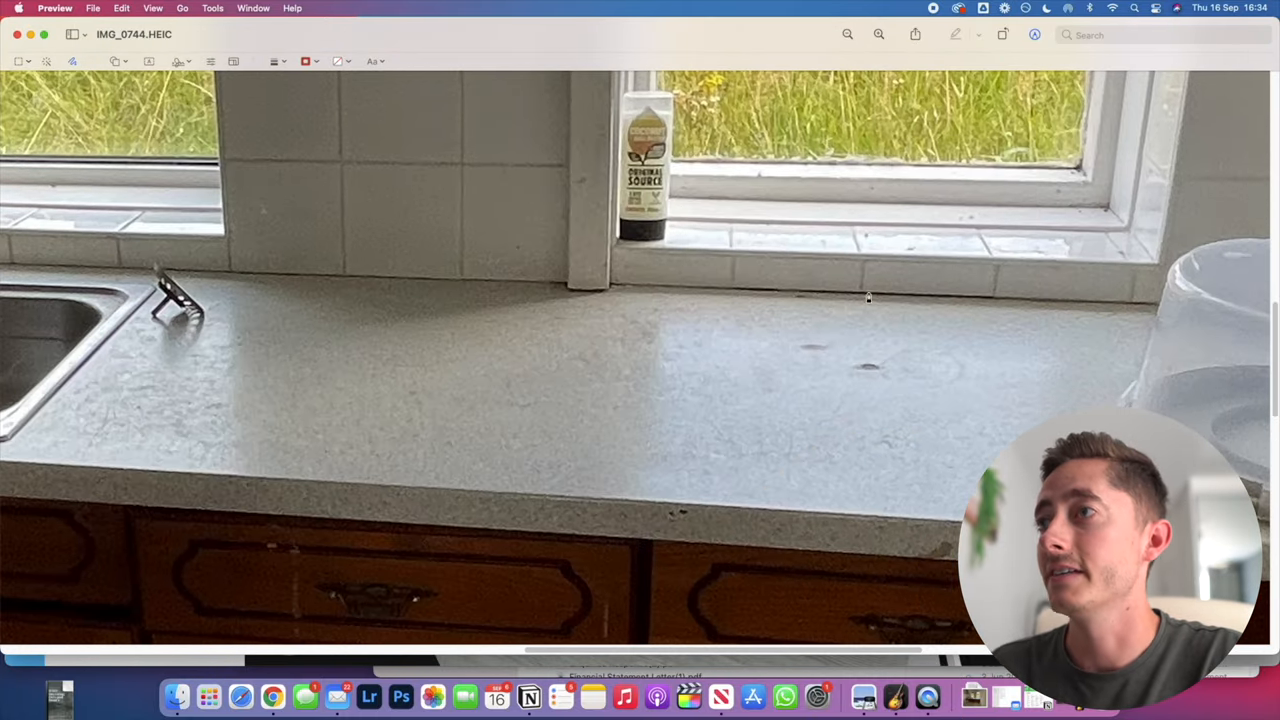
Draw a red oval around the small mark on the worktop below the right-hand window
{"action": "left_click_drag", "start_coordinate": [810, 335], "coordinate": [855, 315]}
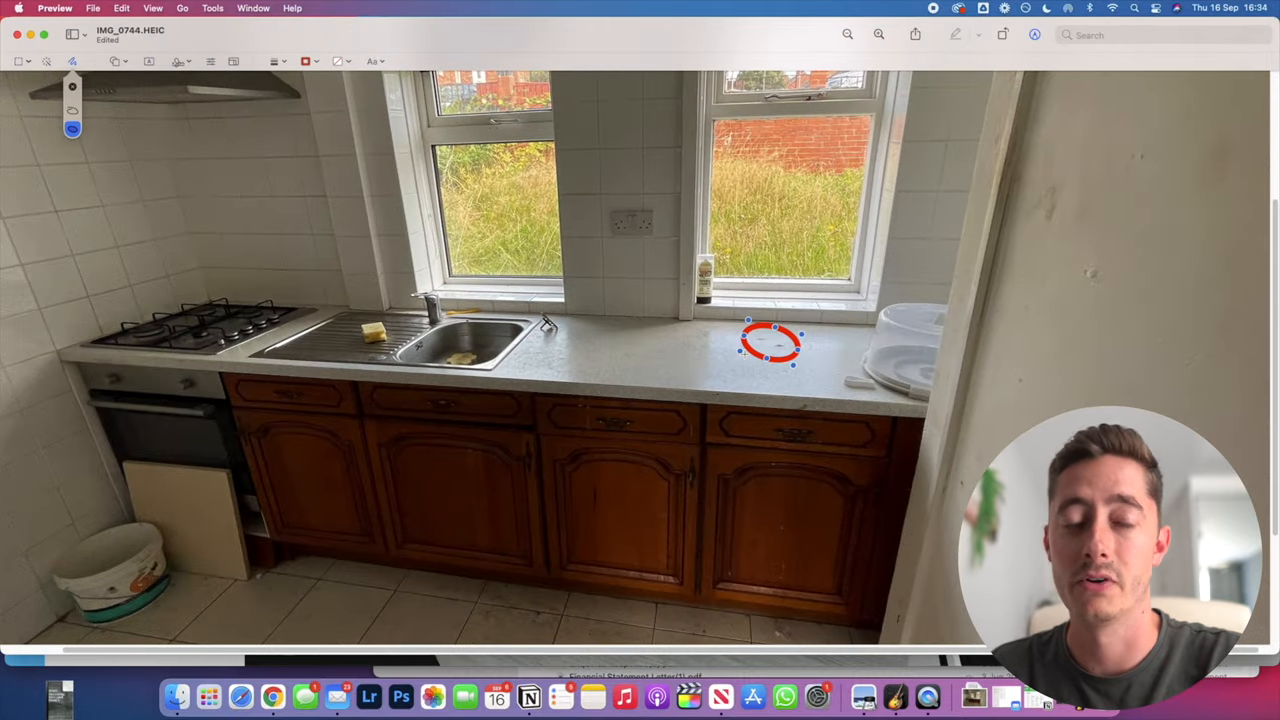
{"action": "mouse_move", "coordinate": [618, 337]}
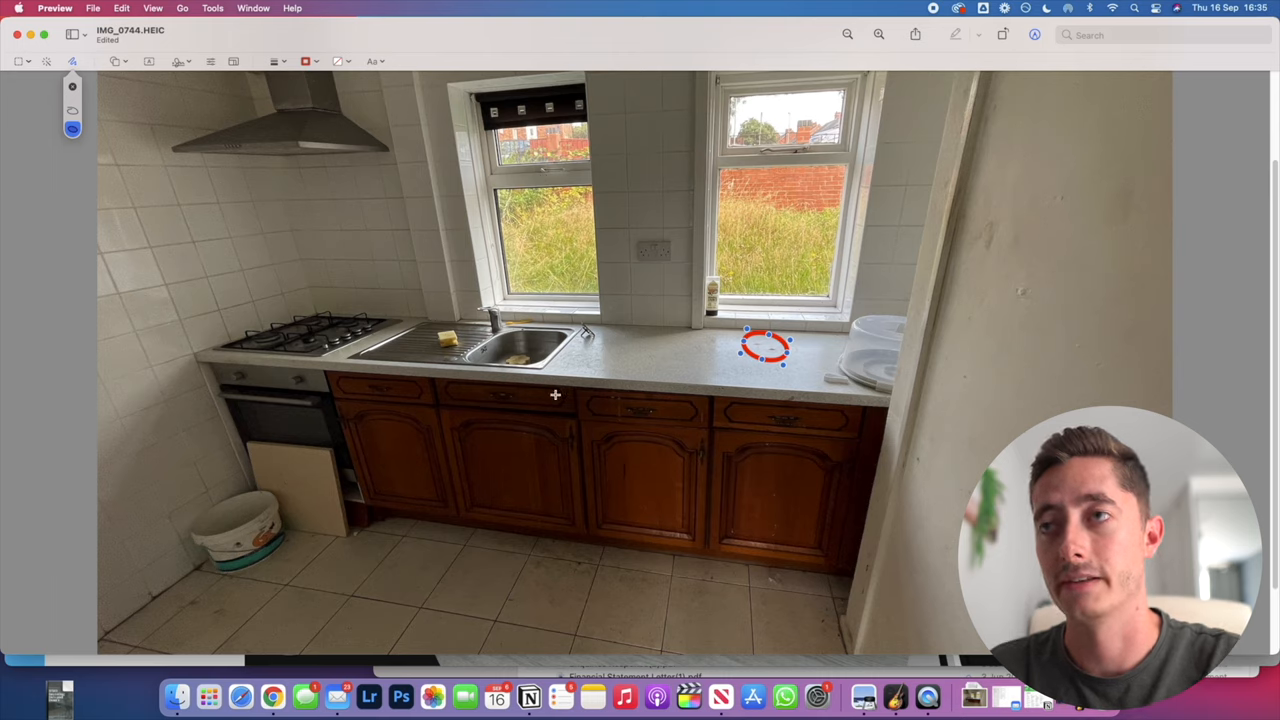
{"action": "mouse_move", "coordinate": [439, 387]}
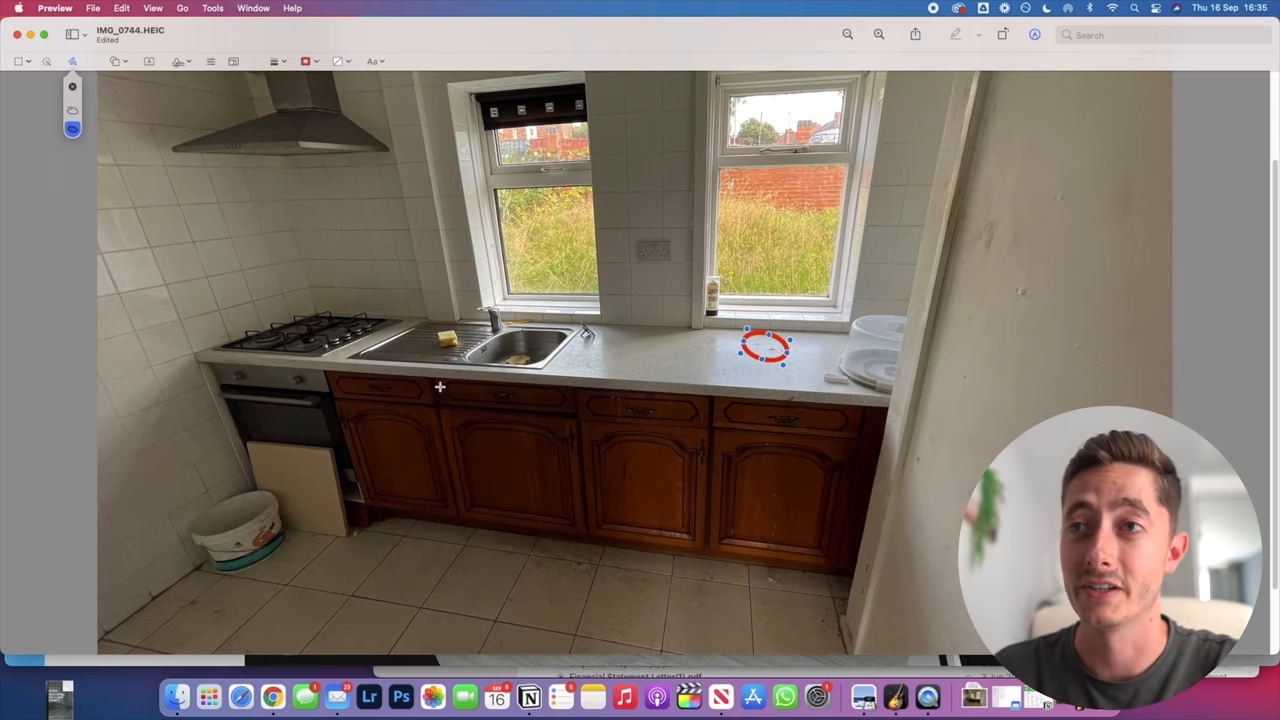
{"action": "mouse_move", "coordinate": [408, 403]}
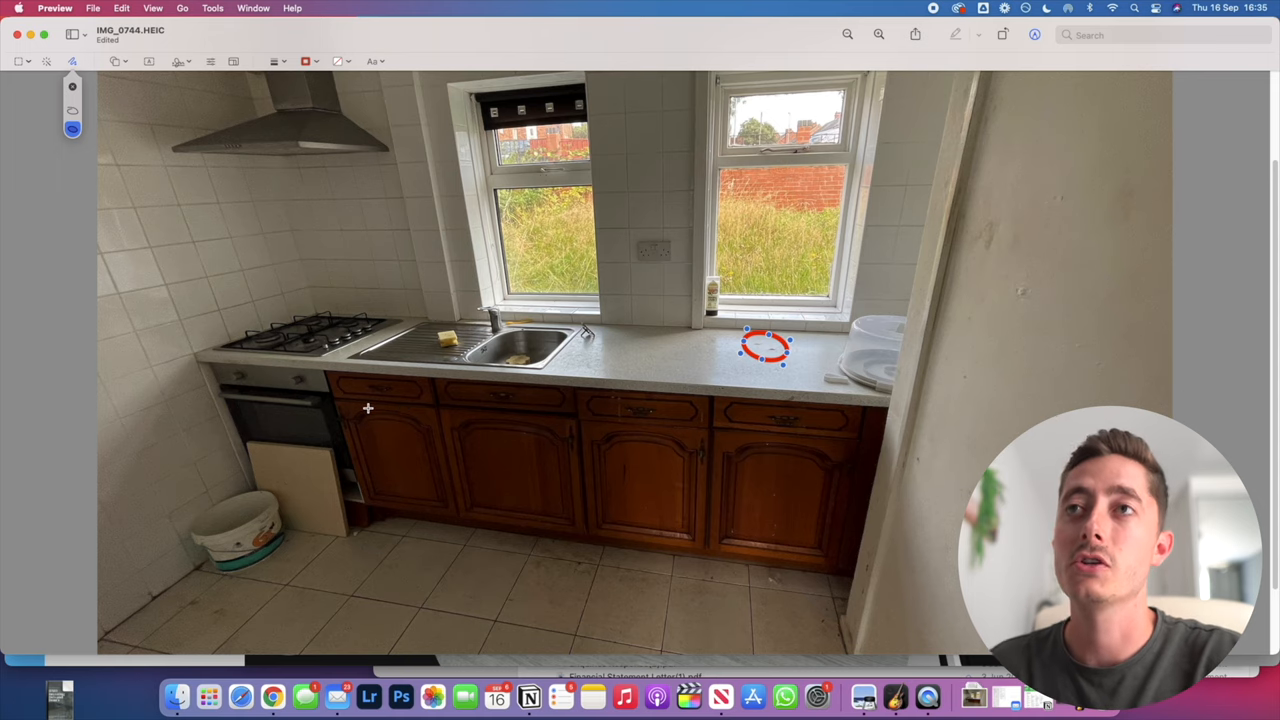
{"action": "mouse_move", "coordinate": [397, 386]}
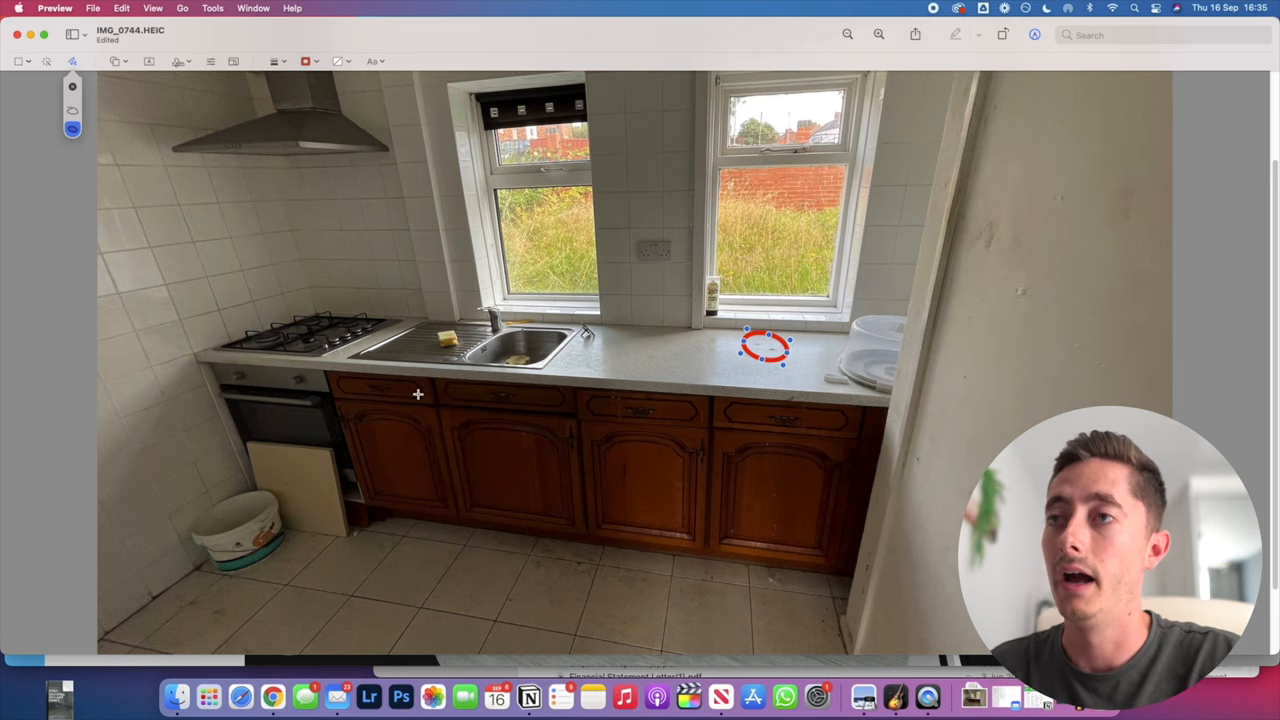
{"action": "mouse_move", "coordinate": [658, 187]}
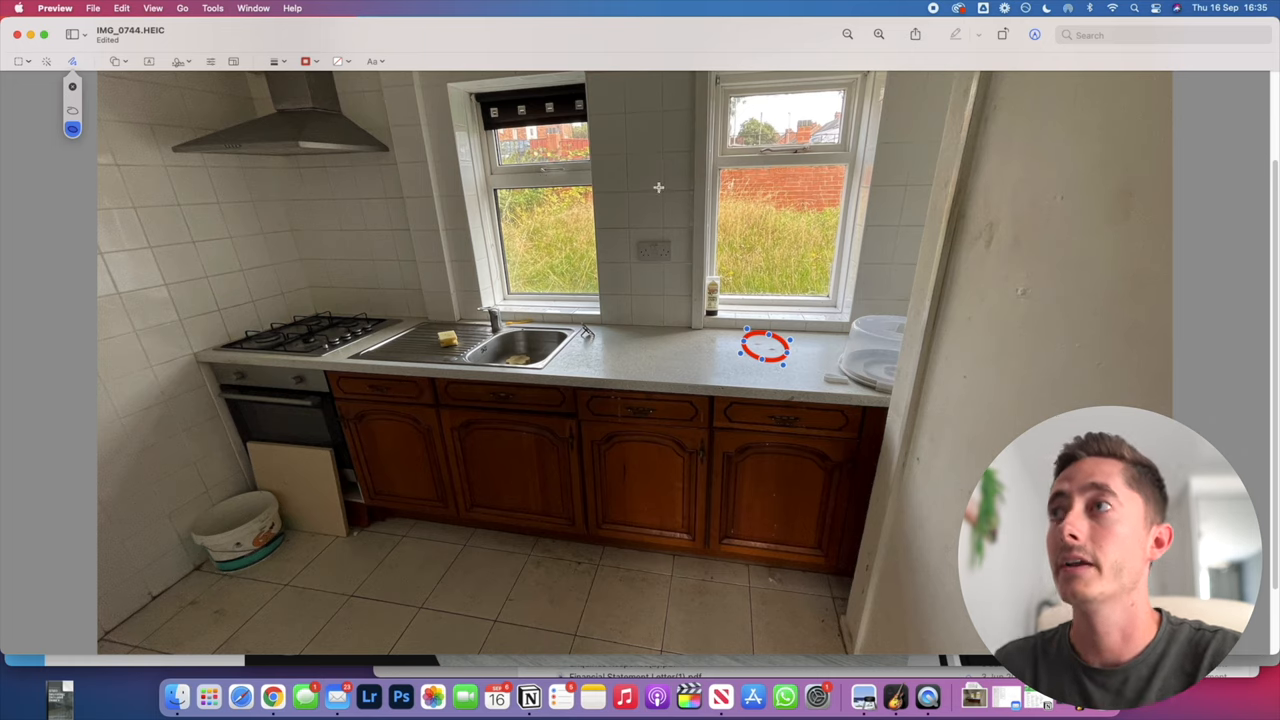
{"action": "mouse_move", "coordinate": [449, 442]}
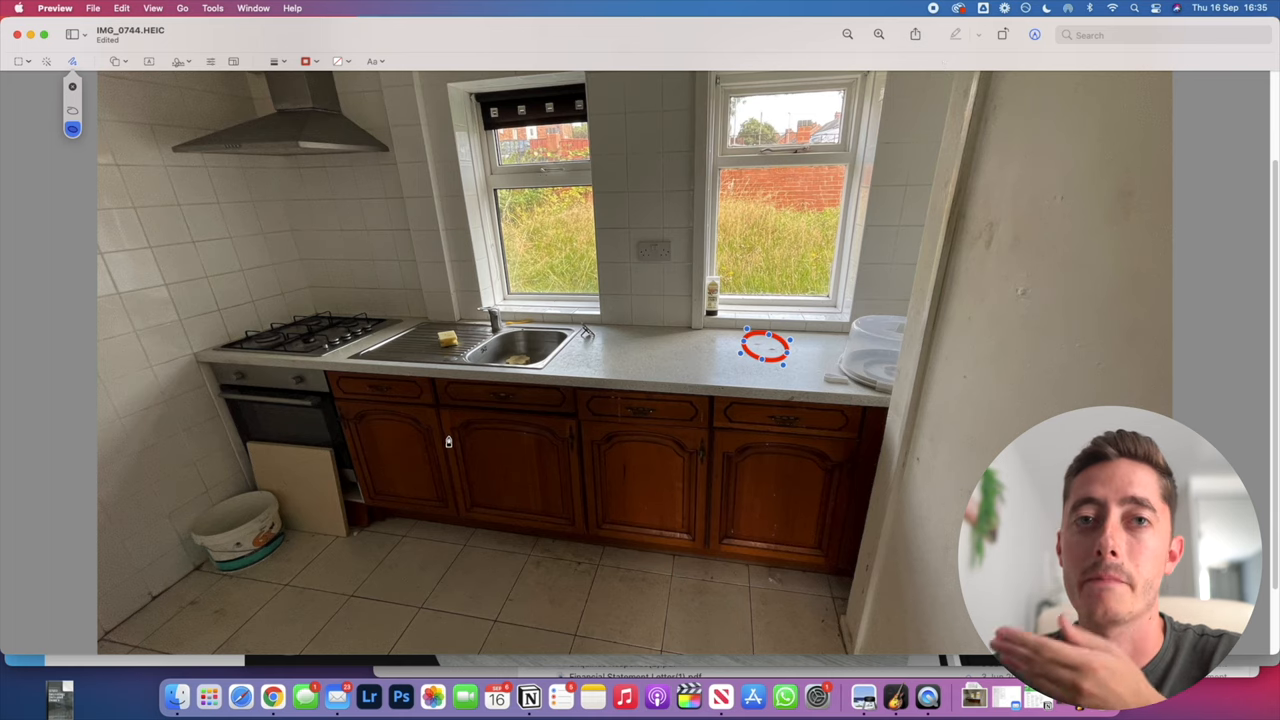
{"action": "mouse_move", "coordinate": [381, 460]}
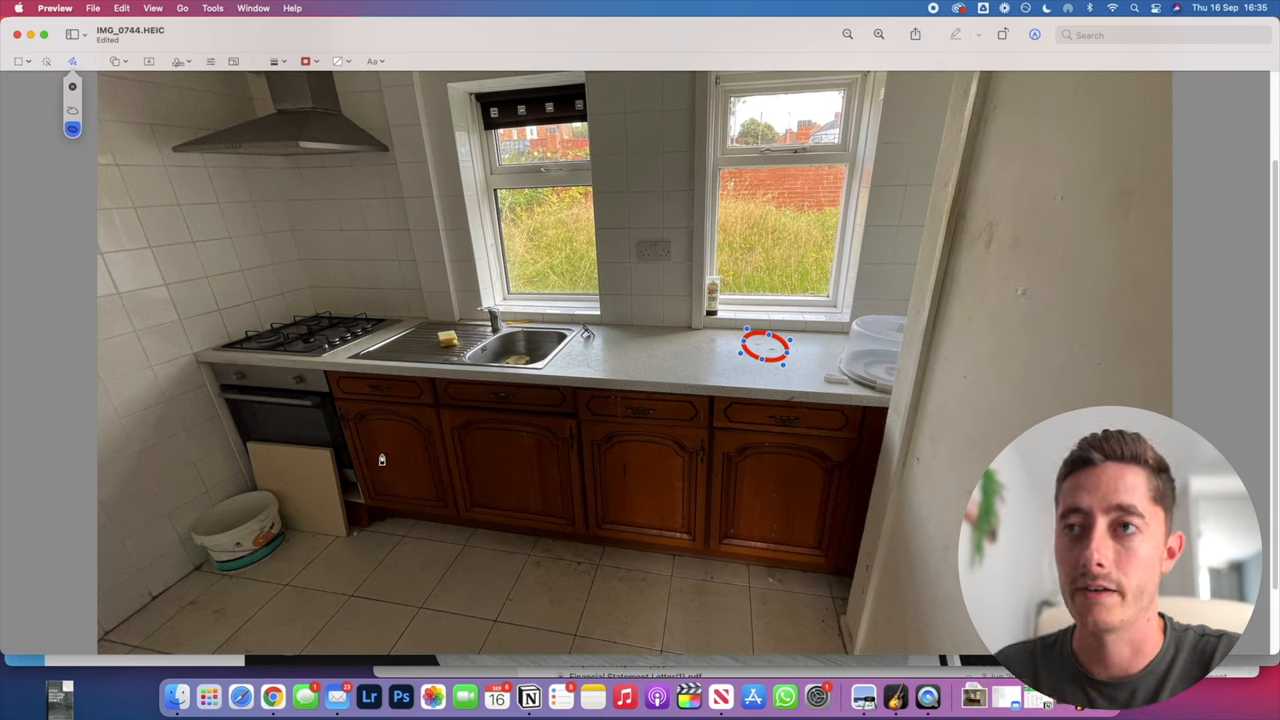
{"action": "mouse_move", "coordinate": [379, 432]}
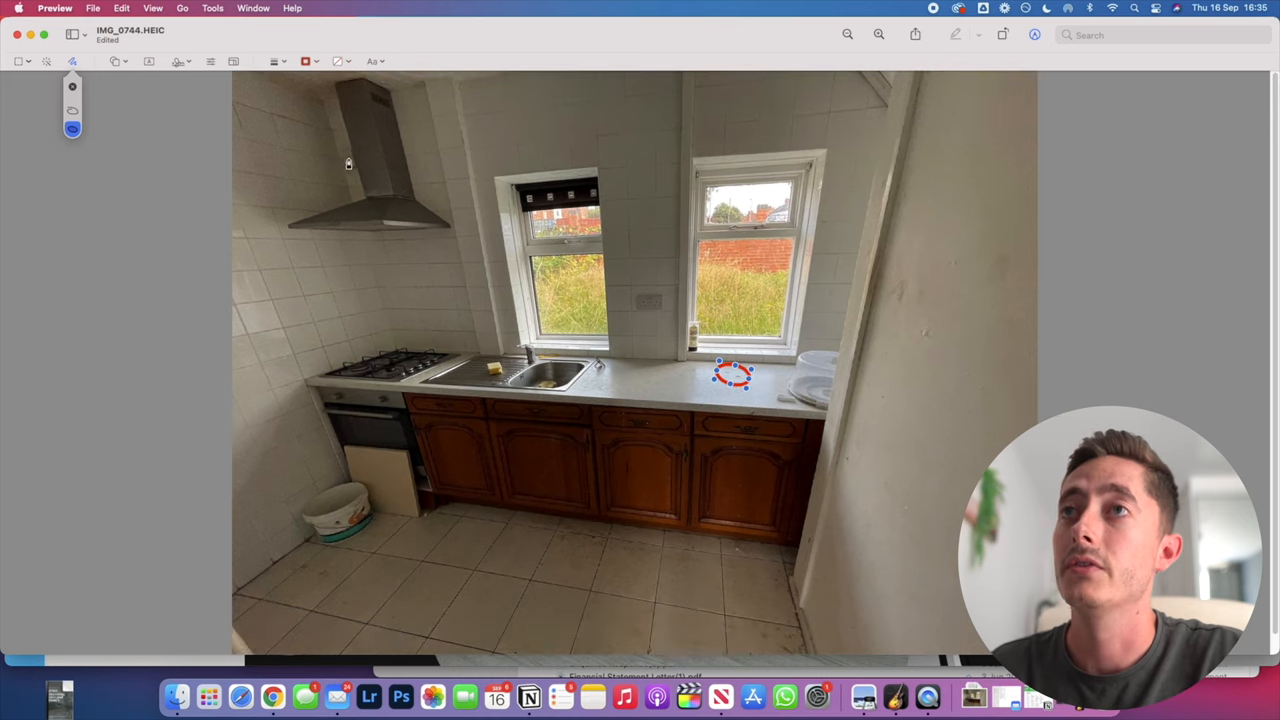
{"action": "mouse_move", "coordinate": [868, 151]}
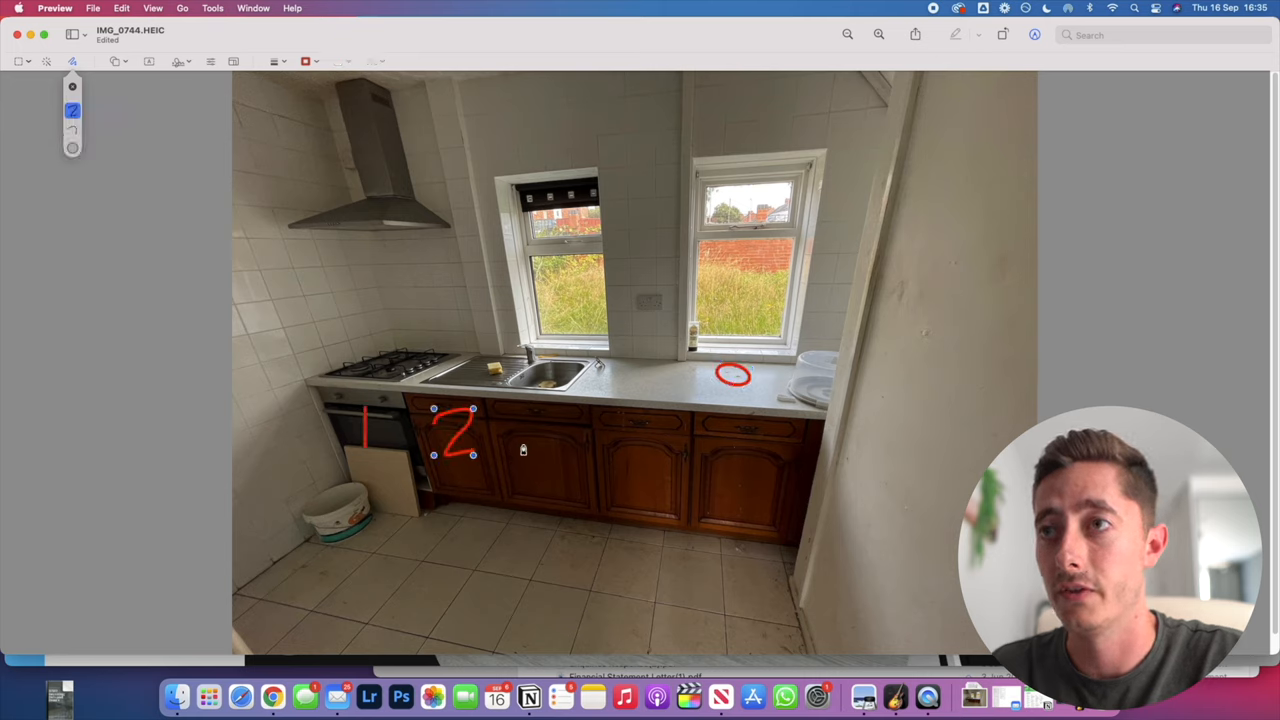
Write the remaining unit numbers on the cabinets and select the stray 6 for removal
{"action": "left_click_drag", "start_coordinate": [520, 420], "coordinate": [560, 475]}
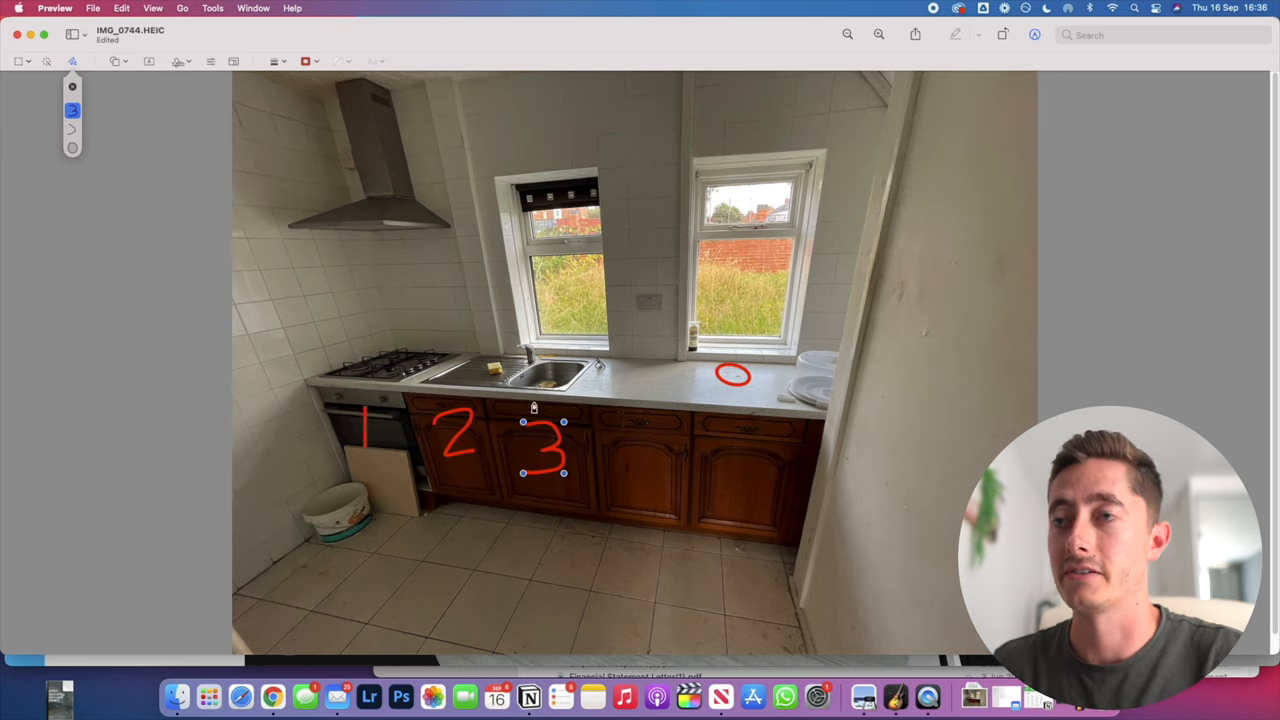
{"action": "mouse_move", "coordinate": [637, 448]}
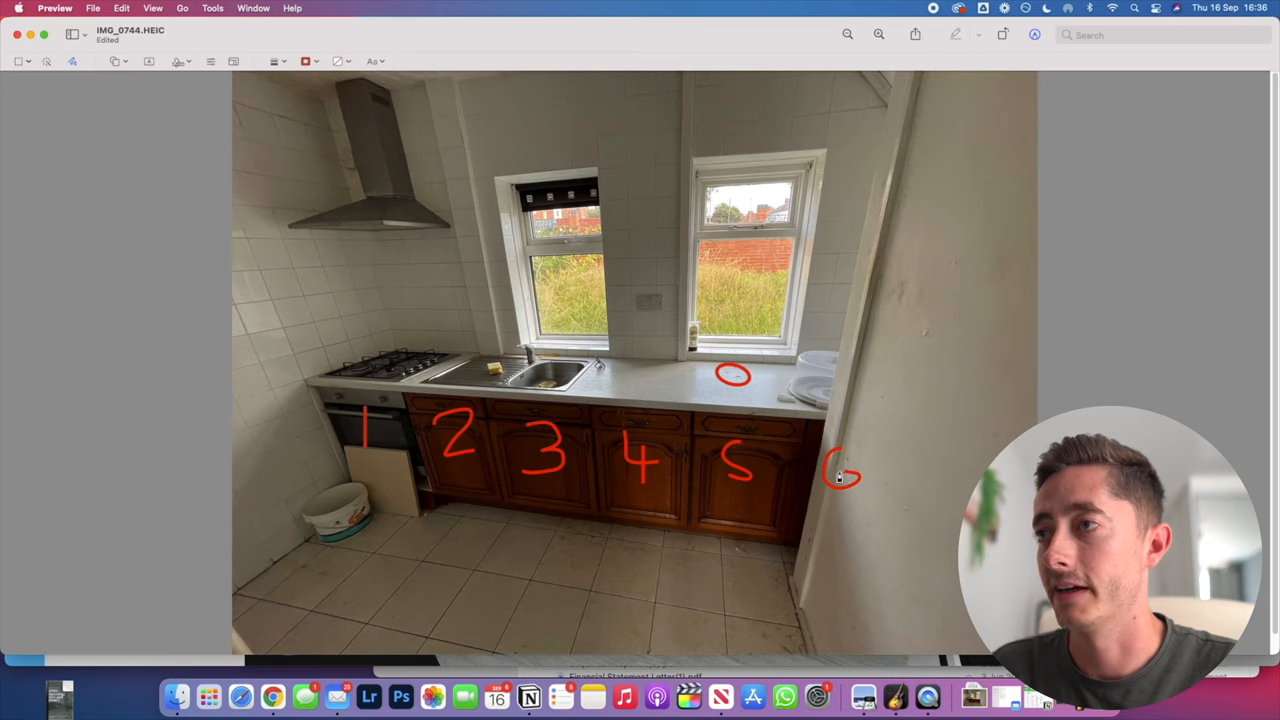
{"action": "left_click", "coordinate": [843, 475]}
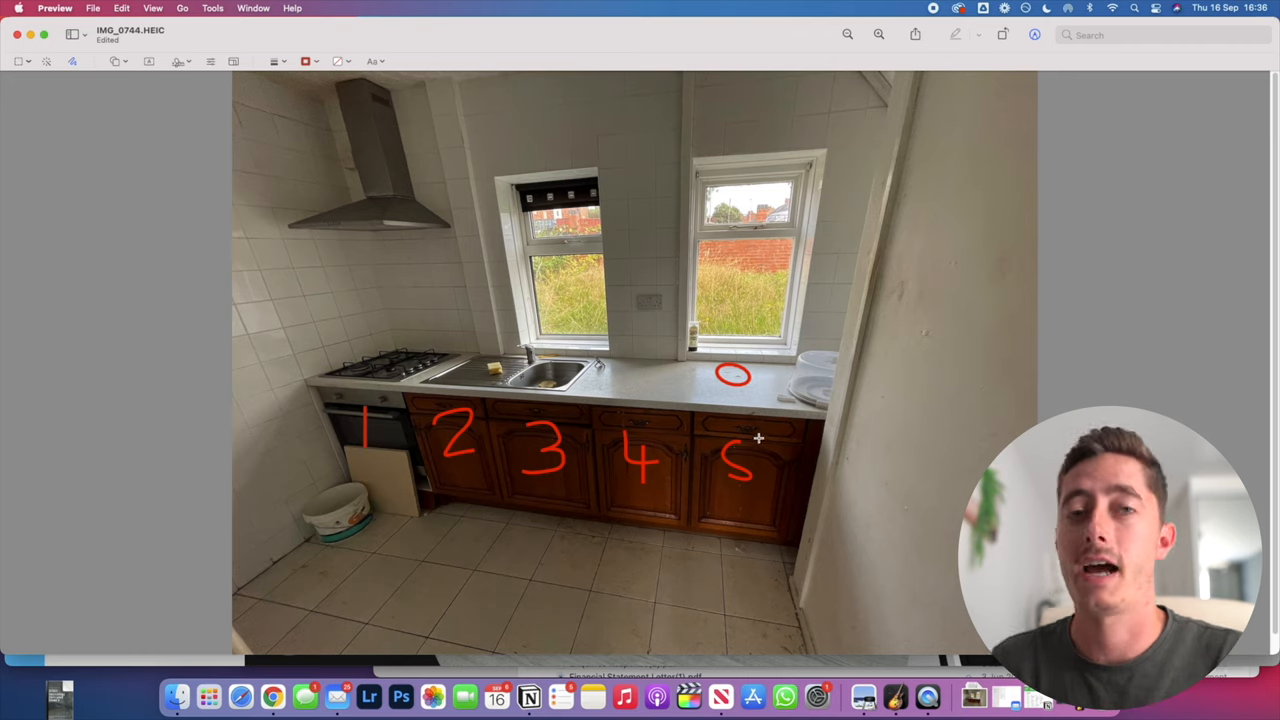
{"action": "mouse_move", "coordinate": [755, 431]}
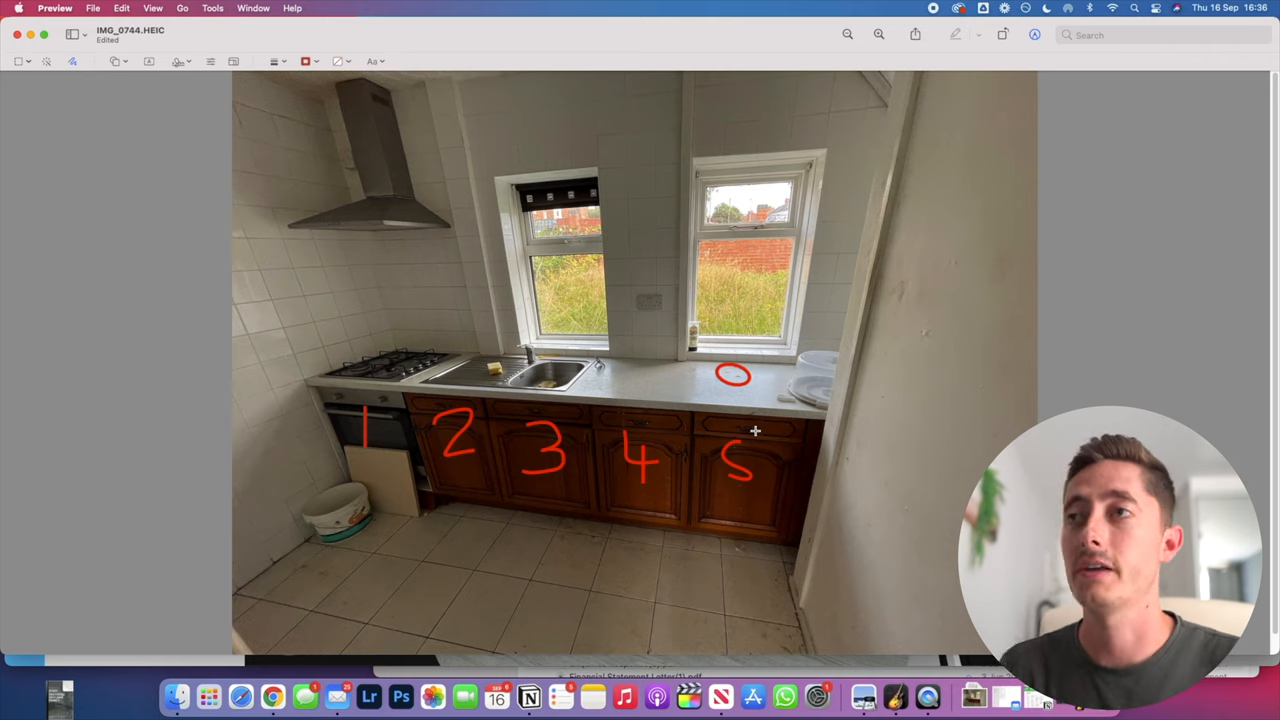
{"action": "mouse_move", "coordinate": [423, 456]}
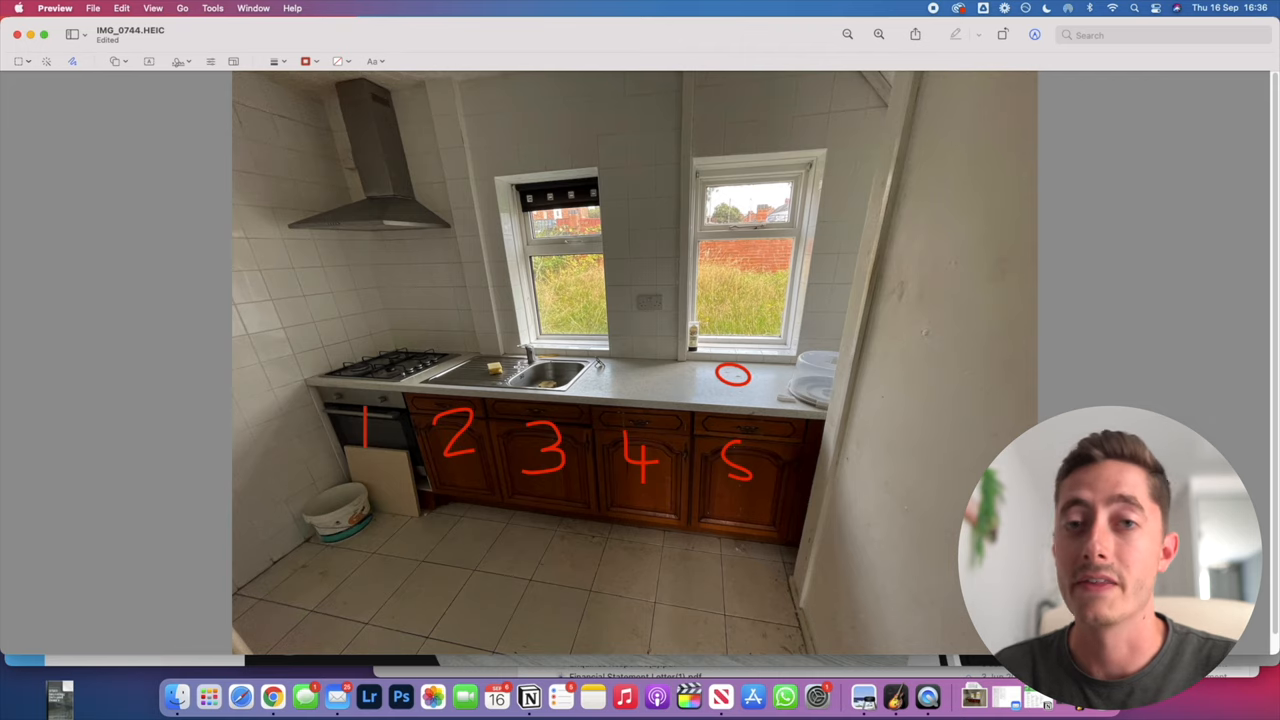
{"action": "mouse_move", "coordinate": [420, 215]}
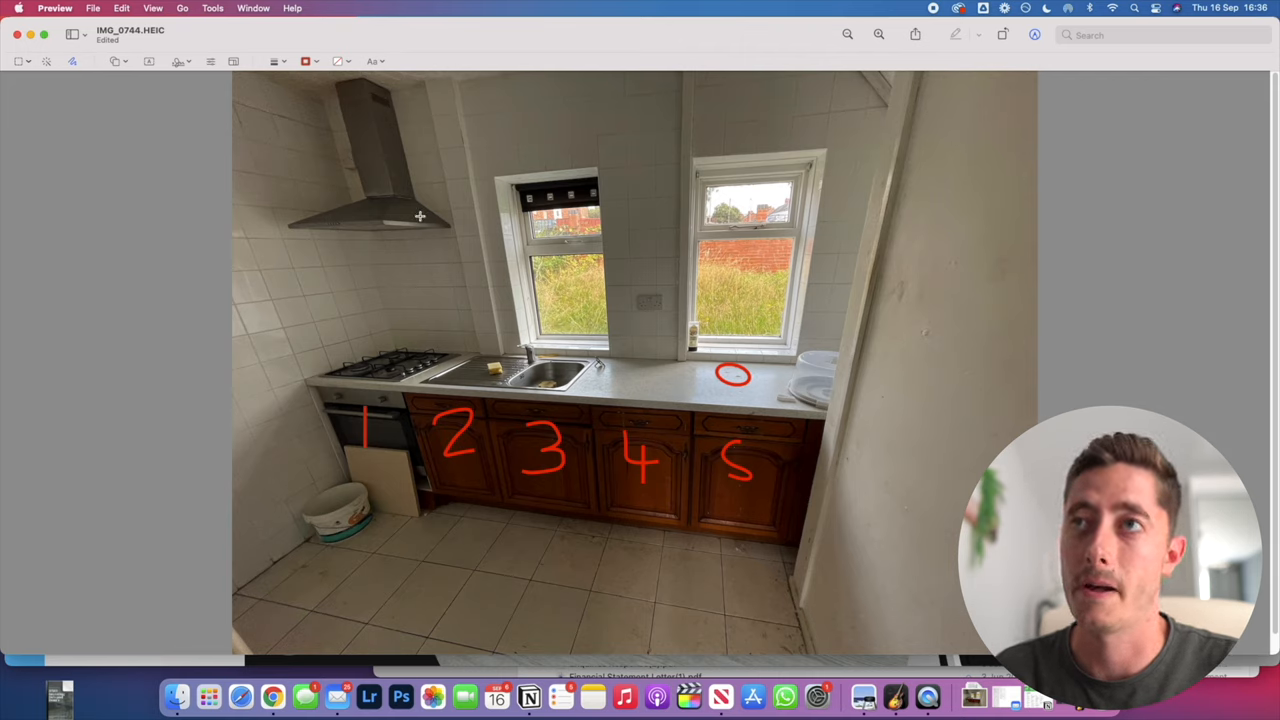
{"action": "mouse_move", "coordinate": [252, 204]}
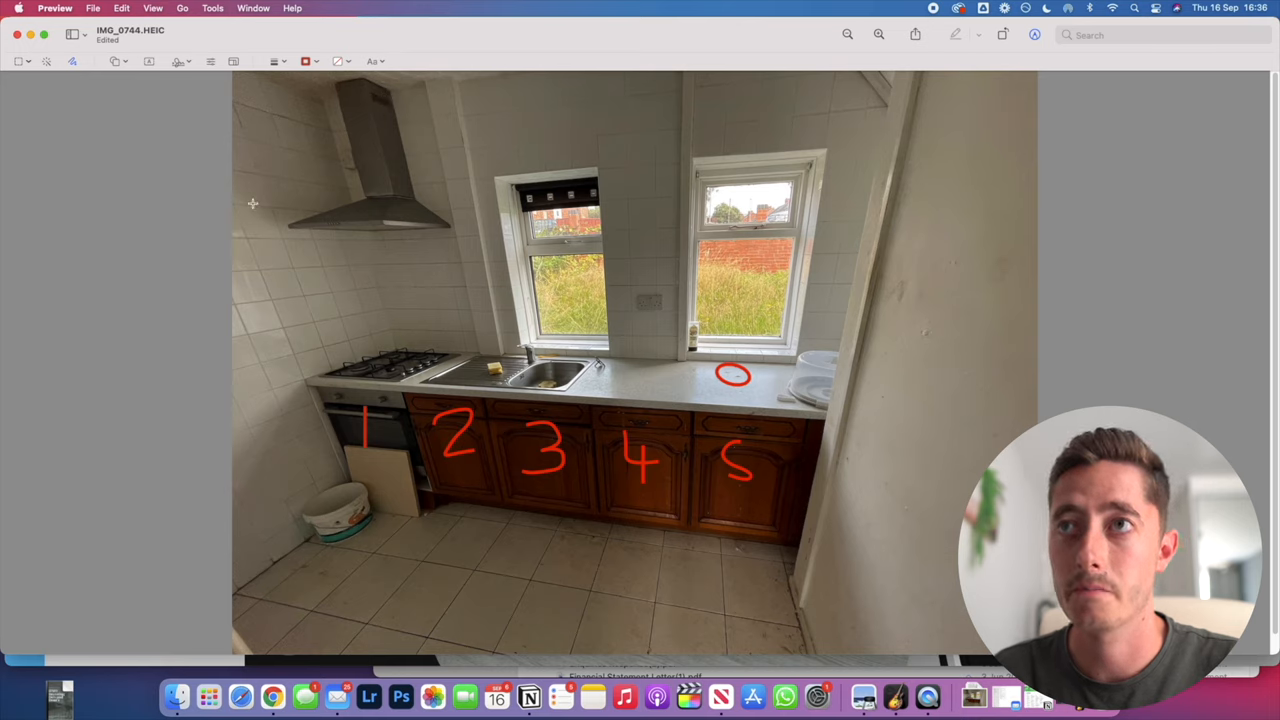
{"action": "mouse_move", "coordinate": [516, 158]}
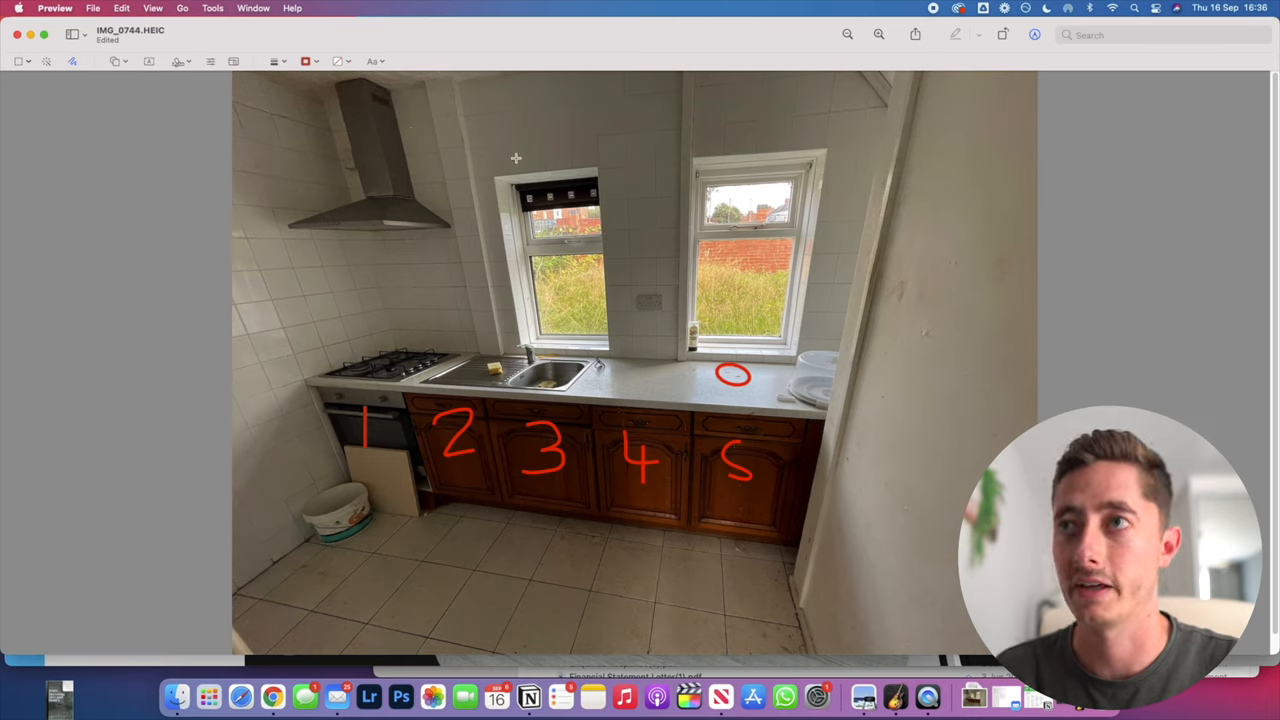
{"action": "mouse_move", "coordinate": [401, 335]}
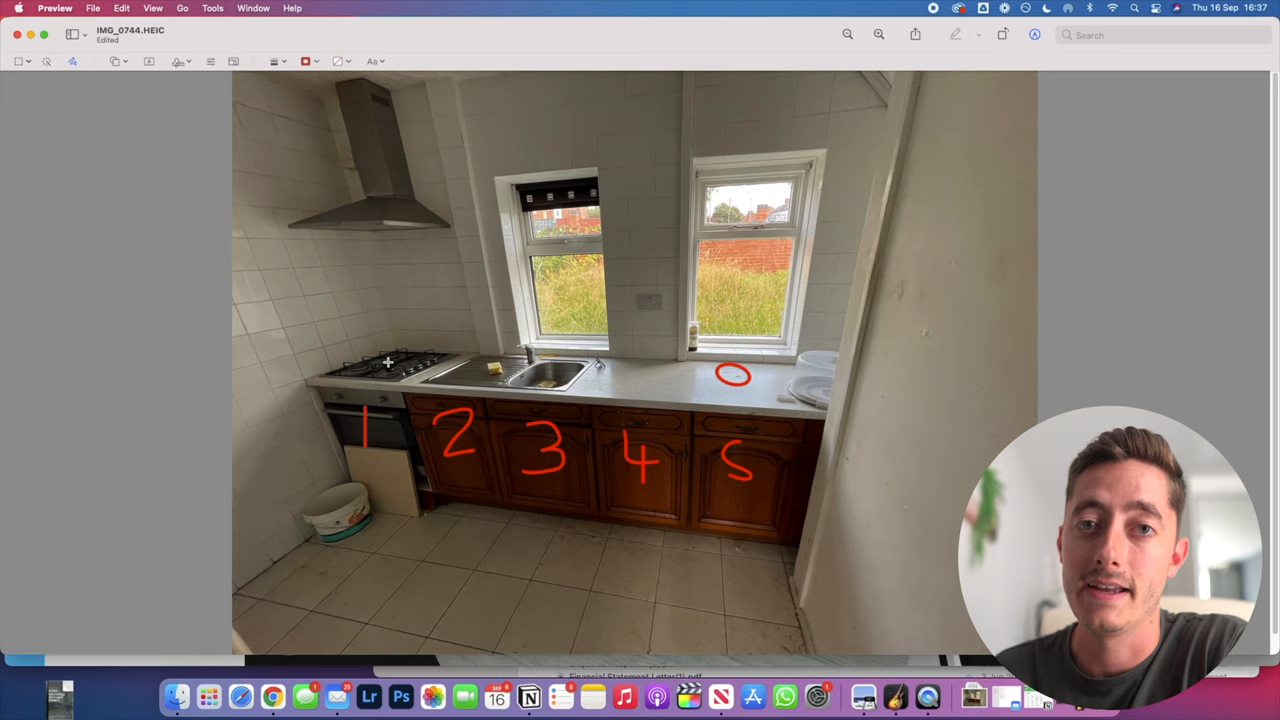
{"action": "mouse_move", "coordinate": [406, 343]}
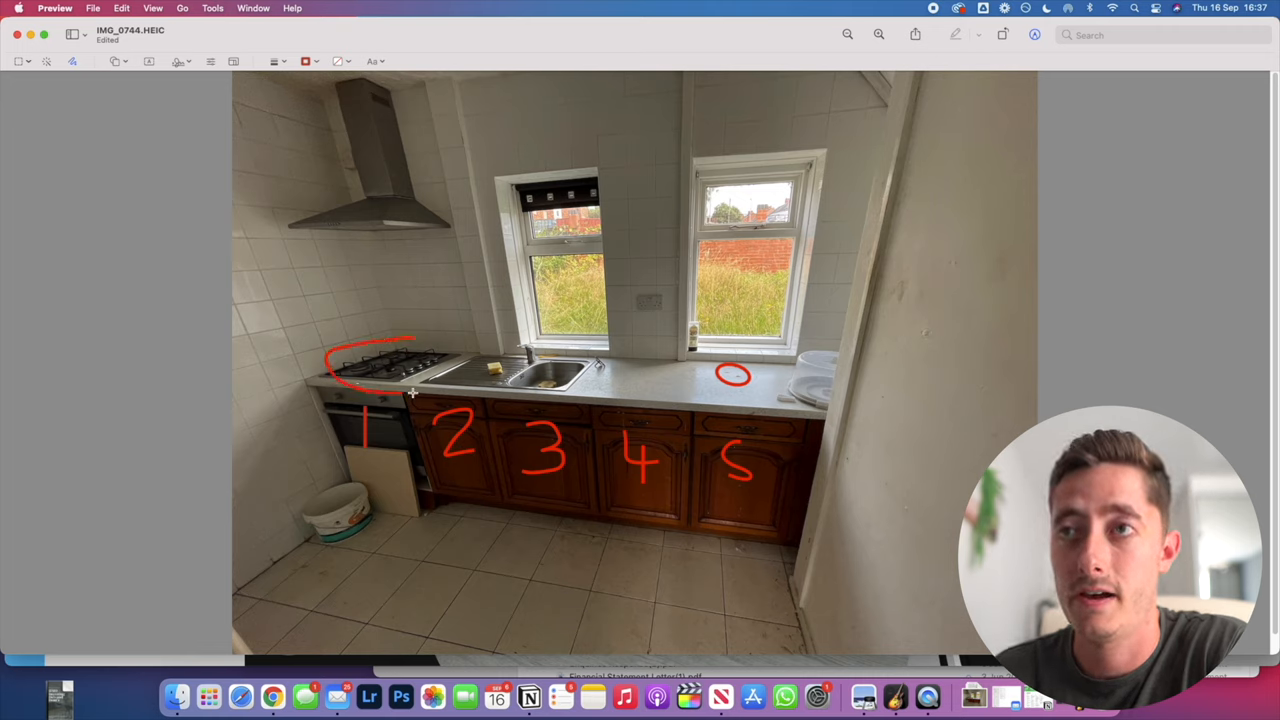
Turn the rough curve around the gas hob into a neat oval, then go to Floorplanner
{"action": "left_click", "coordinate": [390, 363]}
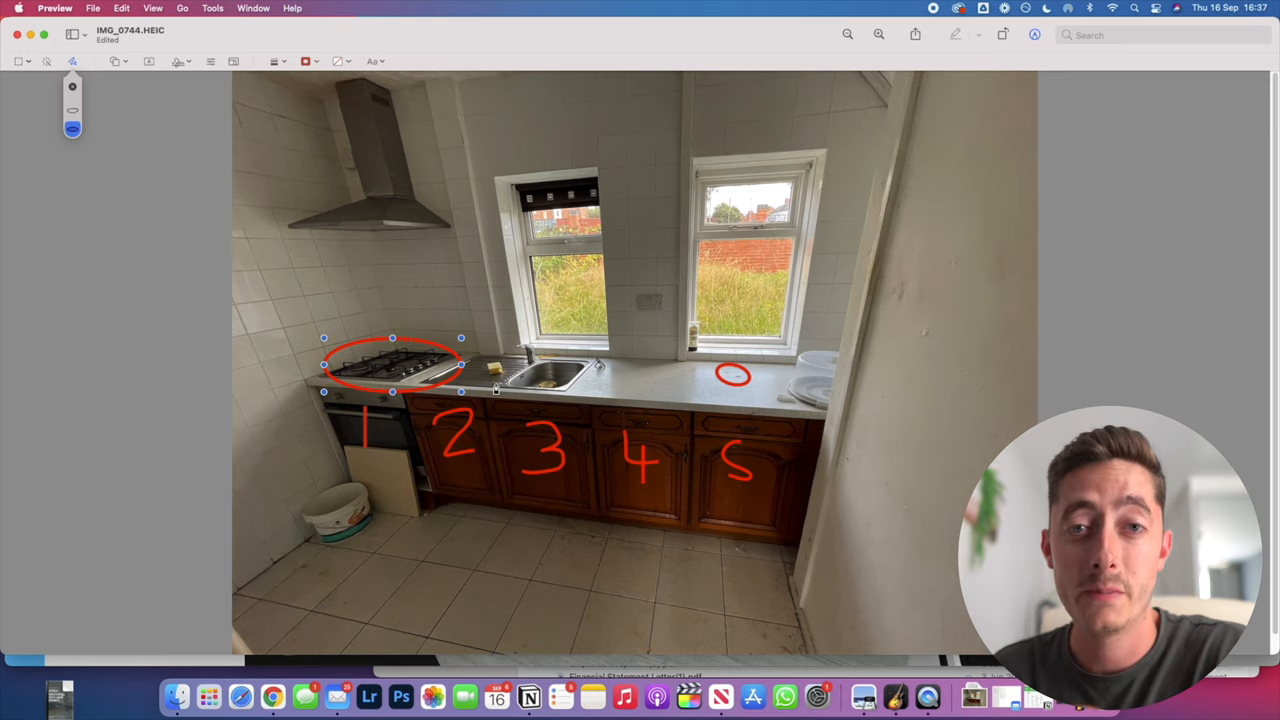
{"action": "mouse_move", "coordinate": [500, 410]}
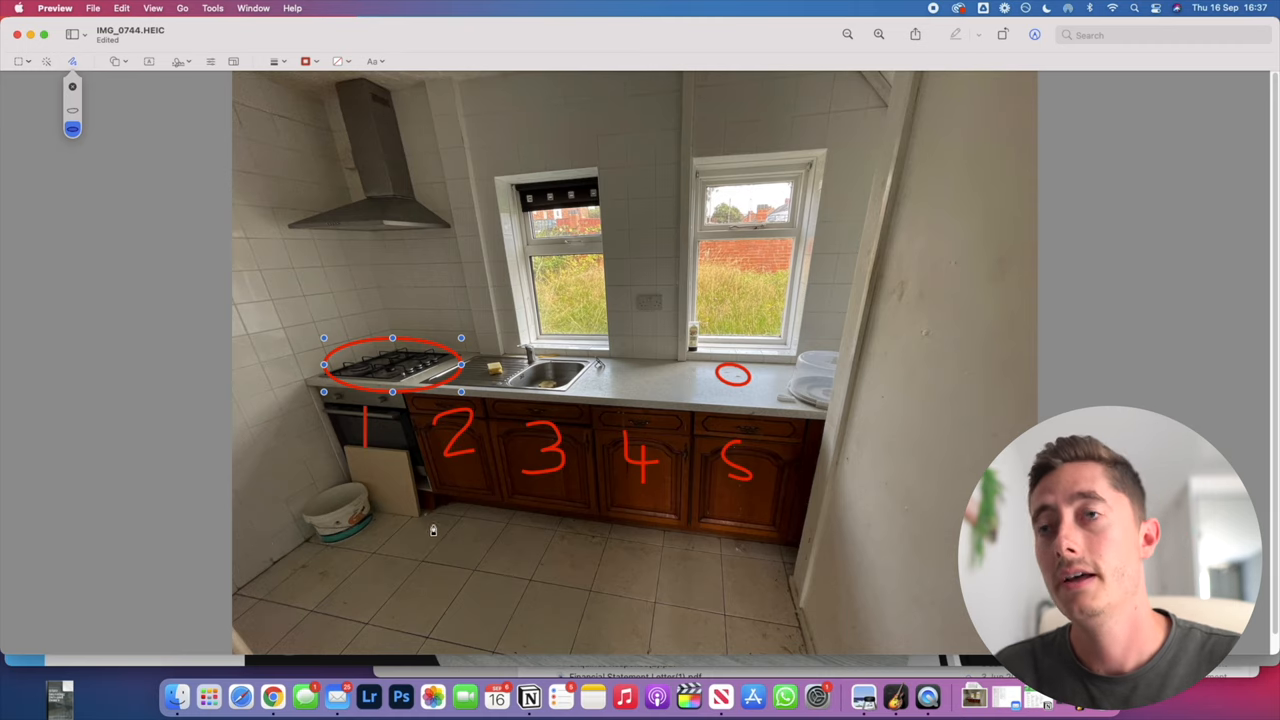
{"action": "mouse_move", "coordinate": [303, 259]}
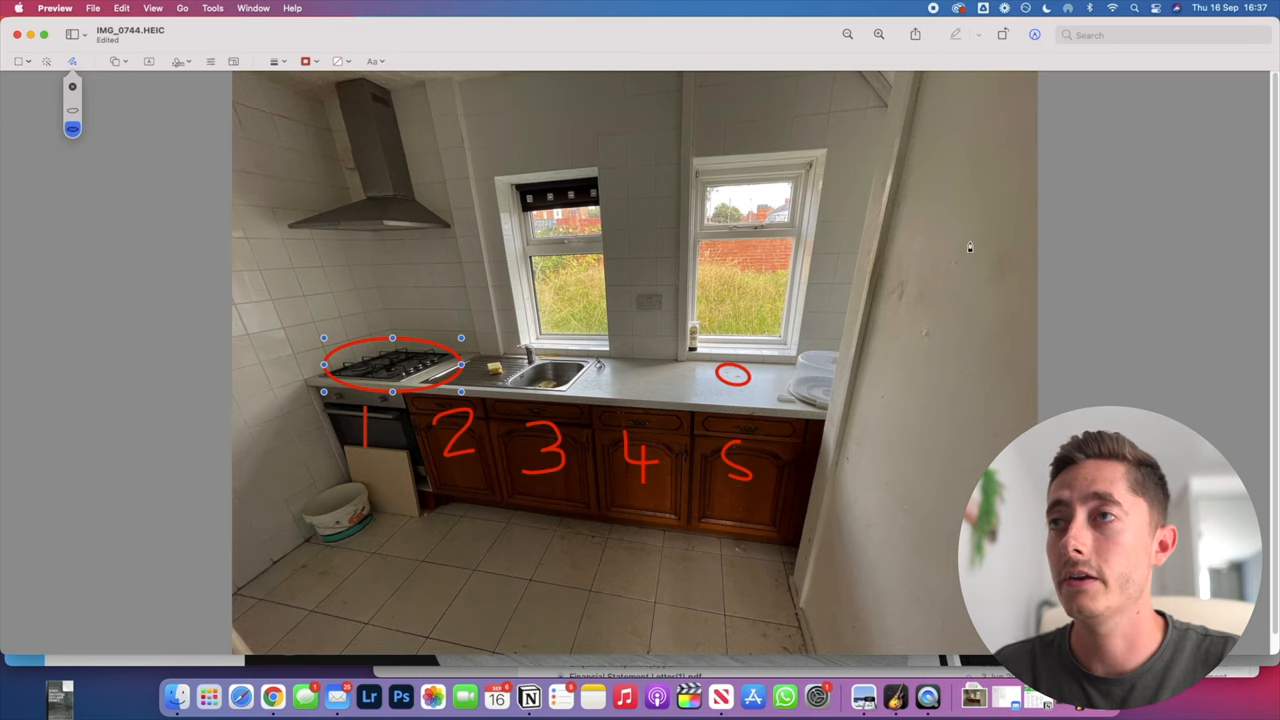
{"action": "left_click", "coordinate": [300, 697]}
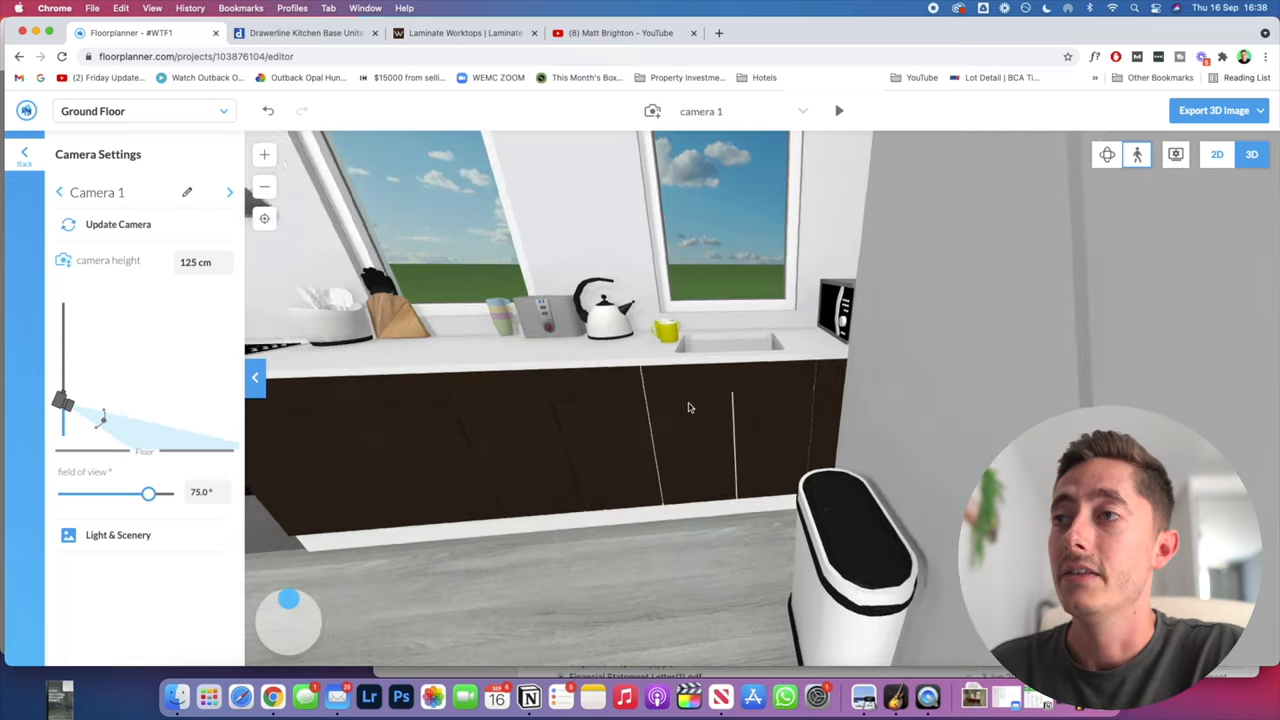
Rotate the Floorplanner 3D kitchen model to look around the design
{"action": "left_click_drag", "start_coordinate": [688, 407], "coordinate": [849, 377]}
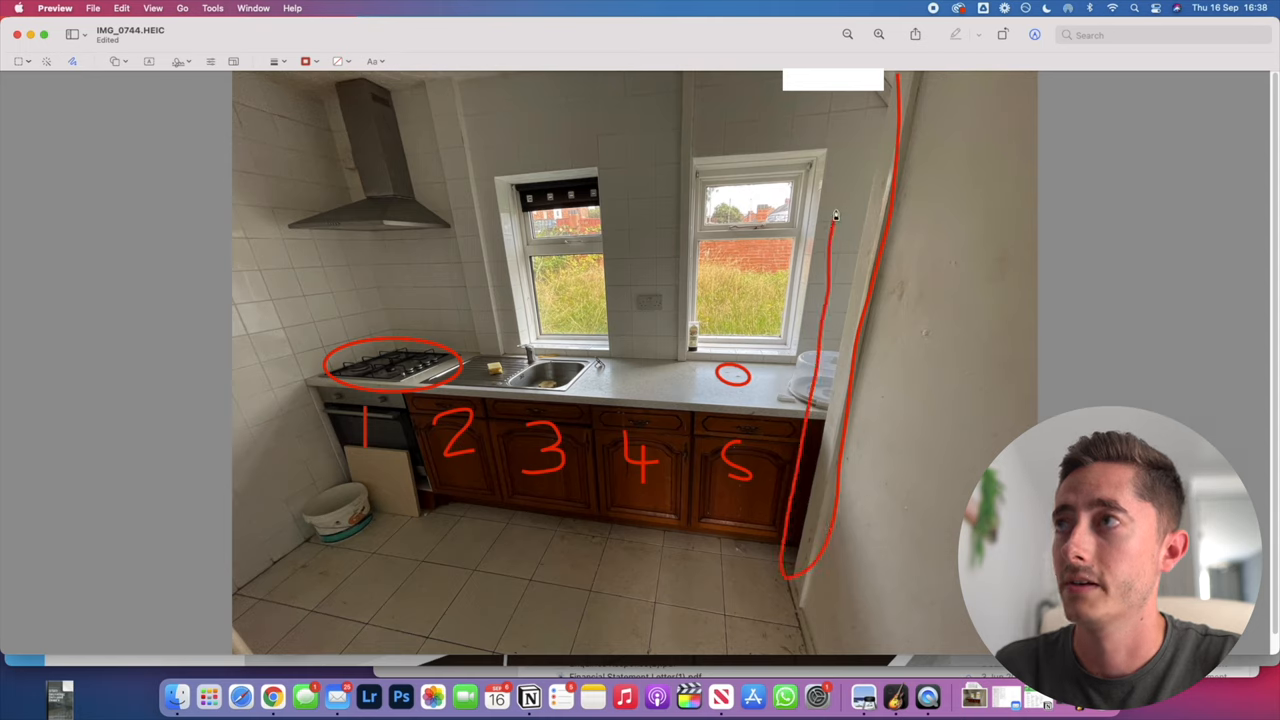
Select the red wall line in Preview, then switch over to Google Chrome
{"action": "left_click", "coordinate": [835, 215]}
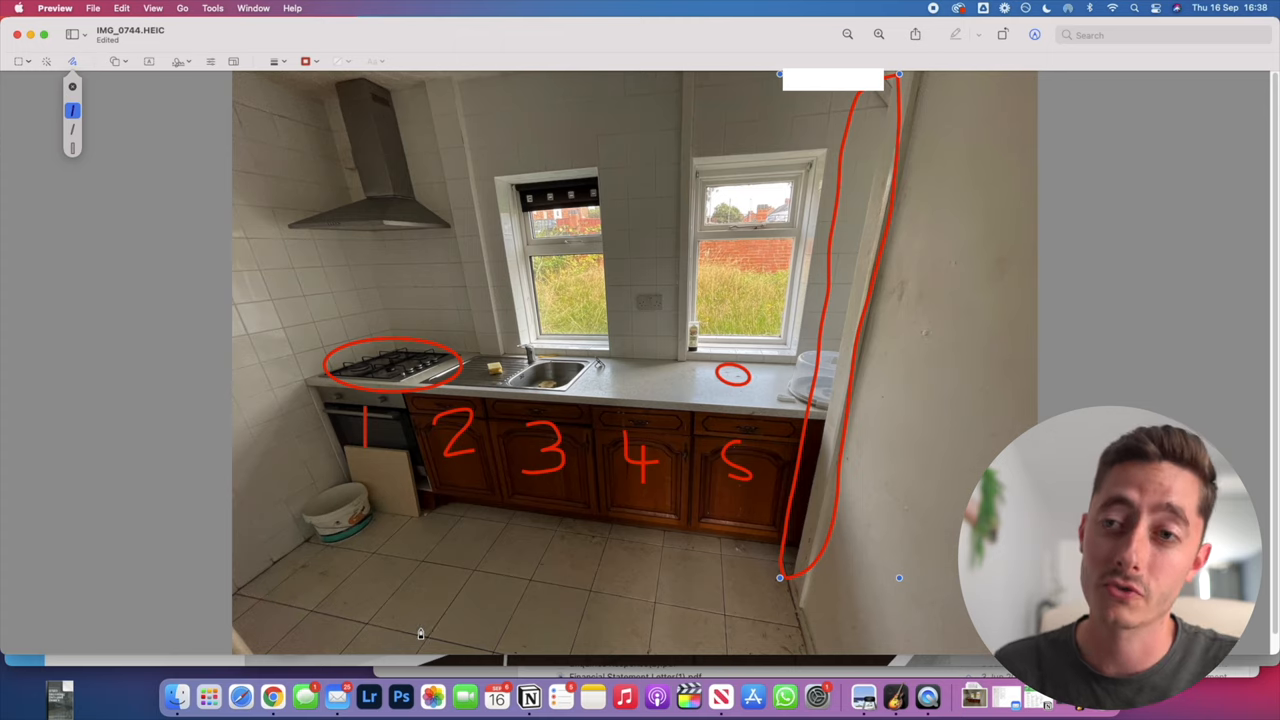
{"action": "mouse_move", "coordinate": [273, 697]}
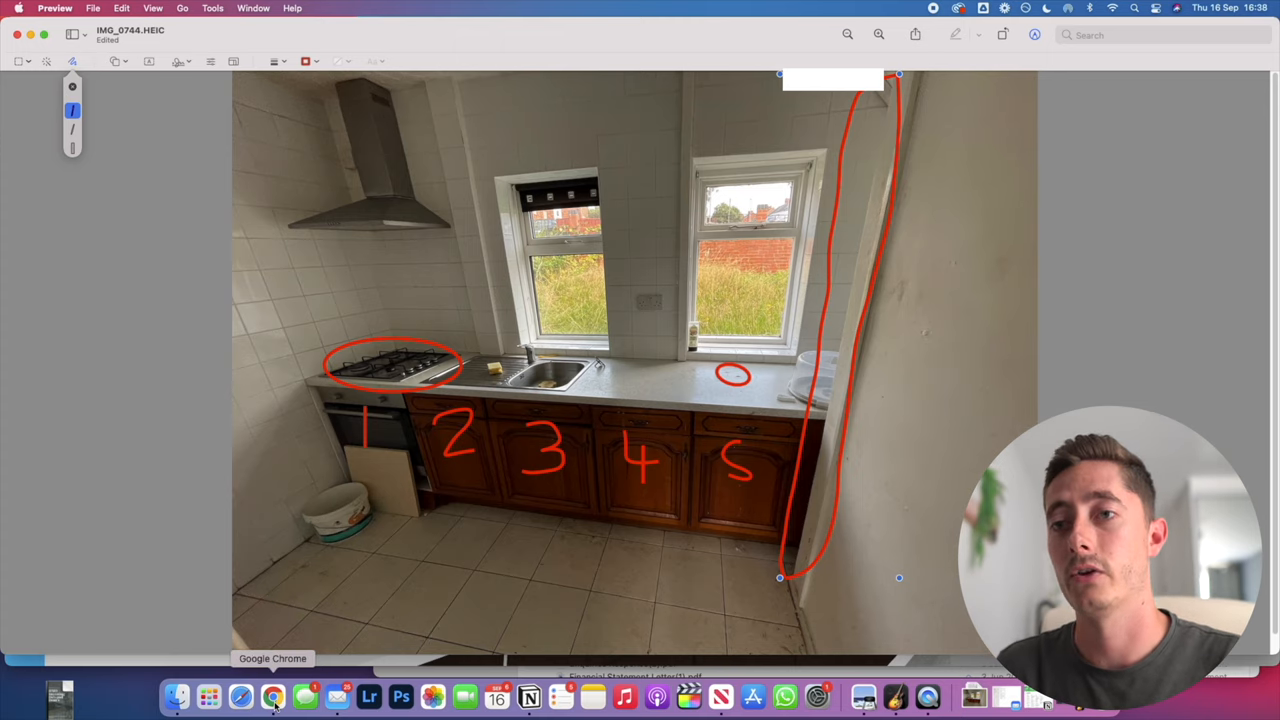
{"action": "left_click", "coordinate": [273, 697]}
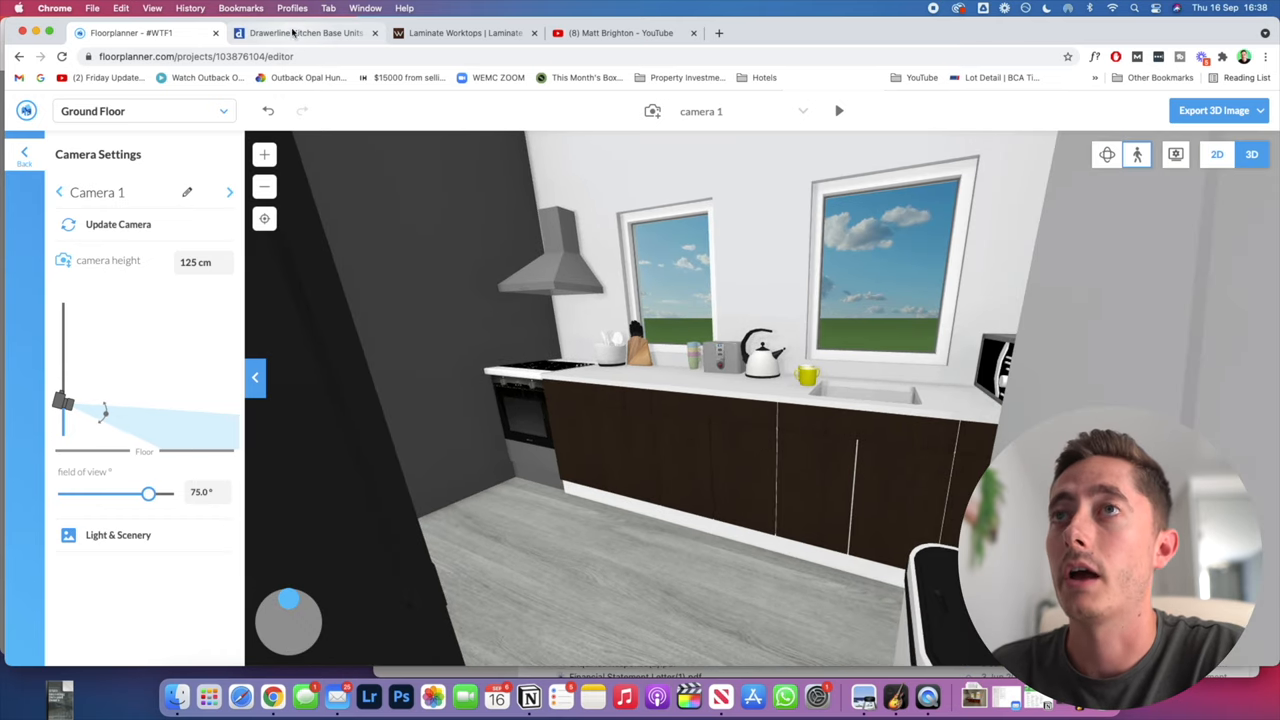
Browse the DIY Kitchens 600mm Drawerline base units, including the £55.43 sink base
{"action": "left_click", "coordinate": [305, 33]}
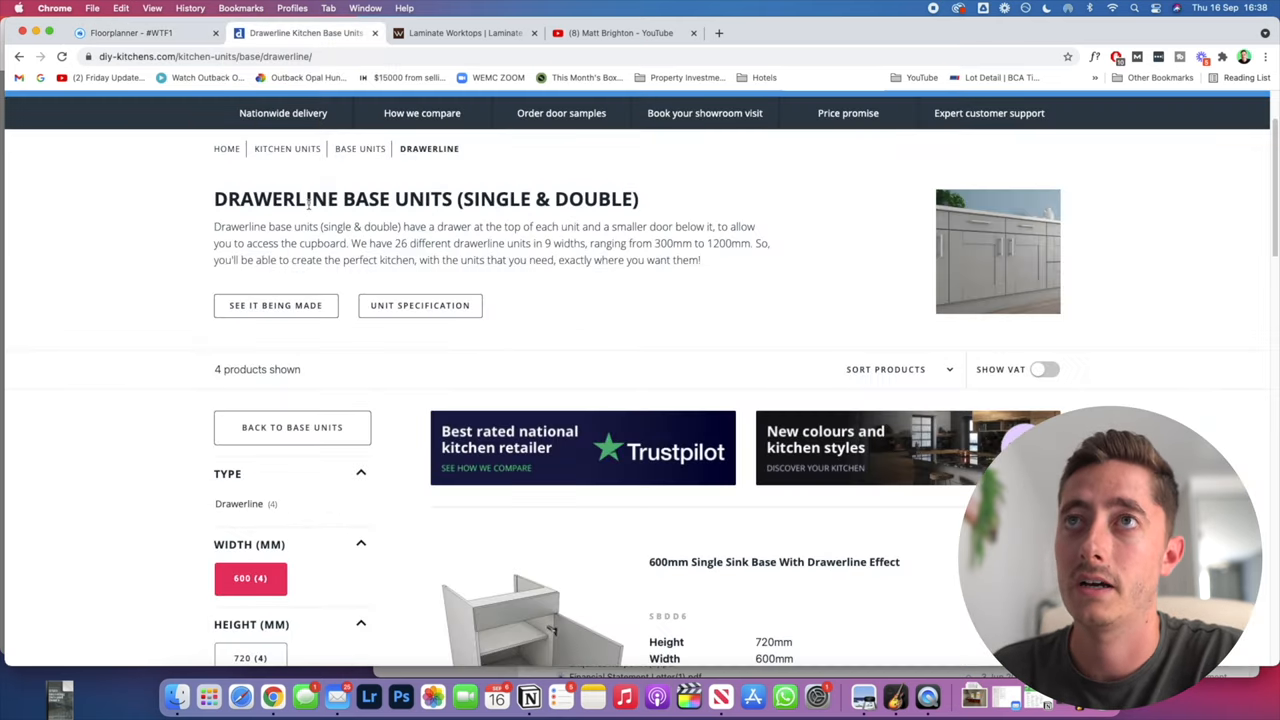
{"action": "scroll", "scroll_direction": "up", "scroll_amount": 3}
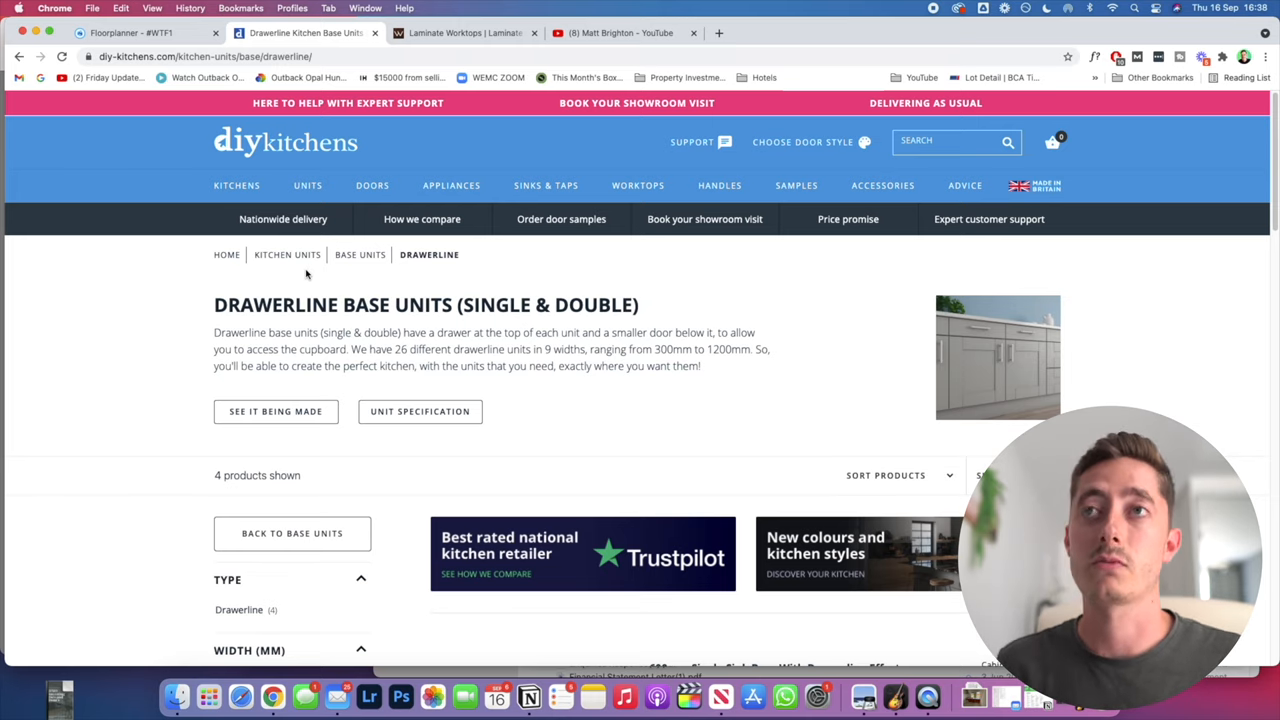
{"action": "mouse_move", "coordinate": [352, 287]}
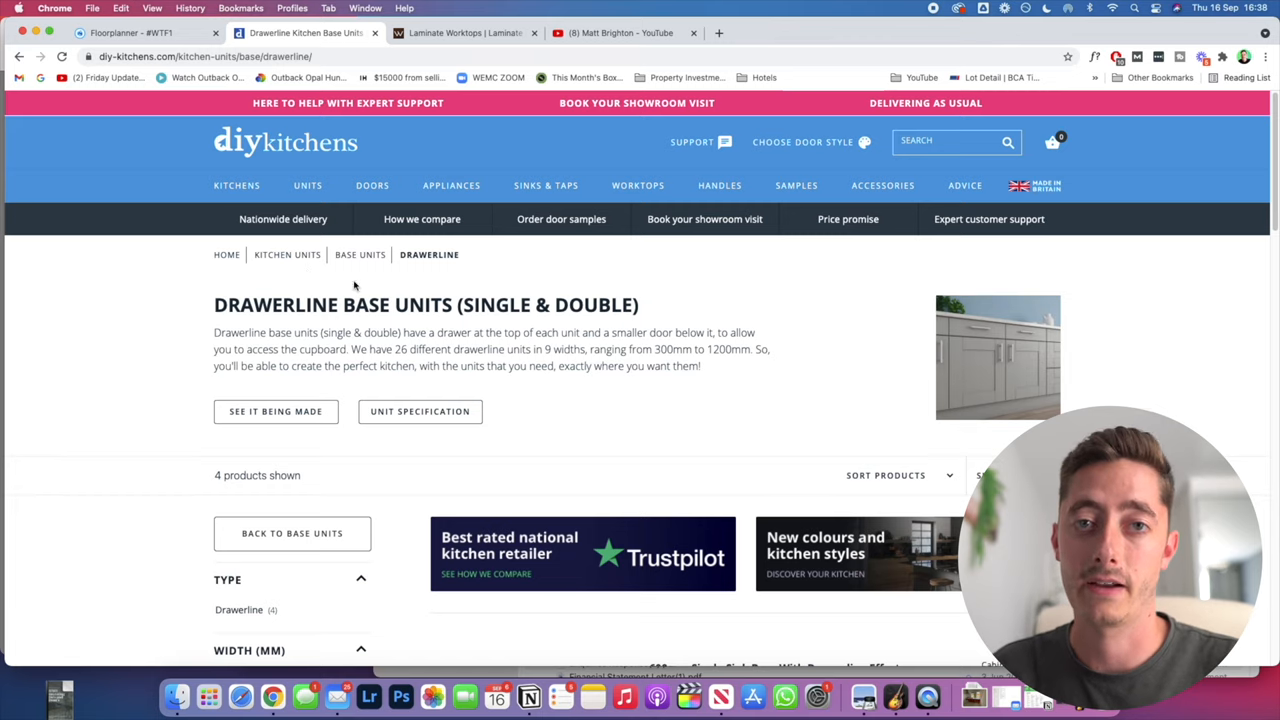
{"action": "mouse_move", "coordinate": [423, 331]}
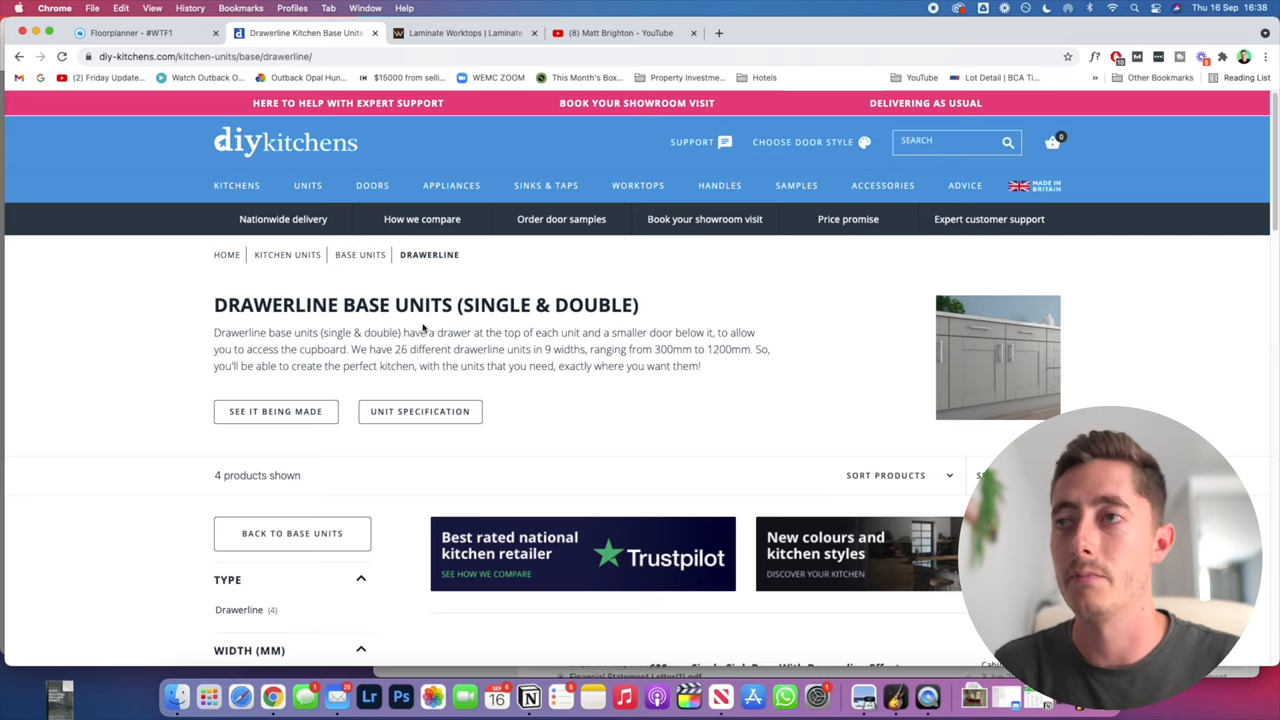
{"action": "mouse_move", "coordinate": [550, 437]}
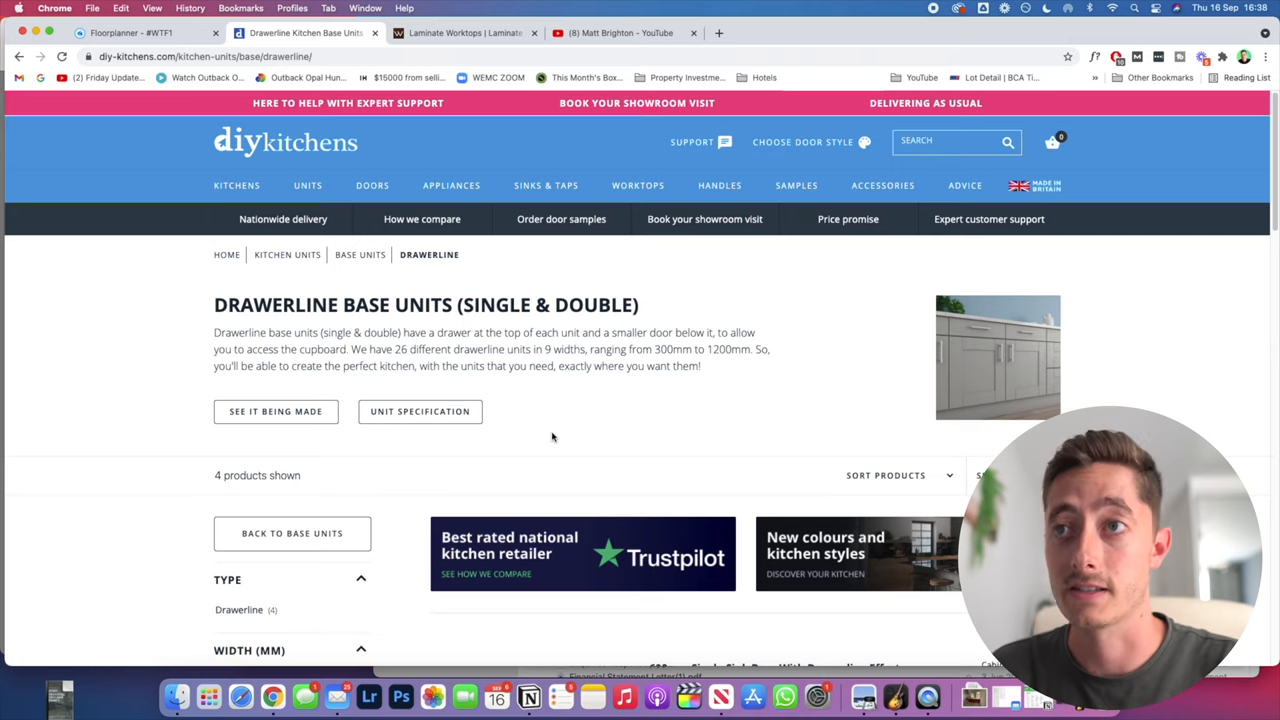
{"action": "scroll", "scroll_direction": "down", "scroll_amount": 3}
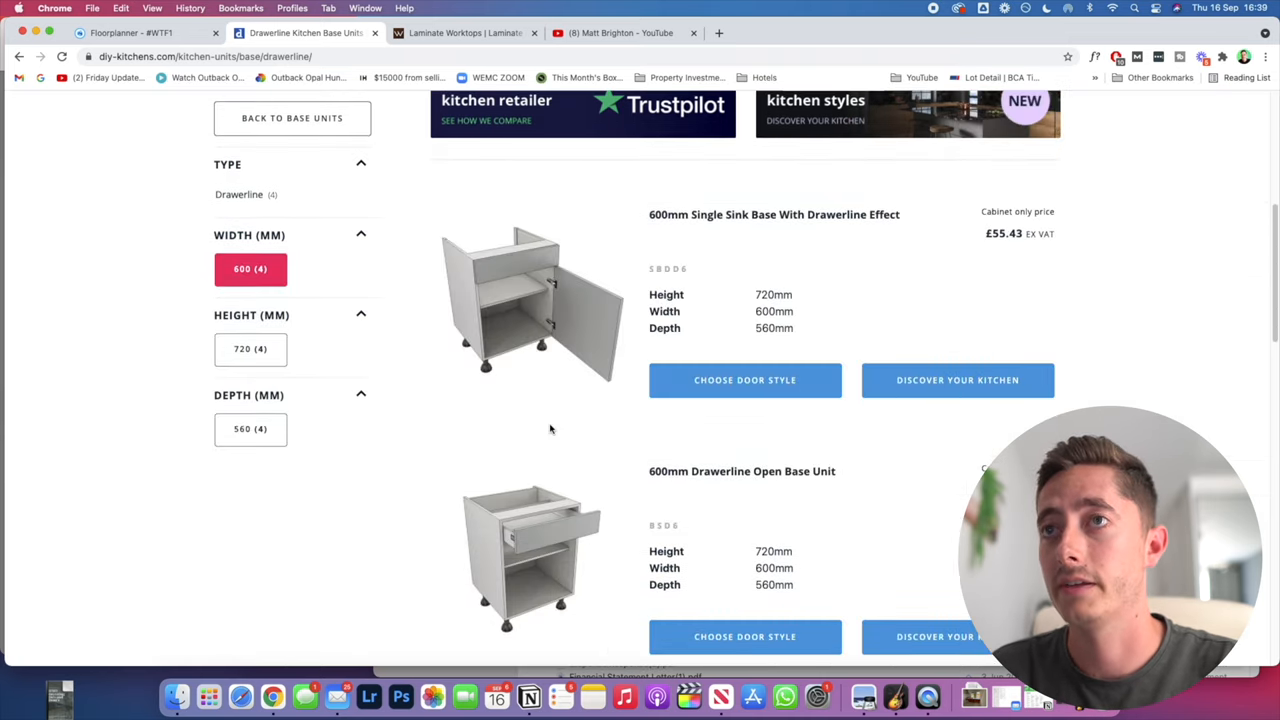
{"action": "scroll", "scroll_direction": "up", "scroll_amount": 3}
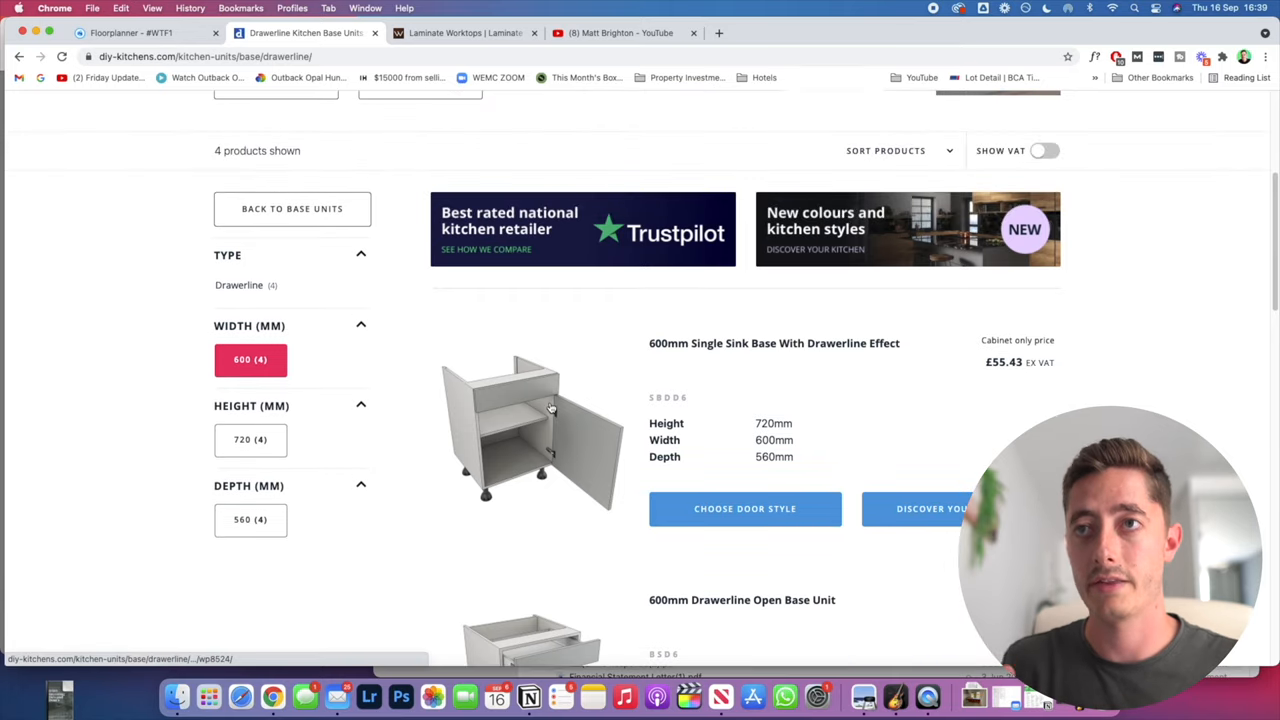
{"action": "mouse_move", "coordinate": [550, 410]}
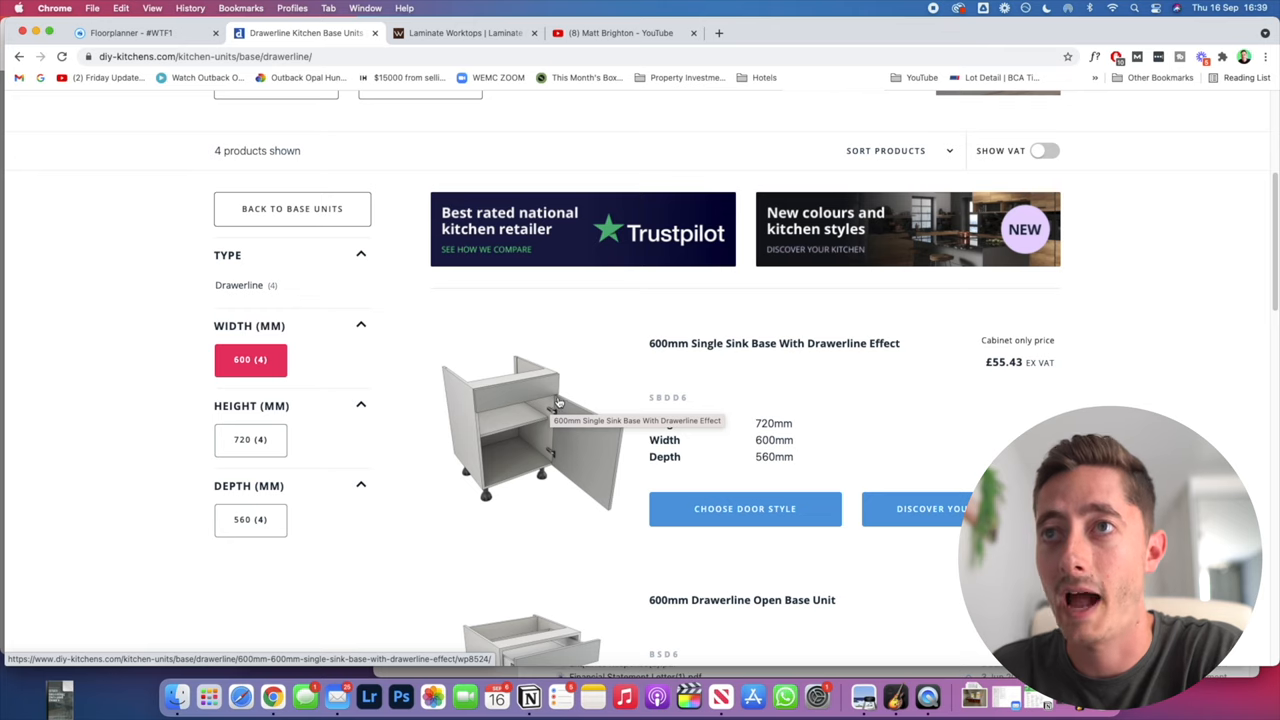
{"action": "scroll", "scroll_direction": "up", "scroll_amount": 3}
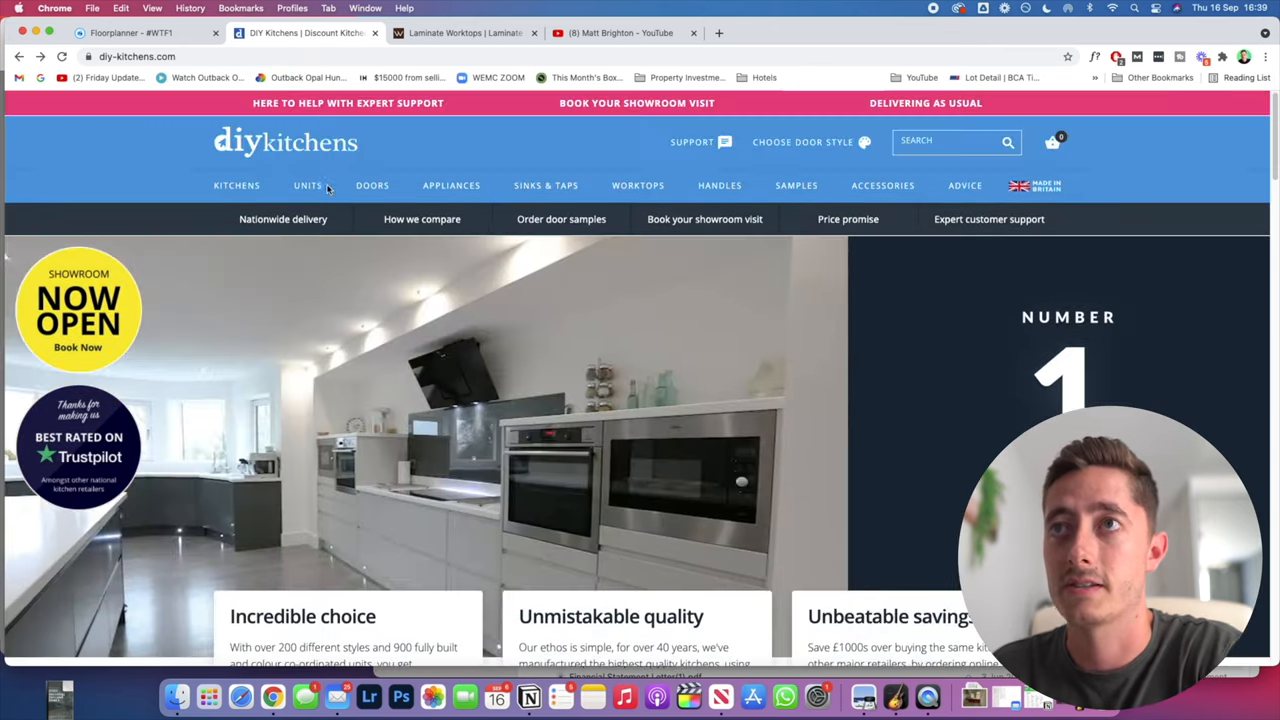
Browse the base unit categories and open the Drawerline Base Units listing of 24 products
{"action": "left_click", "coordinate": [307, 185]}
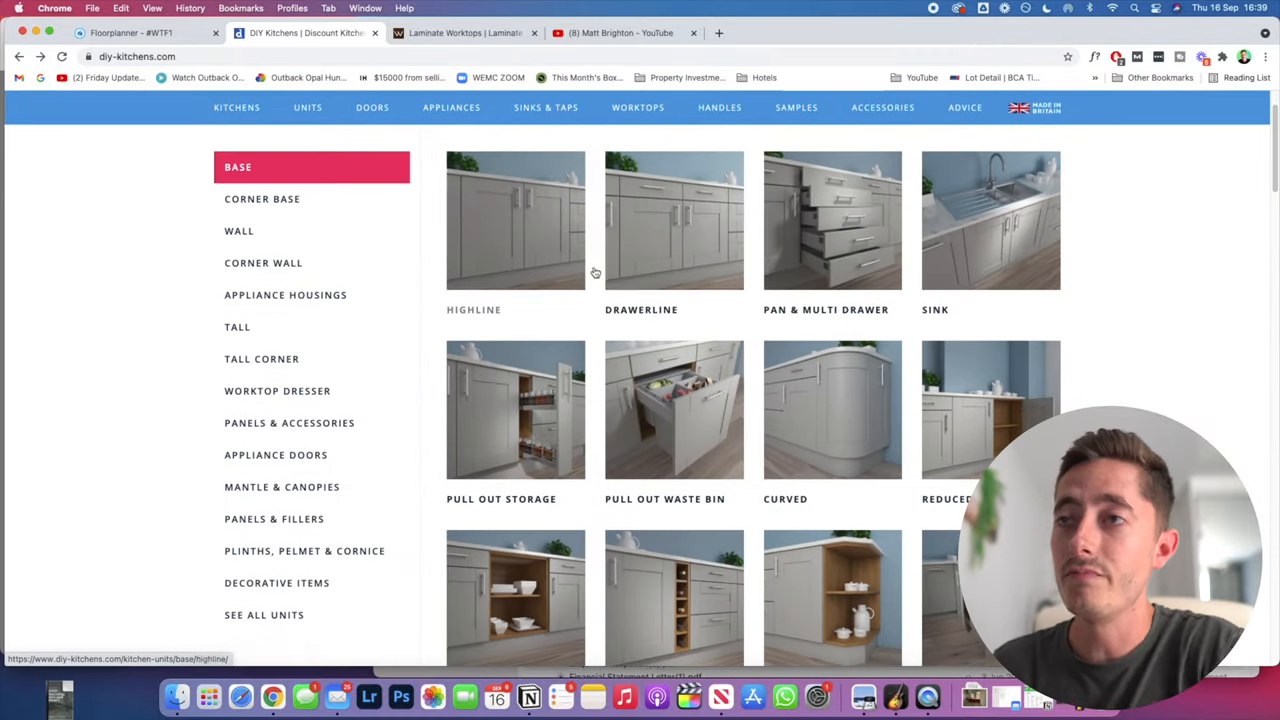
{"action": "mouse_move", "coordinate": [517, 237]}
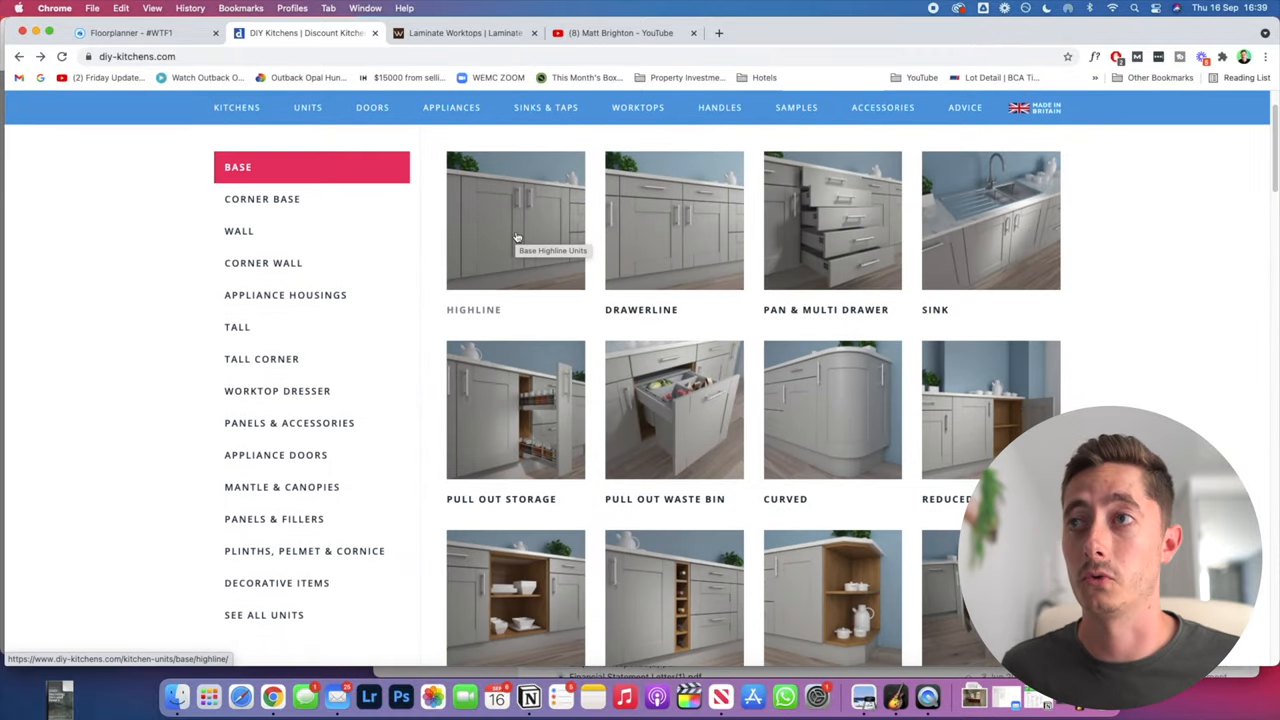
{"action": "mouse_move", "coordinate": [605, 239]}
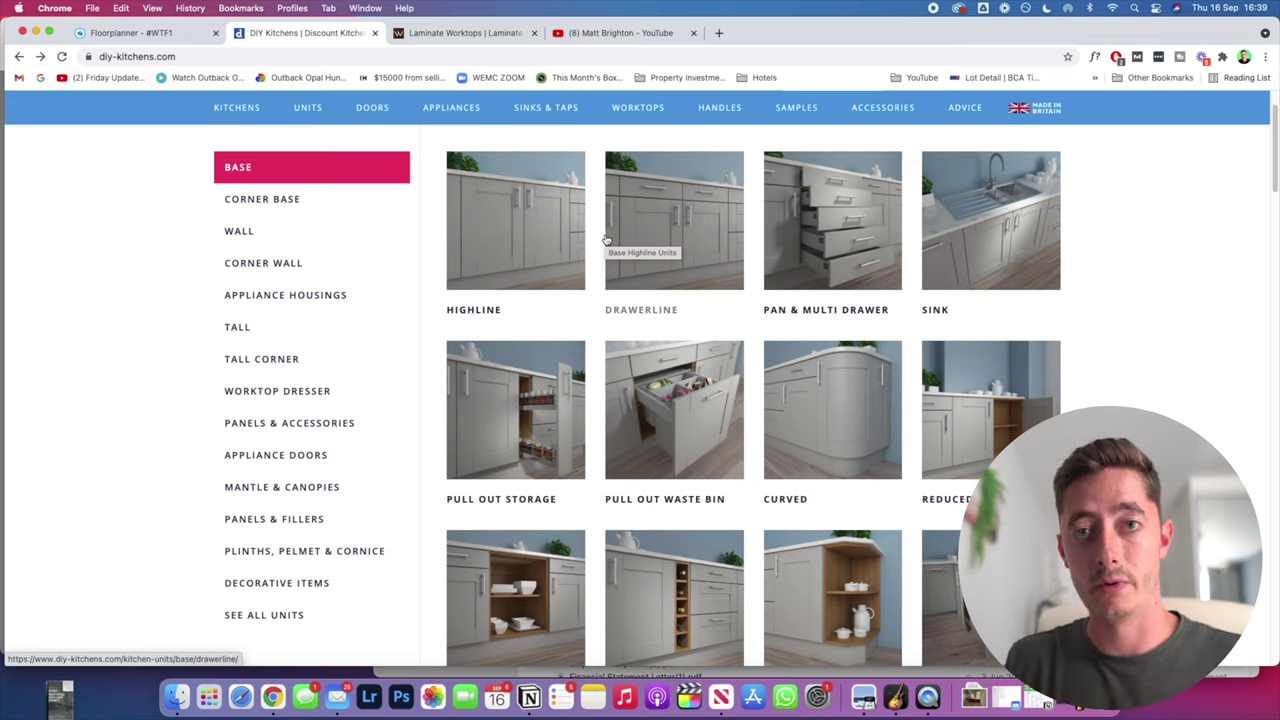
{"action": "mouse_move", "coordinate": [590, 270]}
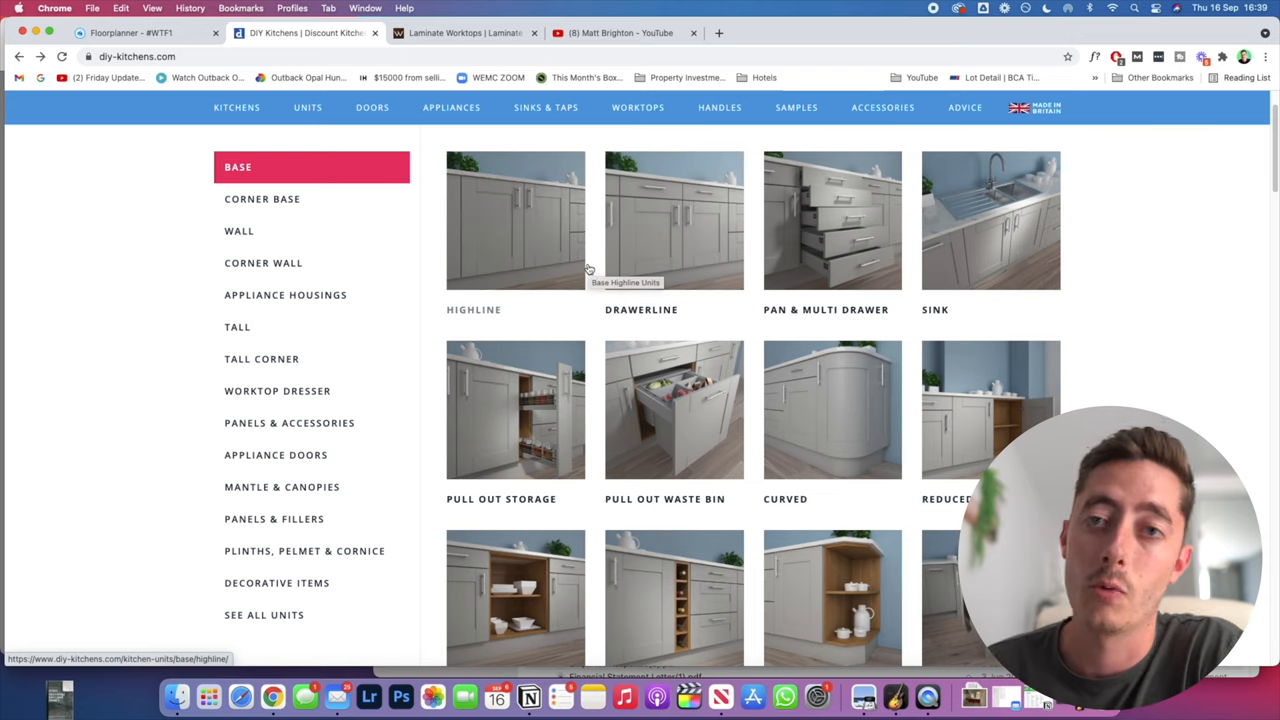
{"action": "mouse_move", "coordinate": [912, 240]}
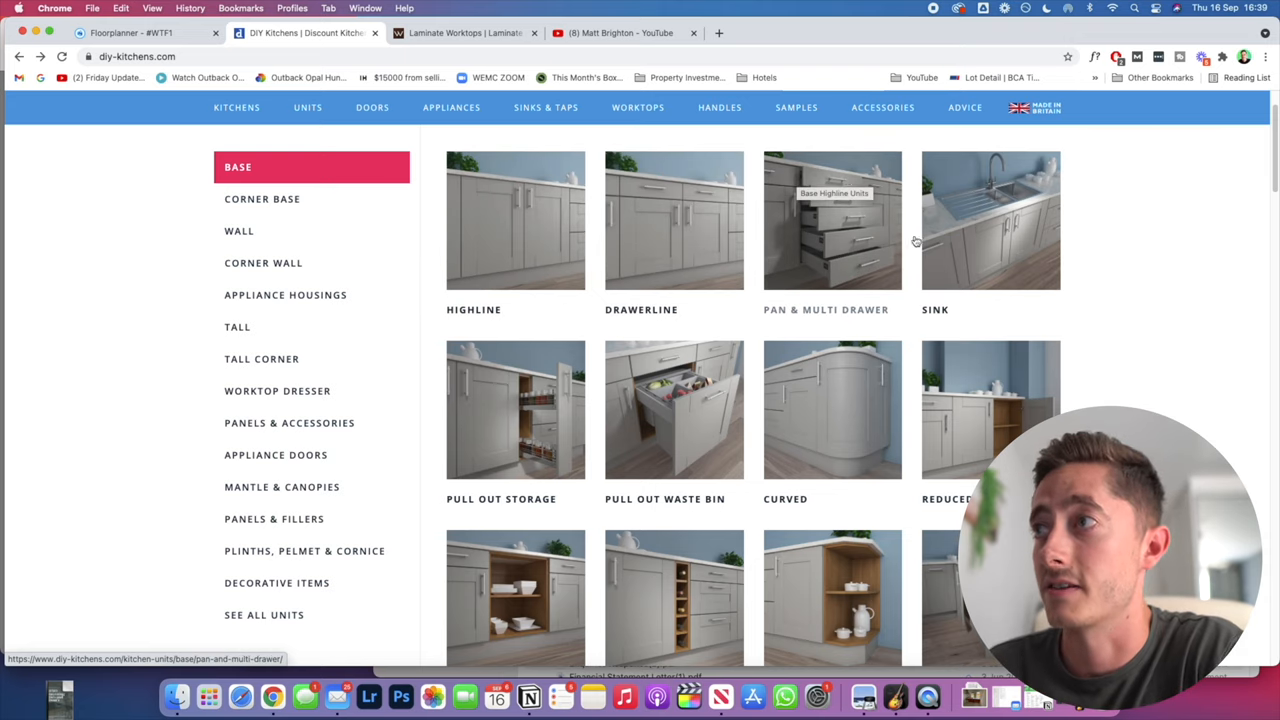
{"action": "mouse_move", "coordinate": [668, 420]}
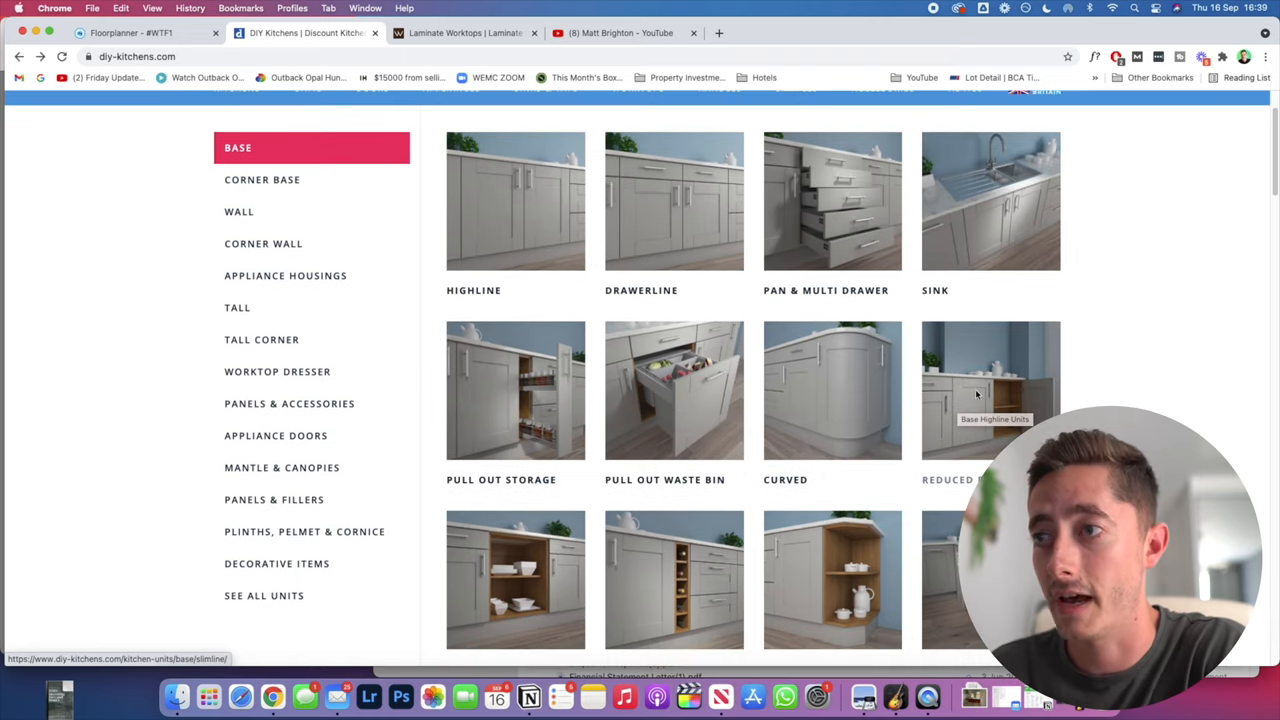
{"action": "scroll", "scroll_direction": "down", "scroll_amount": 3}
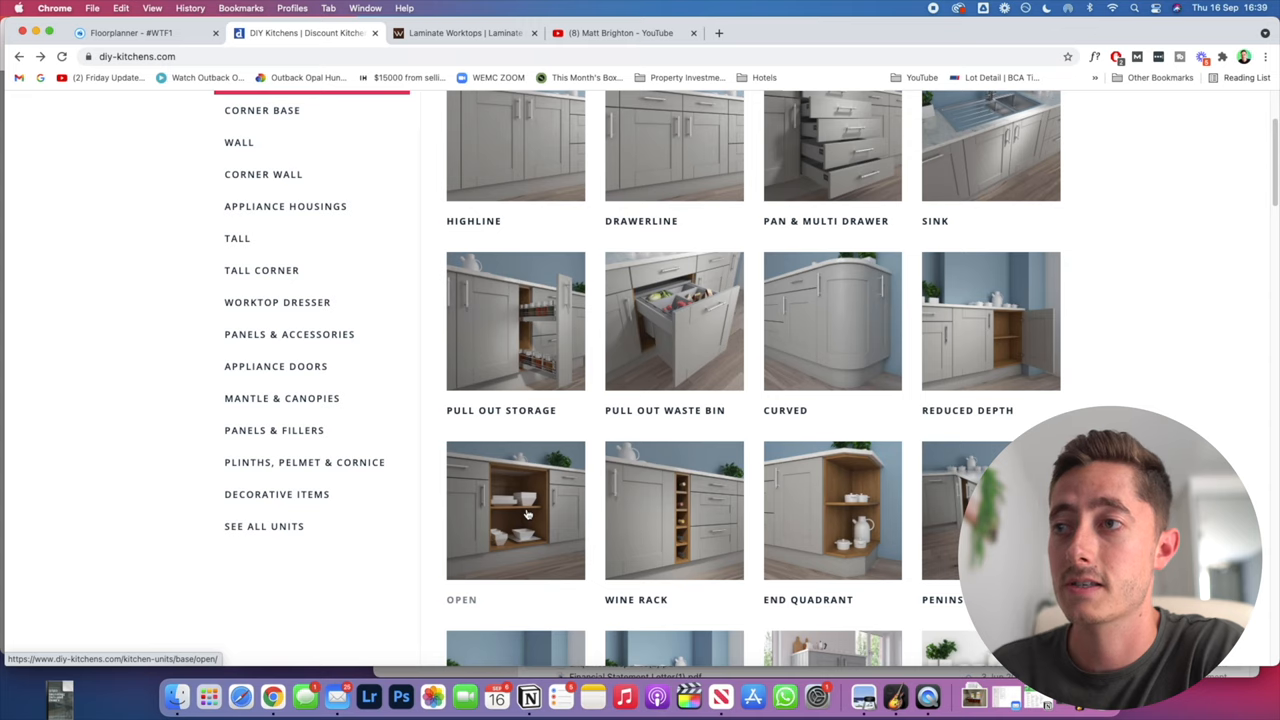
{"action": "scroll", "scroll_direction": "down", "scroll_amount": 3}
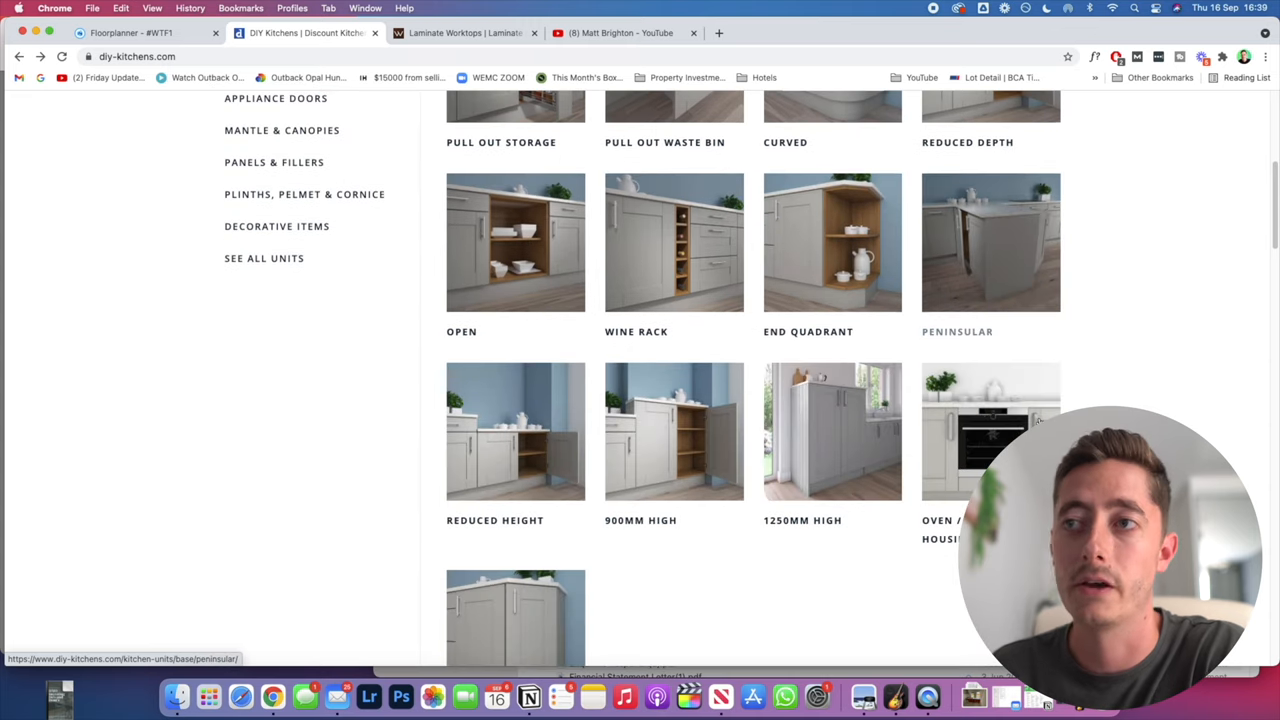
{"action": "scroll", "scroll_direction": "up", "scroll_amount": 3}
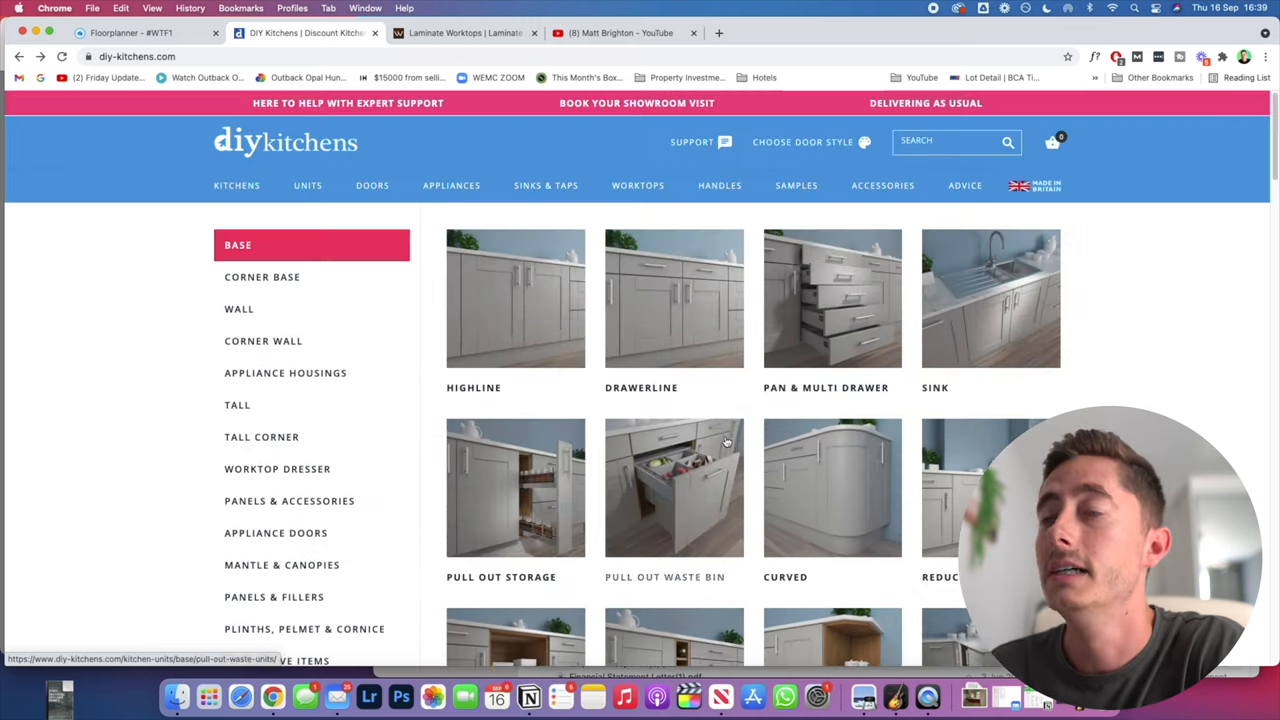
{"action": "mouse_move", "coordinate": [673, 298]}
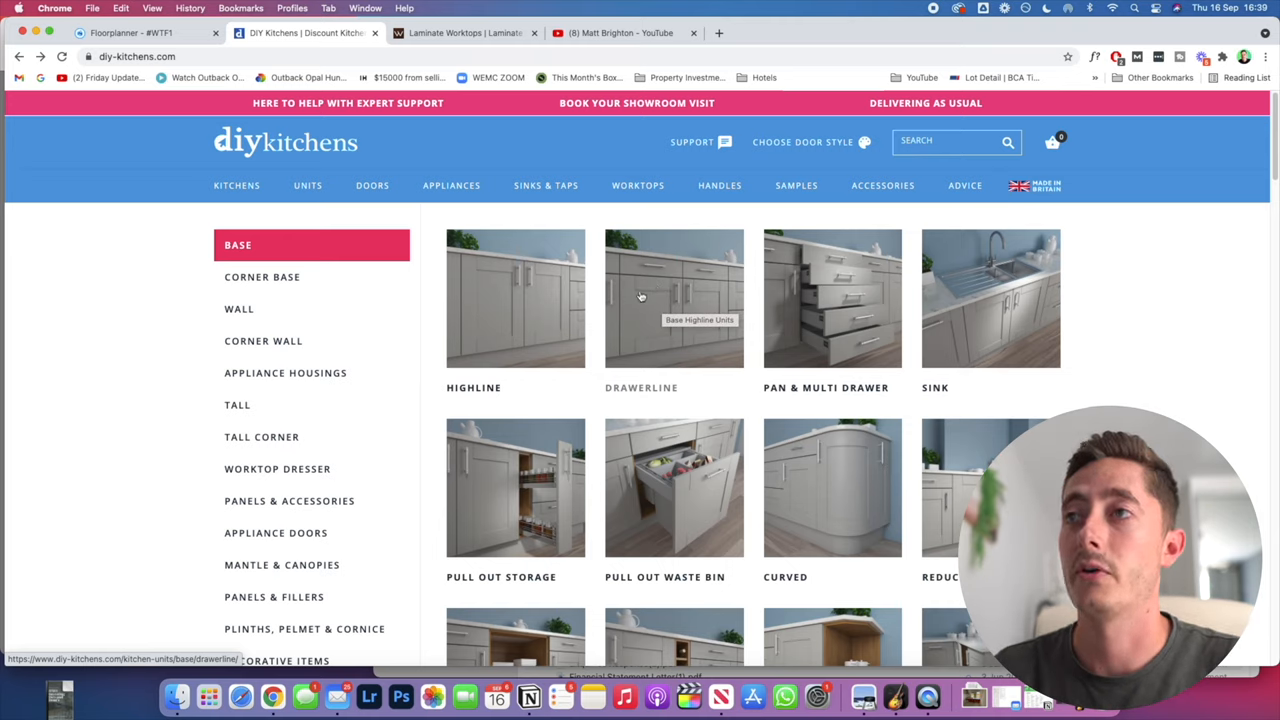
{"action": "mouse_move", "coordinate": [660, 298]}
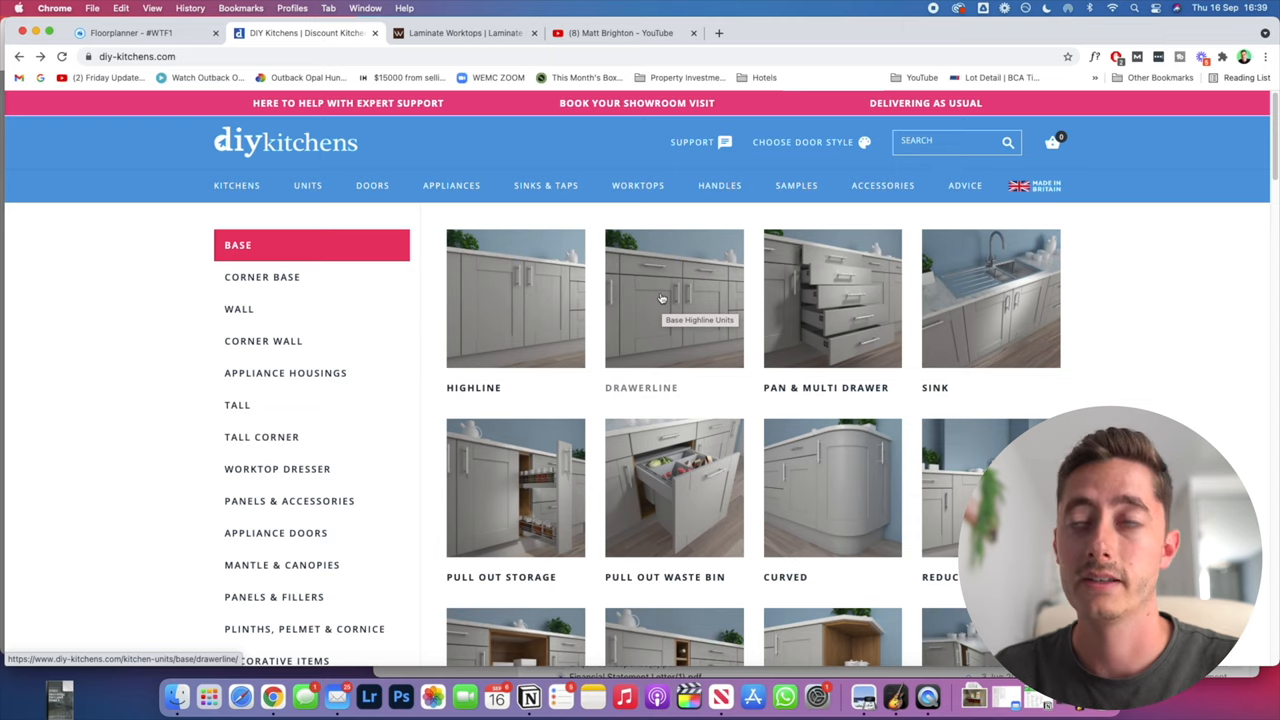
{"action": "left_click", "coordinate": [674, 297]}
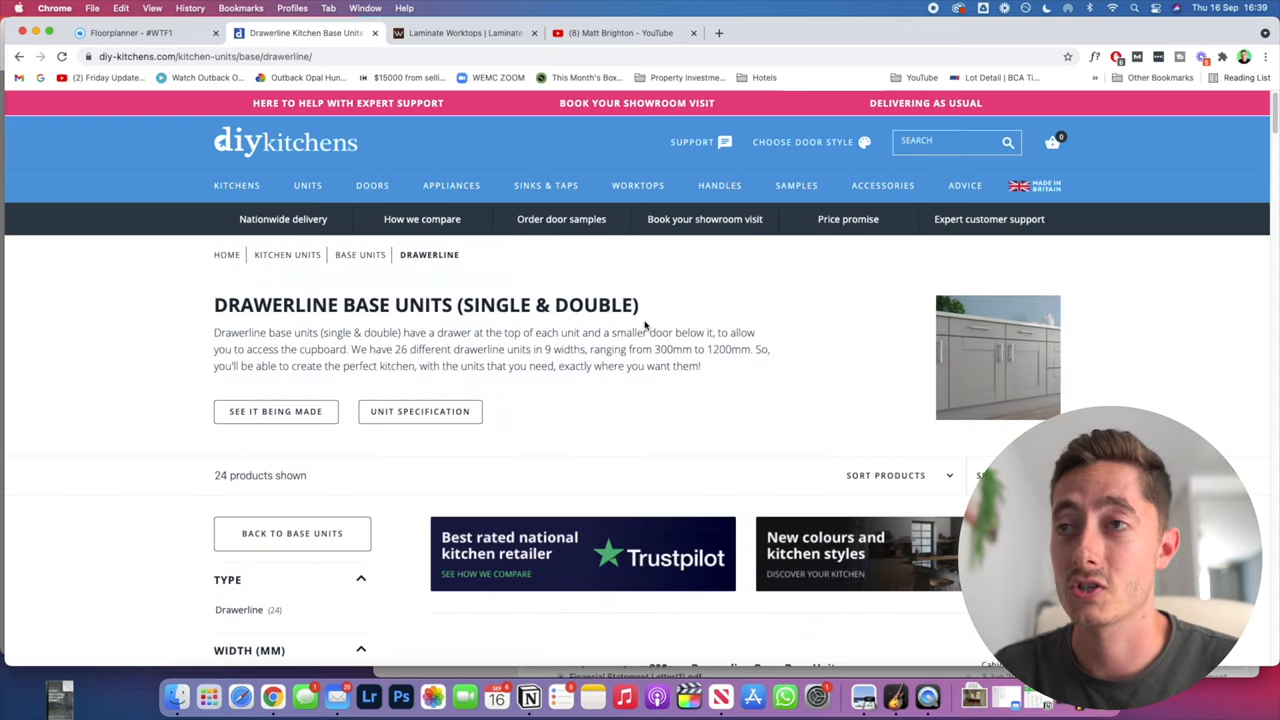
Try the 1200mm, 500mm and 600mm width filters on the Drawerline units, settling on 600mm
{"action": "scroll", "scroll_direction": "down", "scroll_amount": 3}
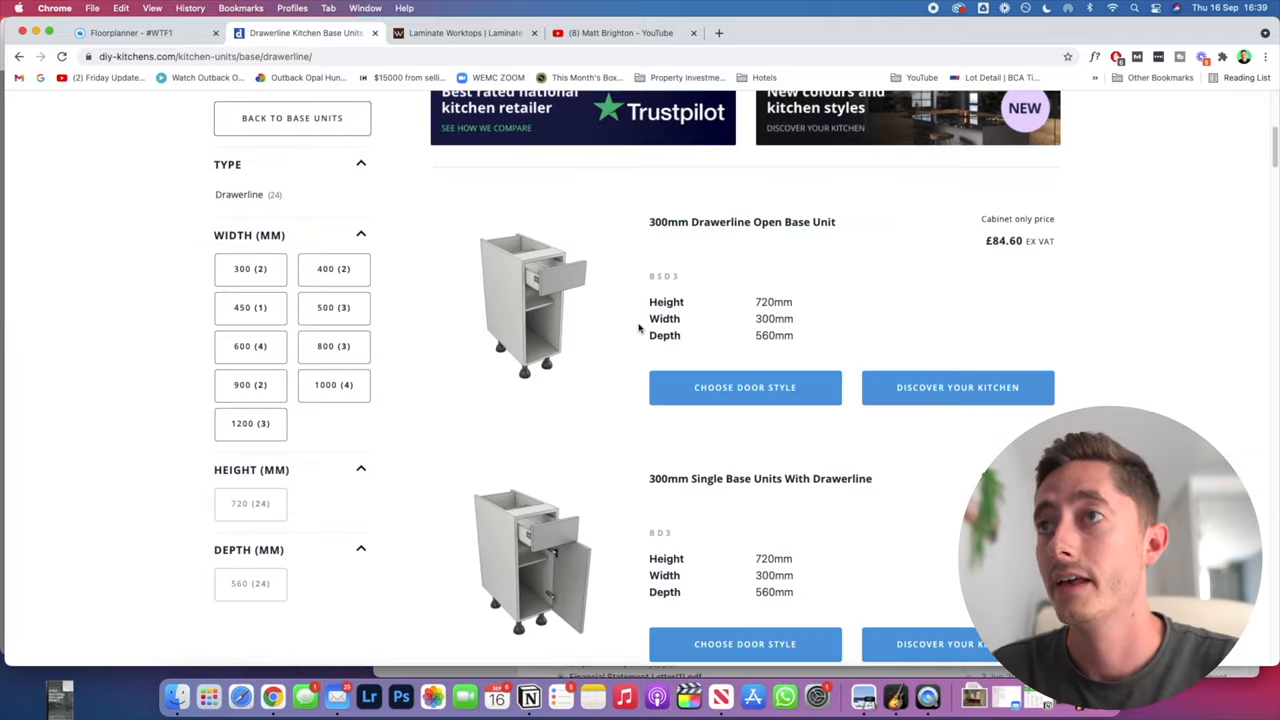
{"action": "left_click", "coordinate": [250, 423]}
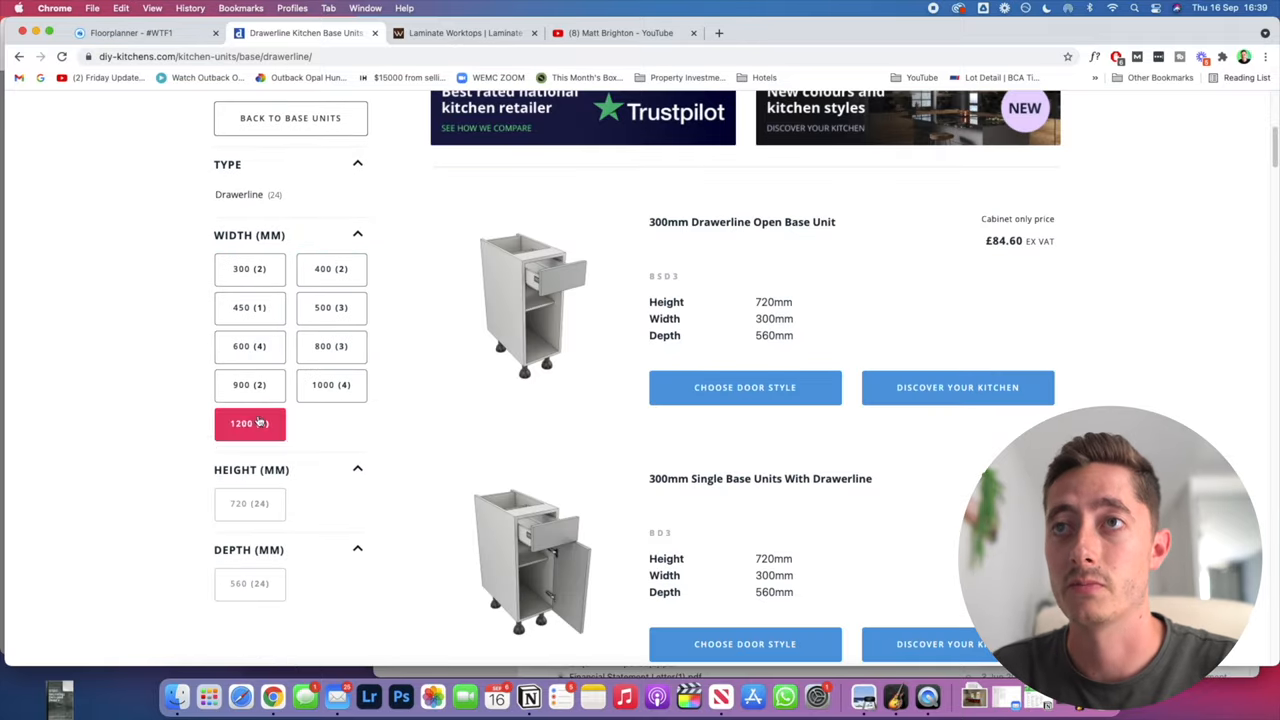
{"action": "left_click", "coordinate": [331, 307]}
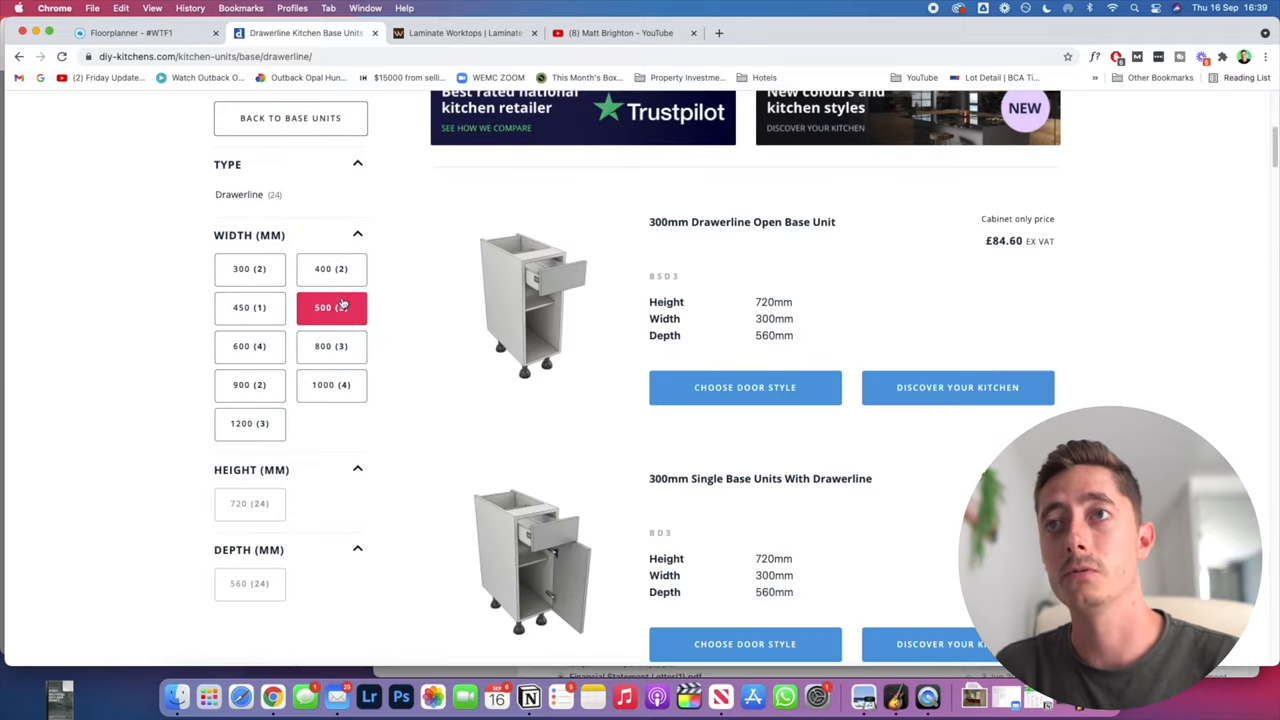
{"action": "left_click", "coordinate": [249, 346]}
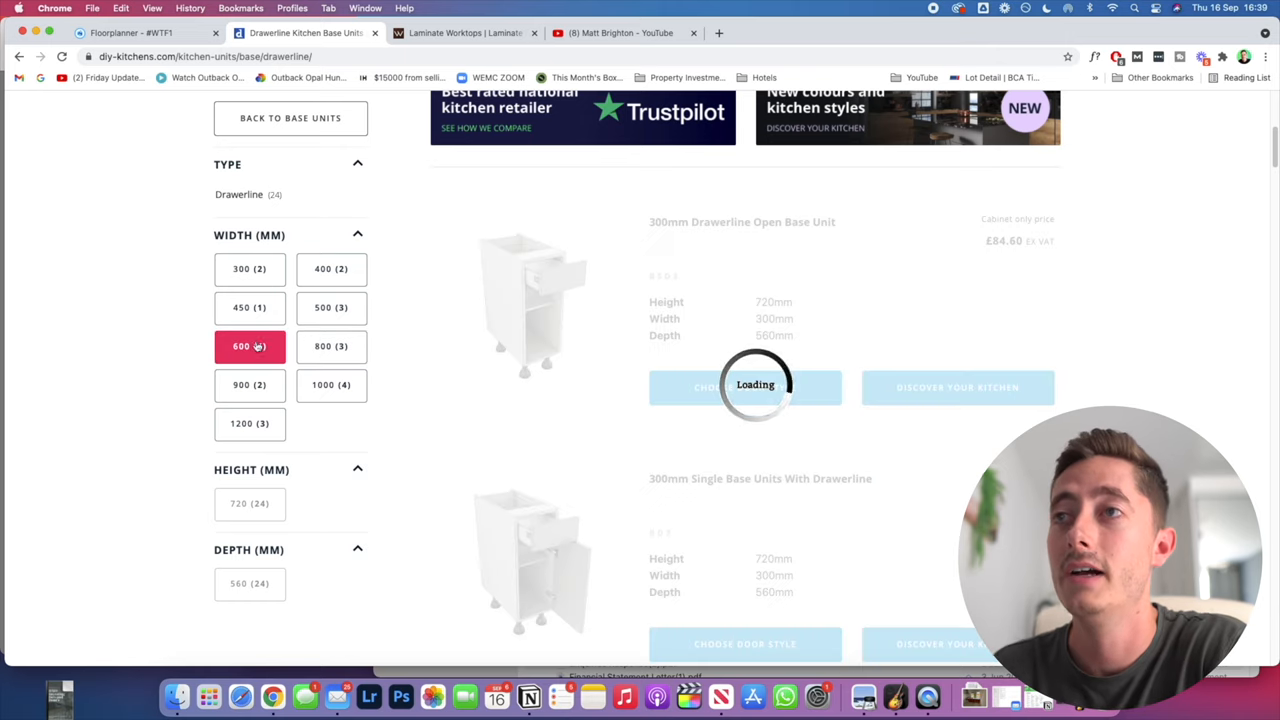
{"action": "left_click", "coordinate": [249, 346]}
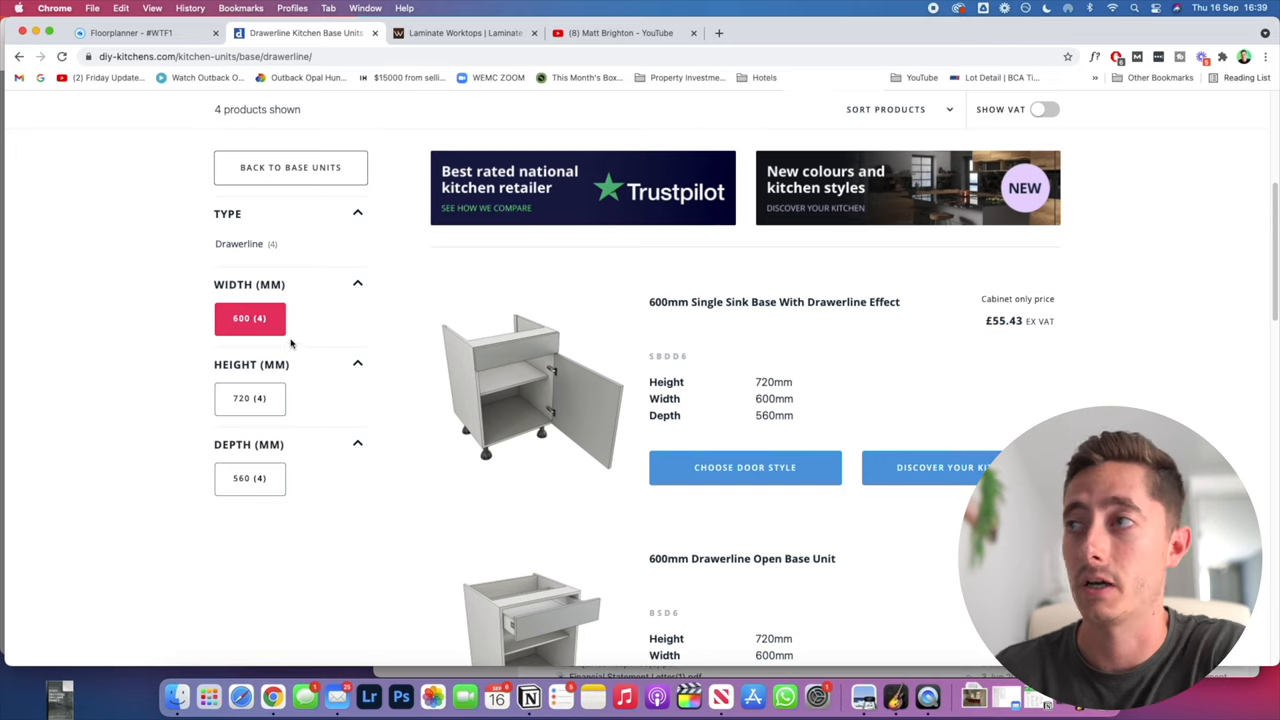
{"action": "mouse_move", "coordinate": [611, 332]}
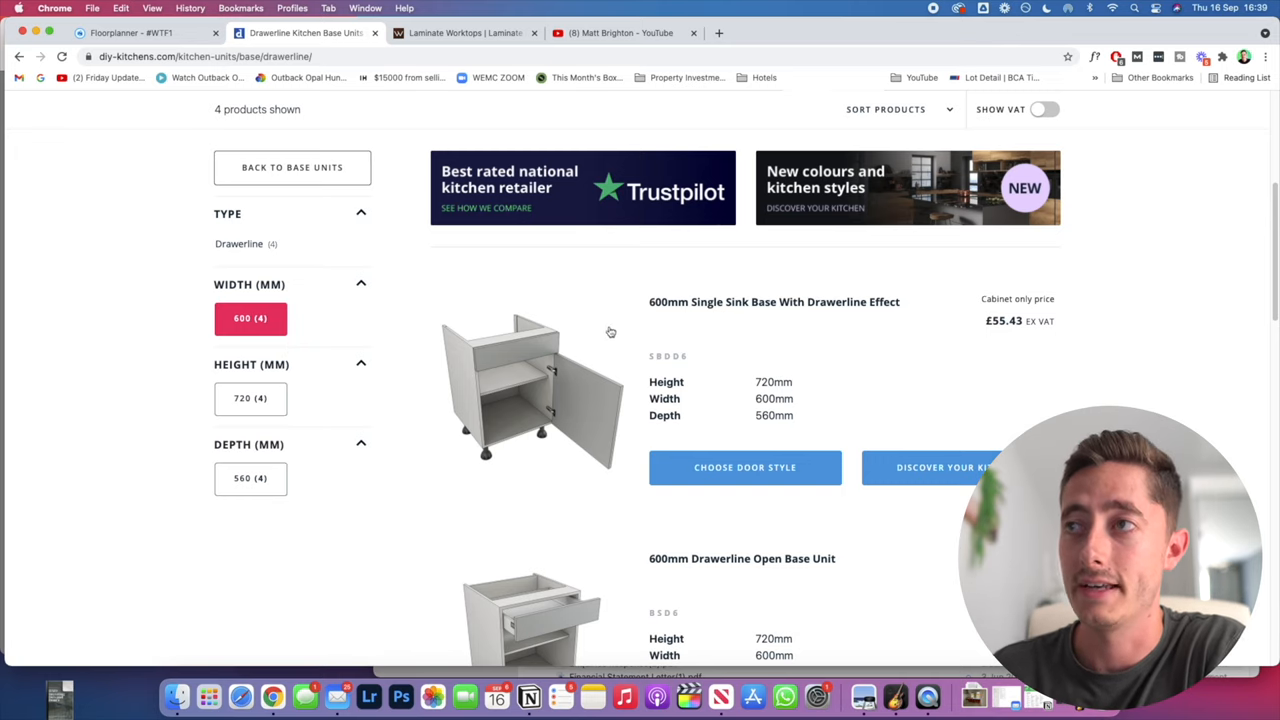
{"action": "mouse_move", "coordinate": [740, 290]}
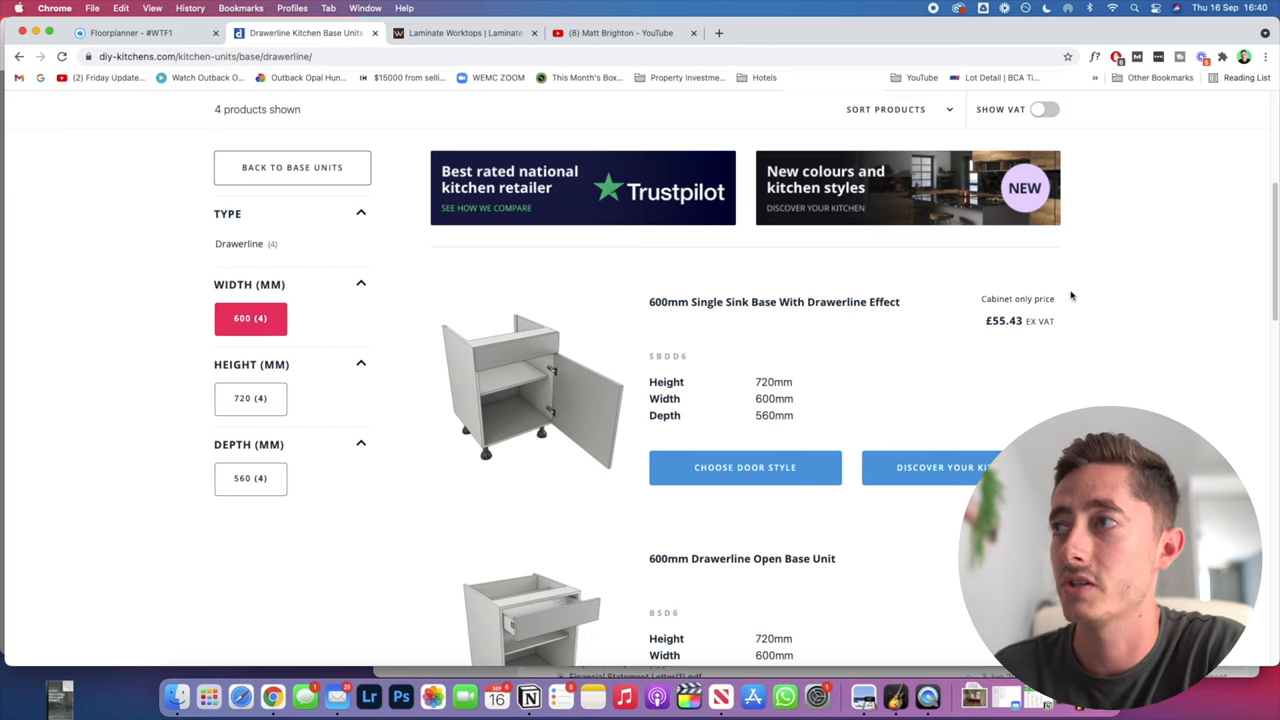
Show prices including VAT and scroll the list, where the sink base costs £66.52
{"action": "left_click", "coordinate": [1044, 109]}
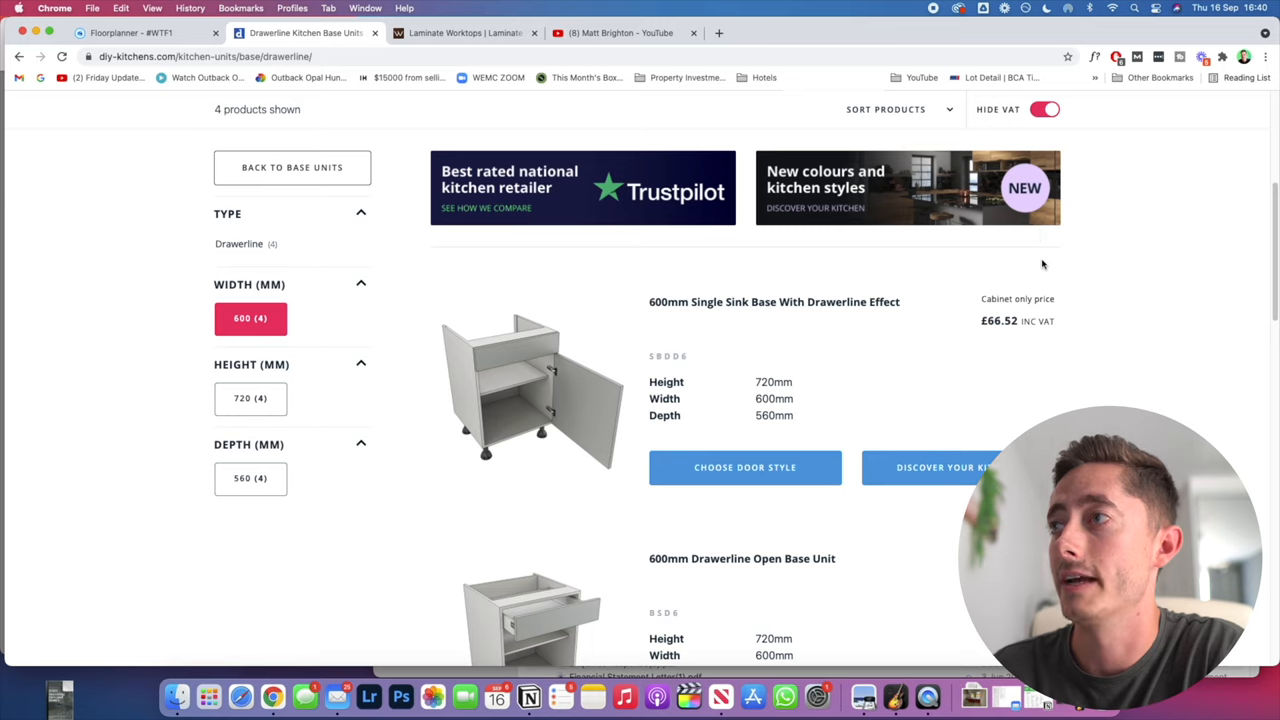
{"action": "mouse_move", "coordinate": [540, 398]}
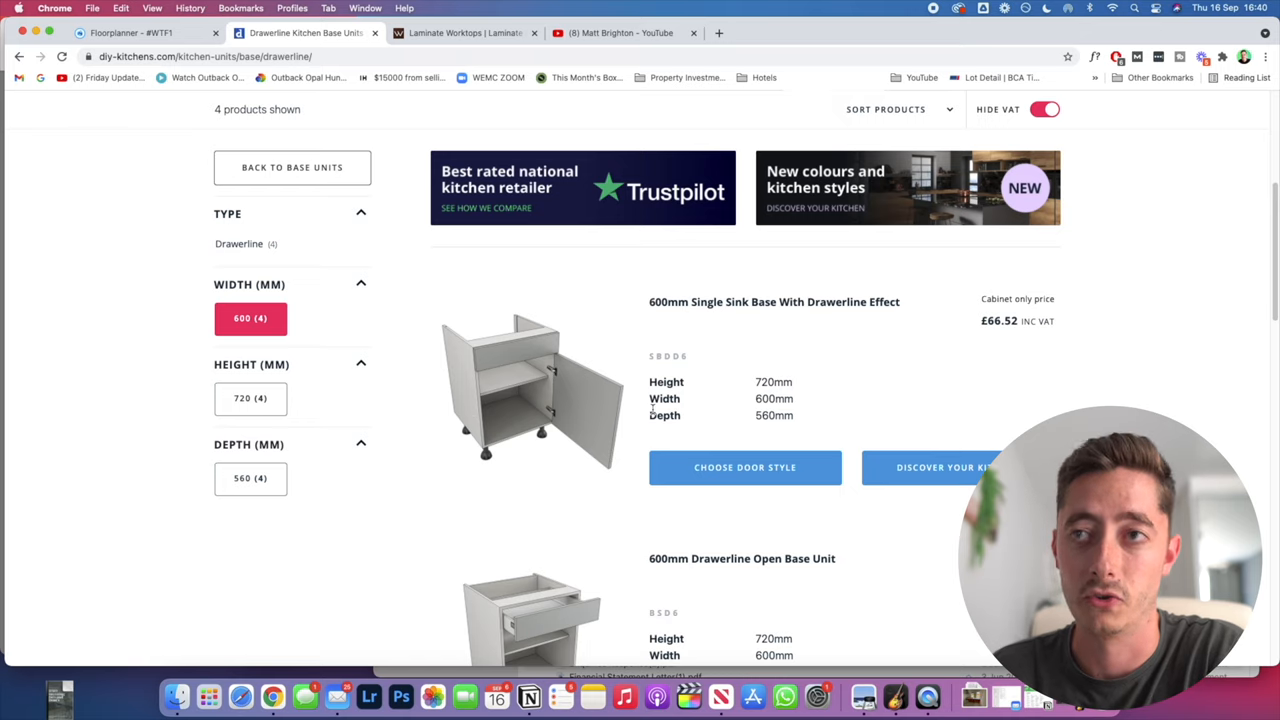
{"action": "scroll", "scroll_direction": "down", "scroll_amount": 3}
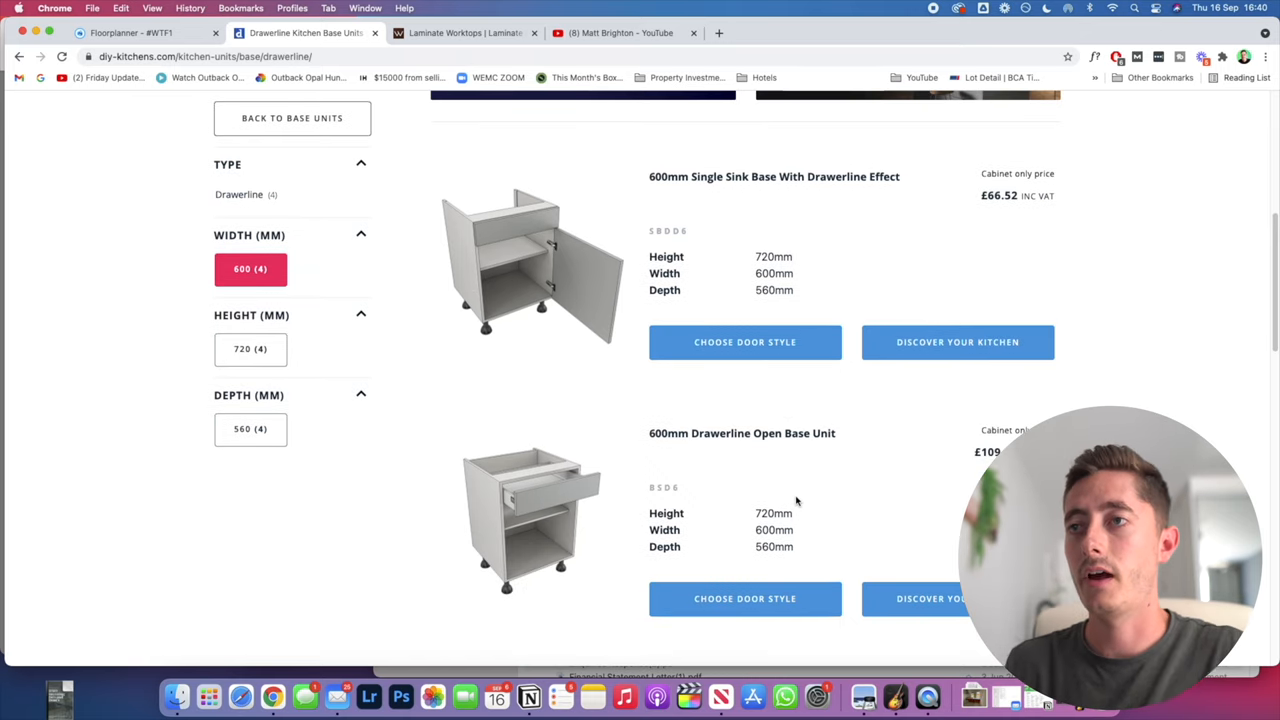
{"action": "scroll", "scroll_direction": "down", "scroll_amount": 3}
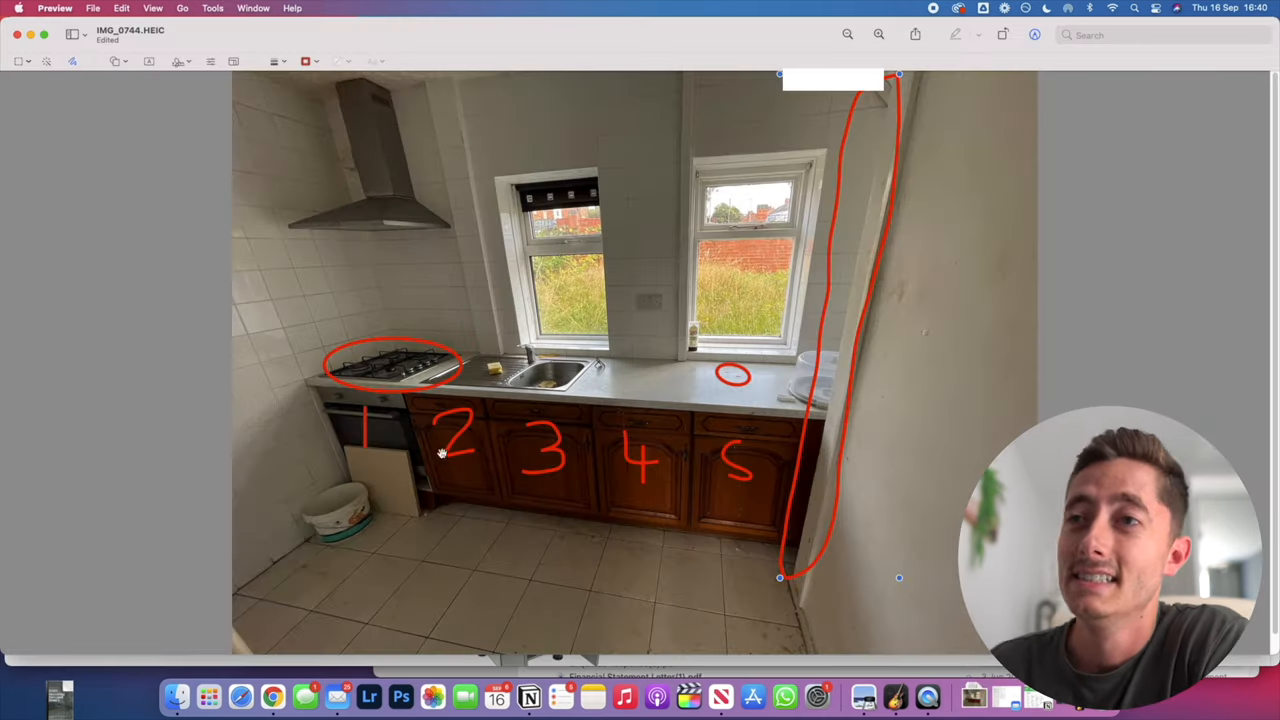
{"action": "mouse_move", "coordinate": [700, 497]}
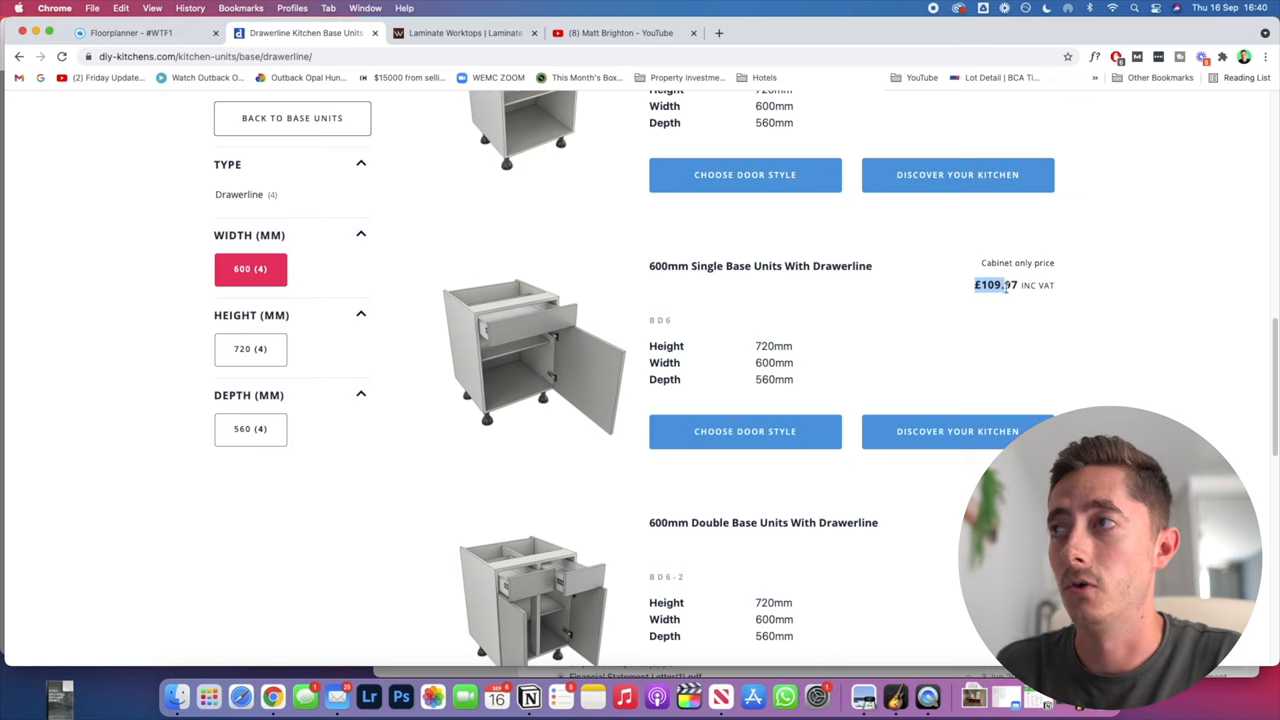
{"action": "scroll", "scroll_direction": "up", "scroll_amount": 3}
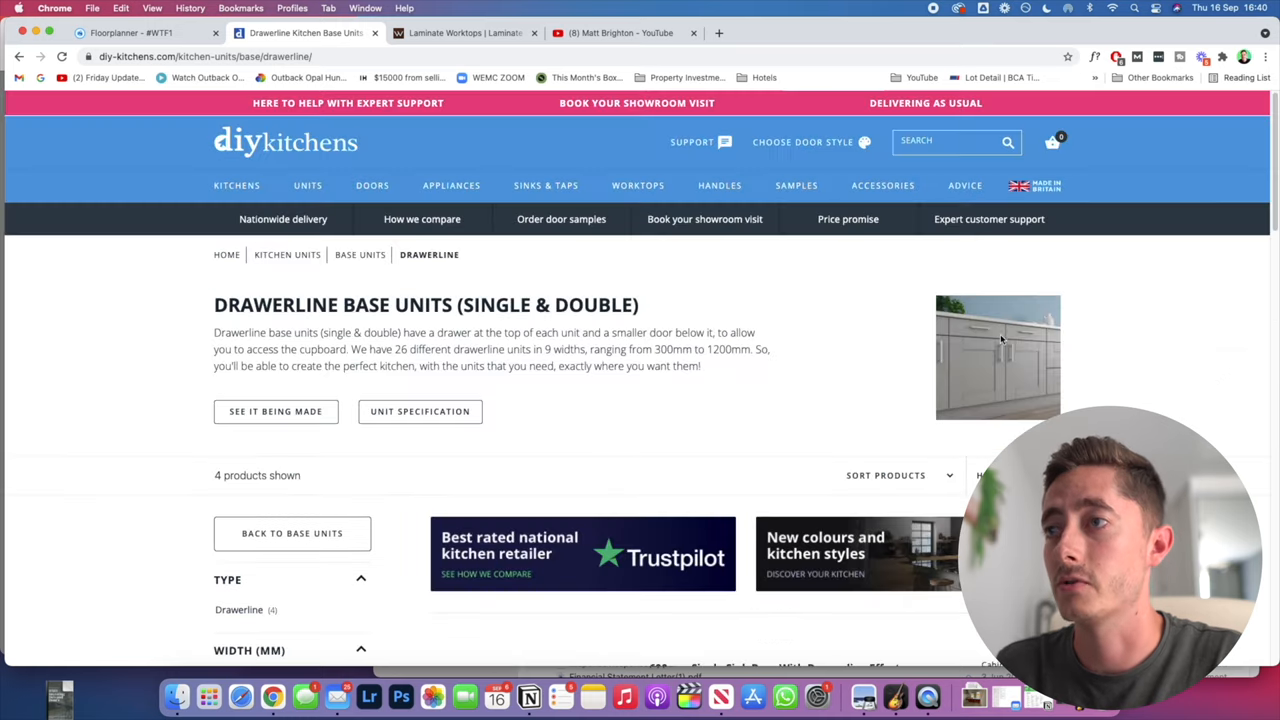
{"action": "scroll", "scroll_direction": "down", "scroll_amount": 3}
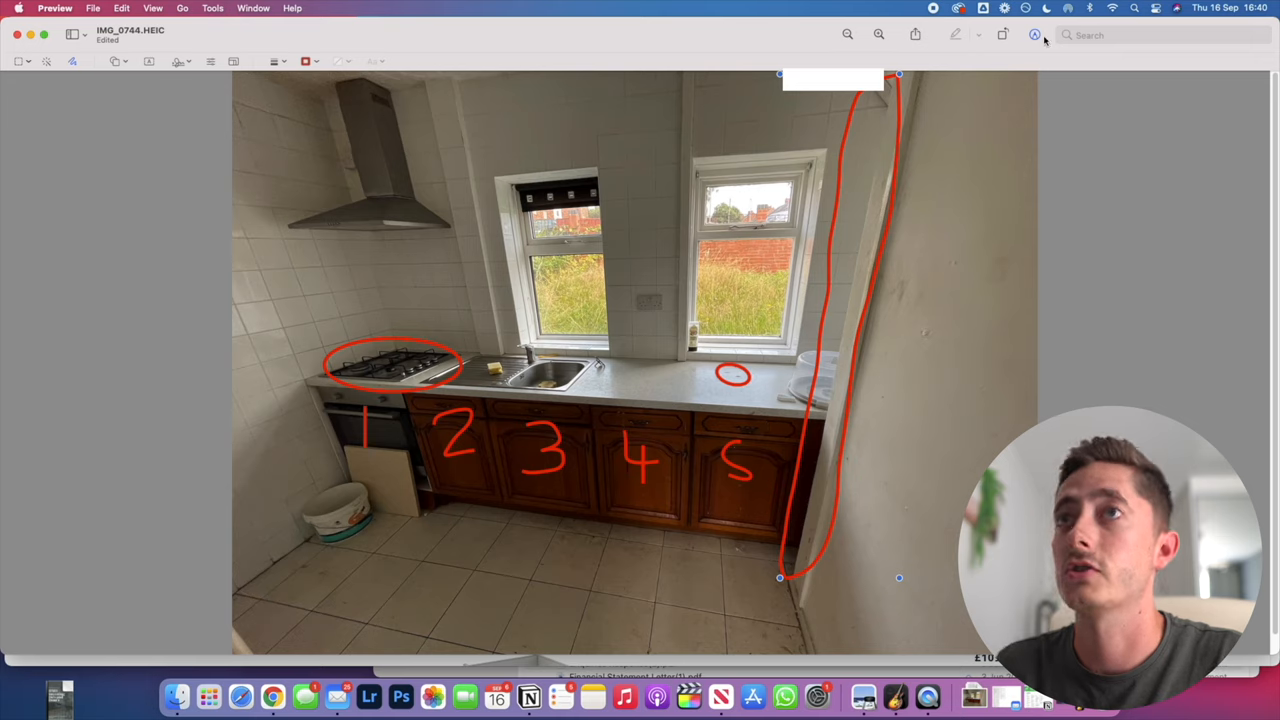
Change the wall outline's border colour from red to green in the Markup toolbar
{"action": "left_click", "coordinate": [306, 61]}
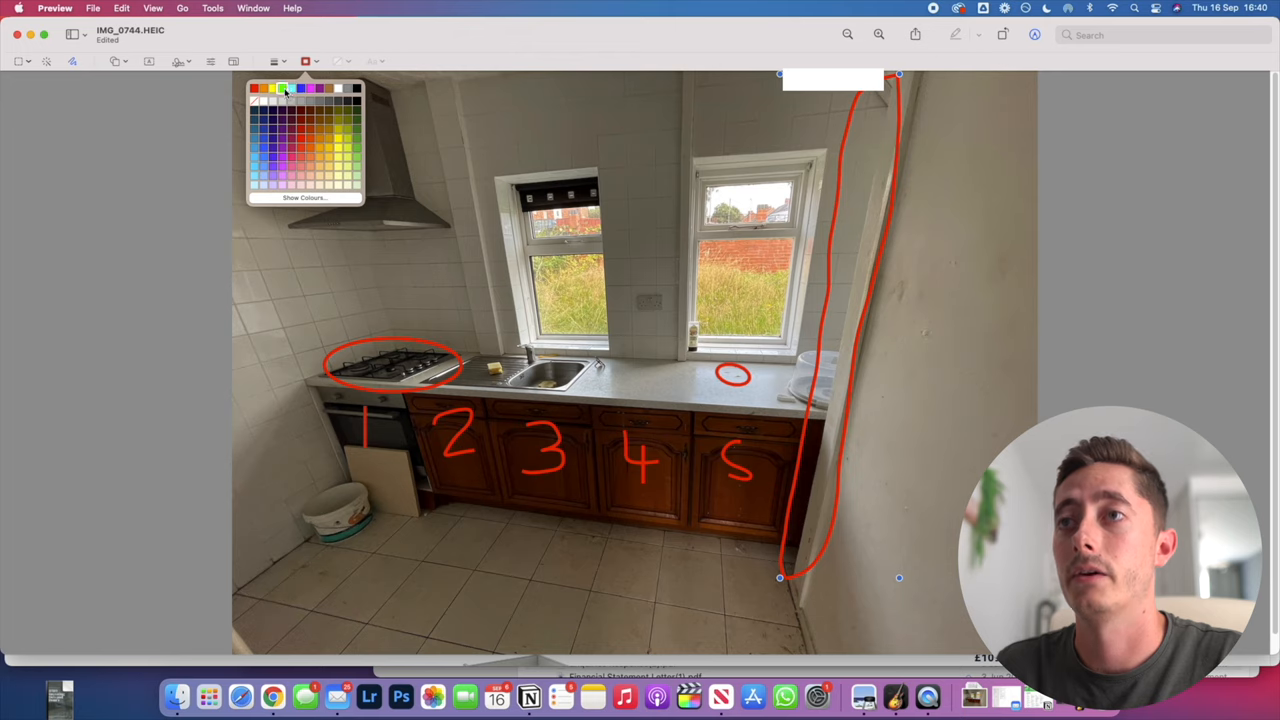
{"action": "left_click", "coordinate": [289, 89]}
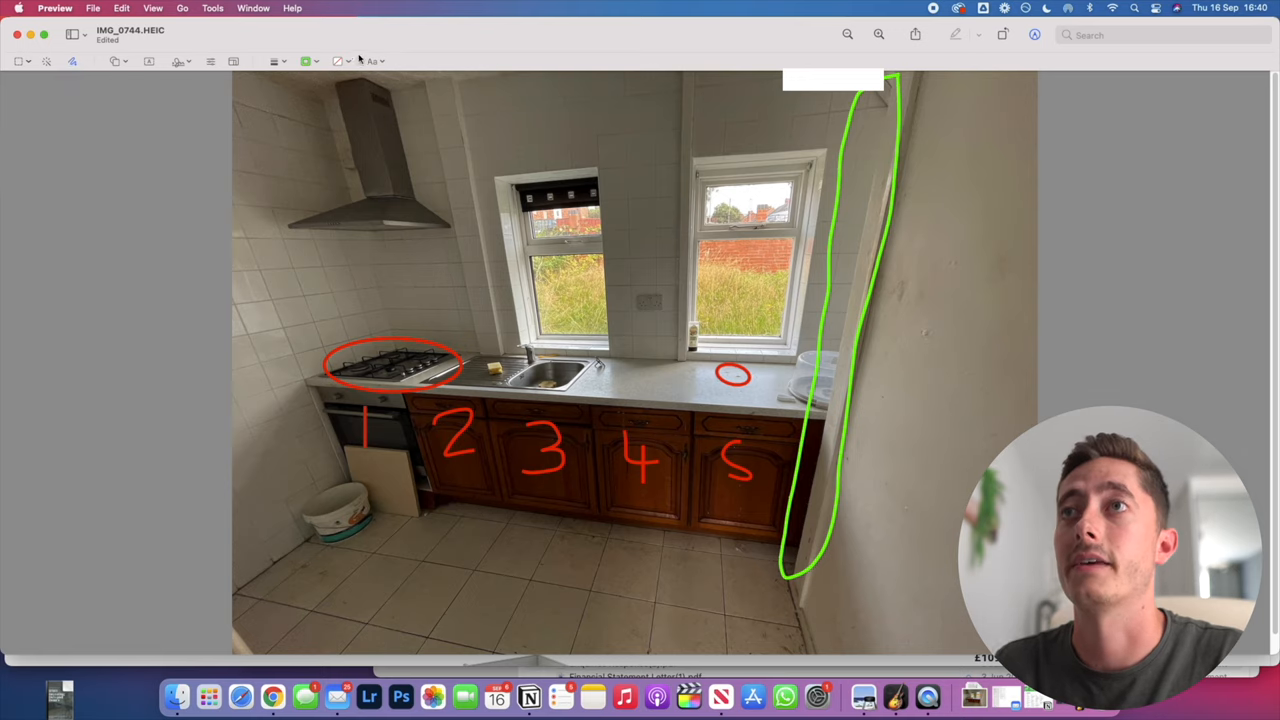
{"action": "left_click", "coordinate": [375, 61]}
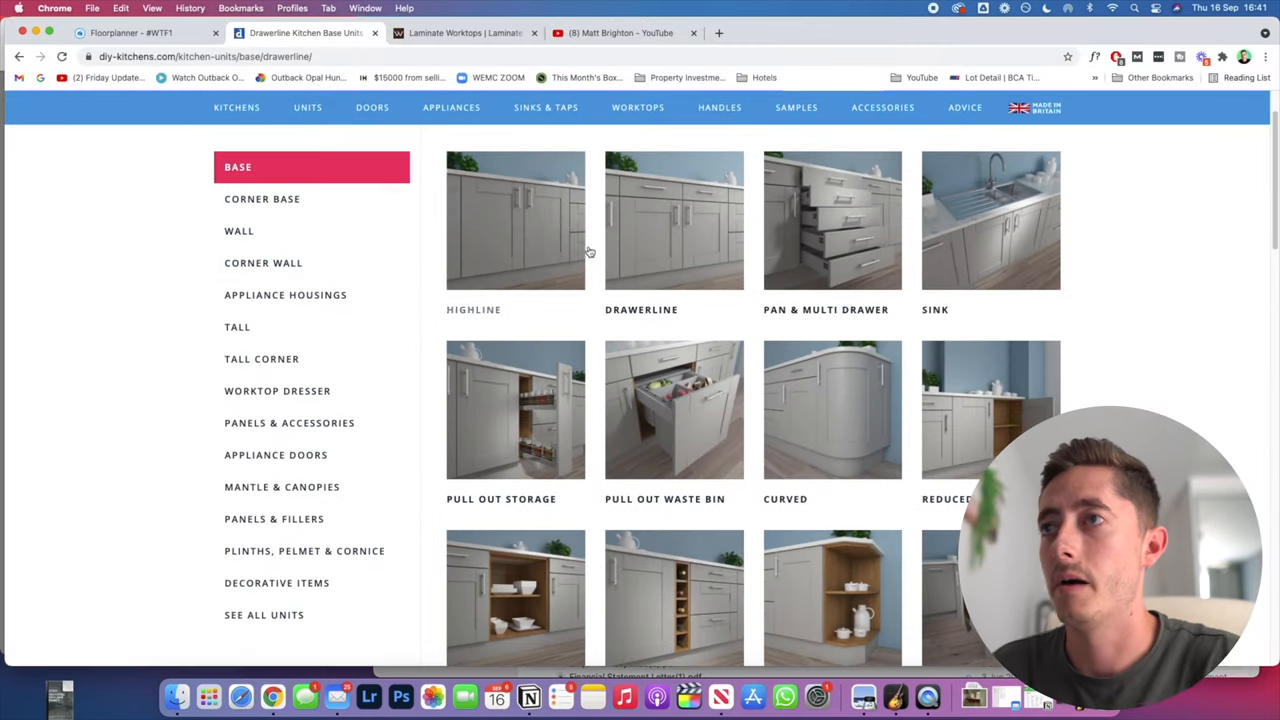
{"action": "mouse_move", "coordinate": [421, 340]}
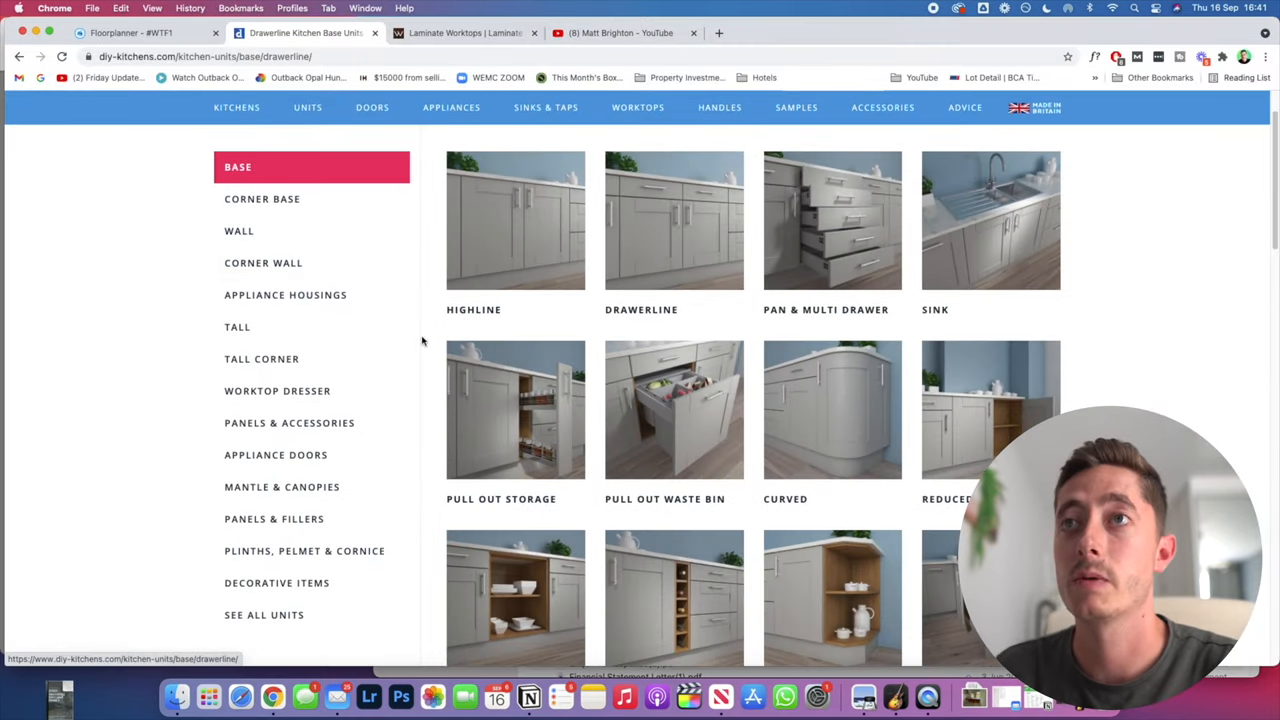
Return to the DIY Kitchens website and open the standard corner base units listing
{"action": "left_click", "coordinate": [262, 198]}
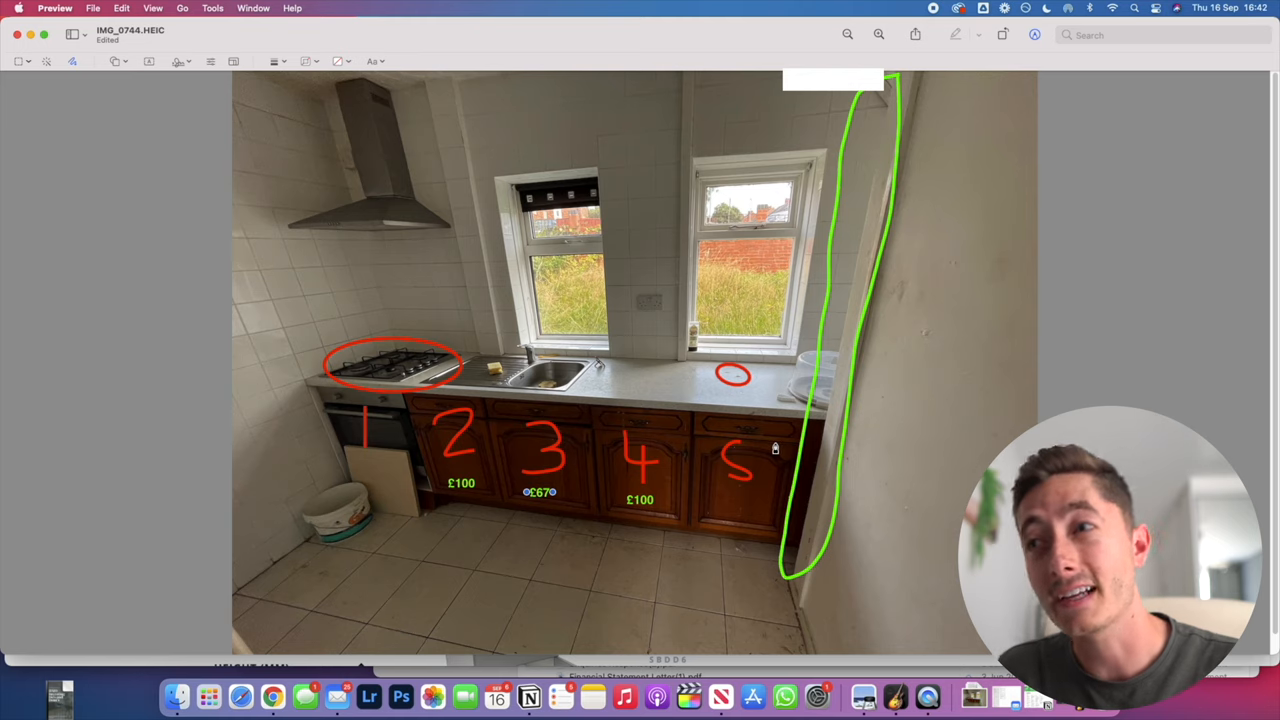
{"action": "left_click", "coordinate": [272, 697]}
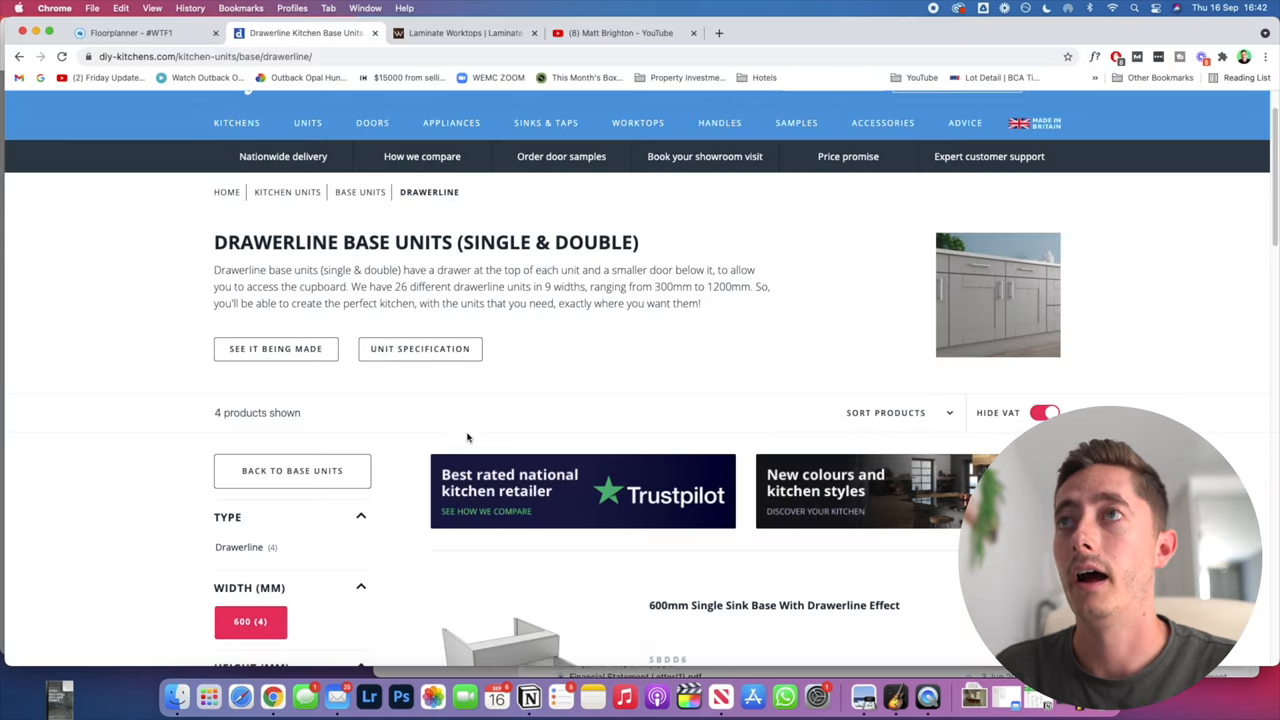
{"action": "scroll", "scroll_direction": "up", "scroll_amount": 3}
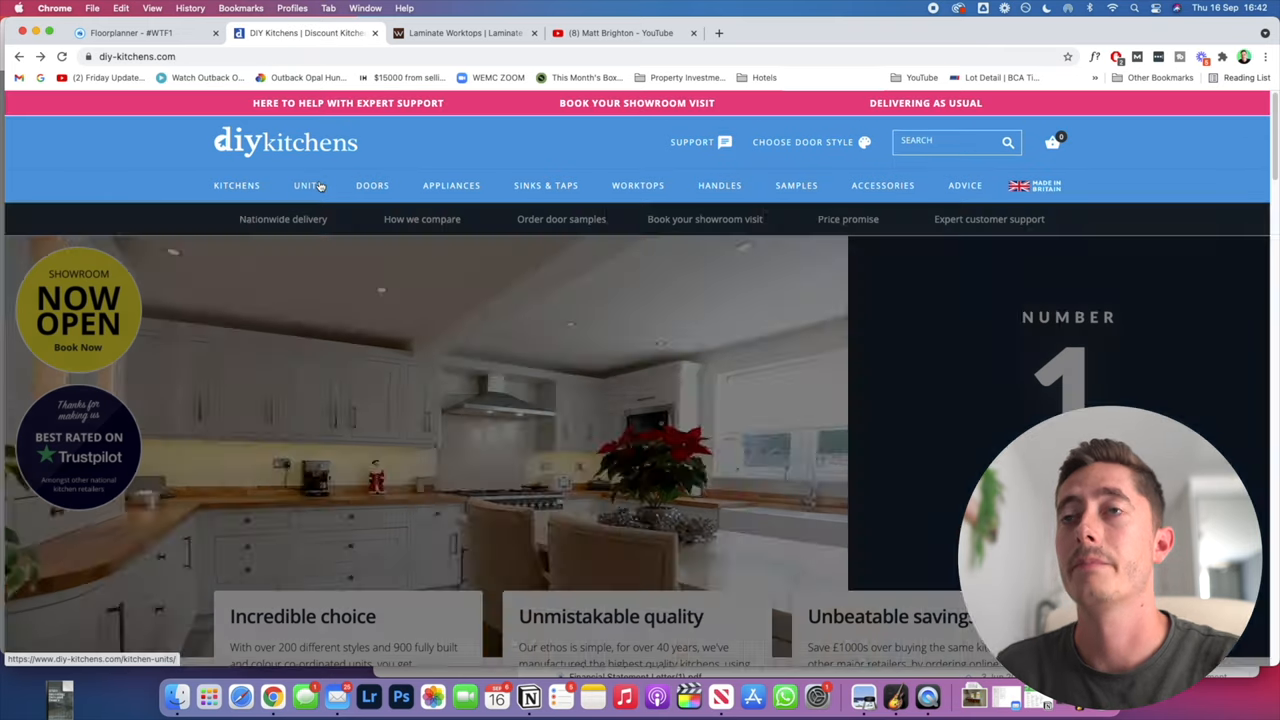
{"action": "scroll", "scroll_direction": "down", "scroll_amount": 3}
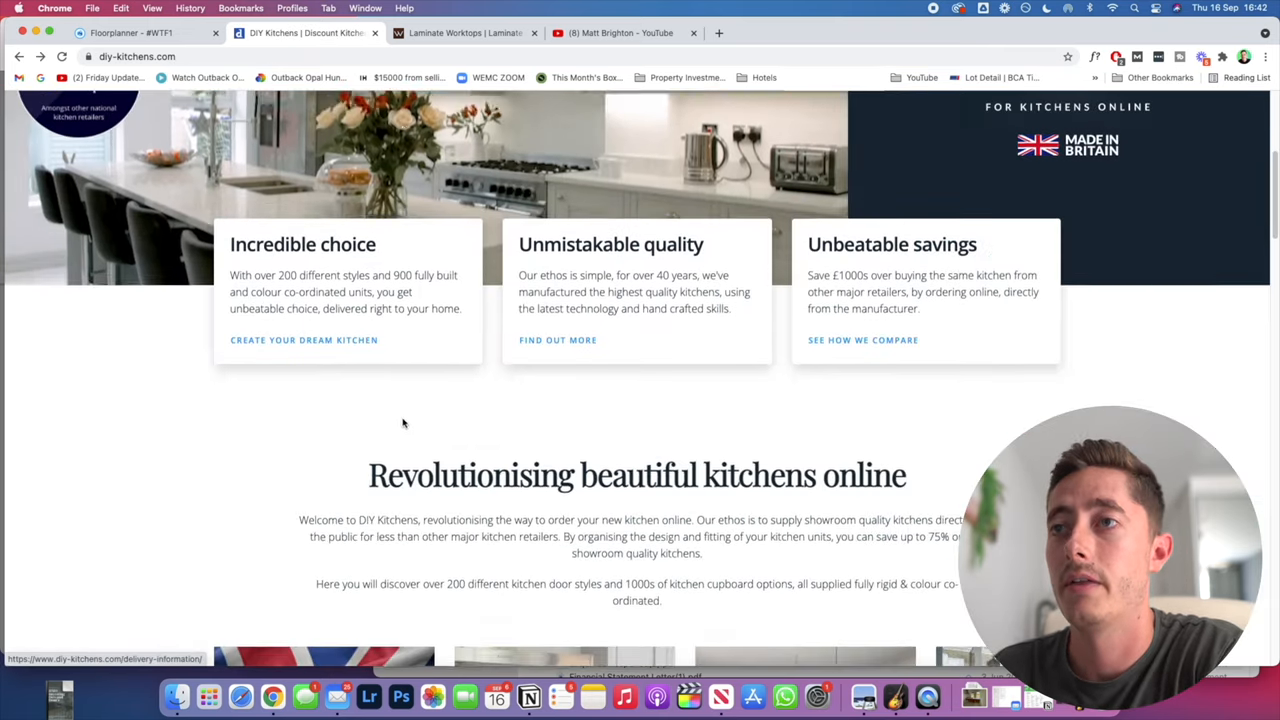
{"action": "left_click", "coordinate": [307, 118]}
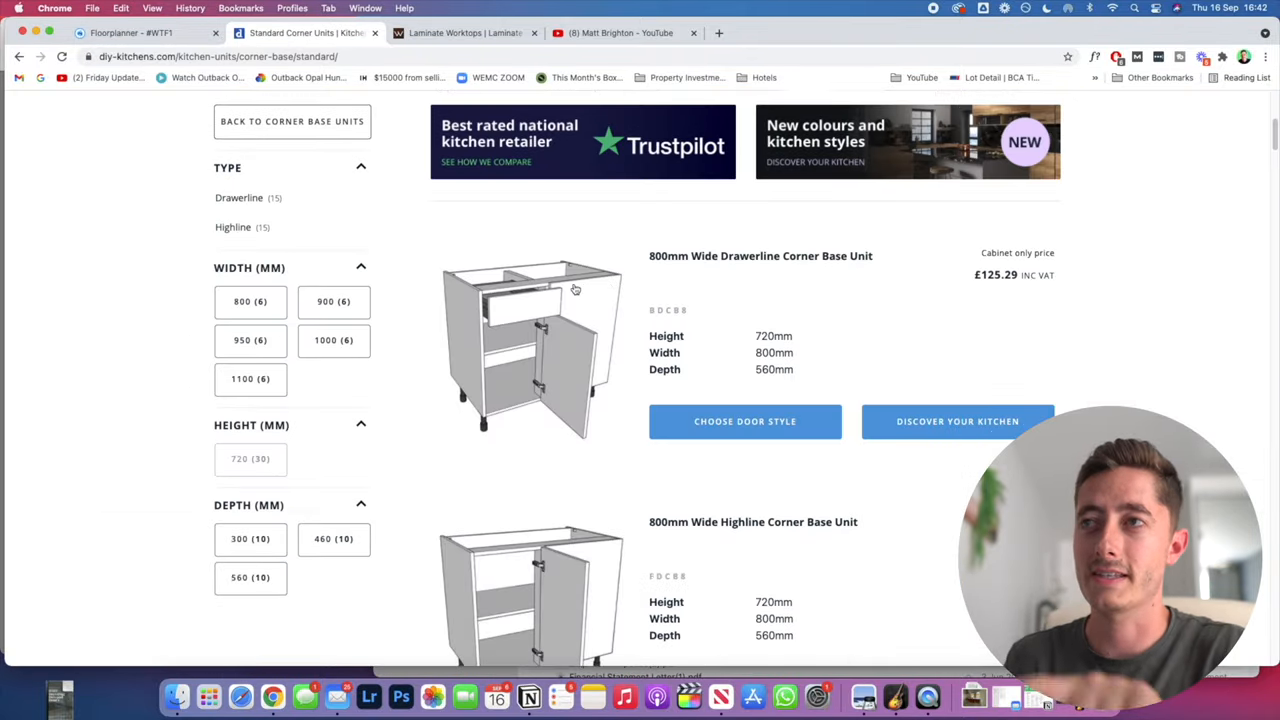
{"action": "mouse_move", "coordinate": [550, 305]}
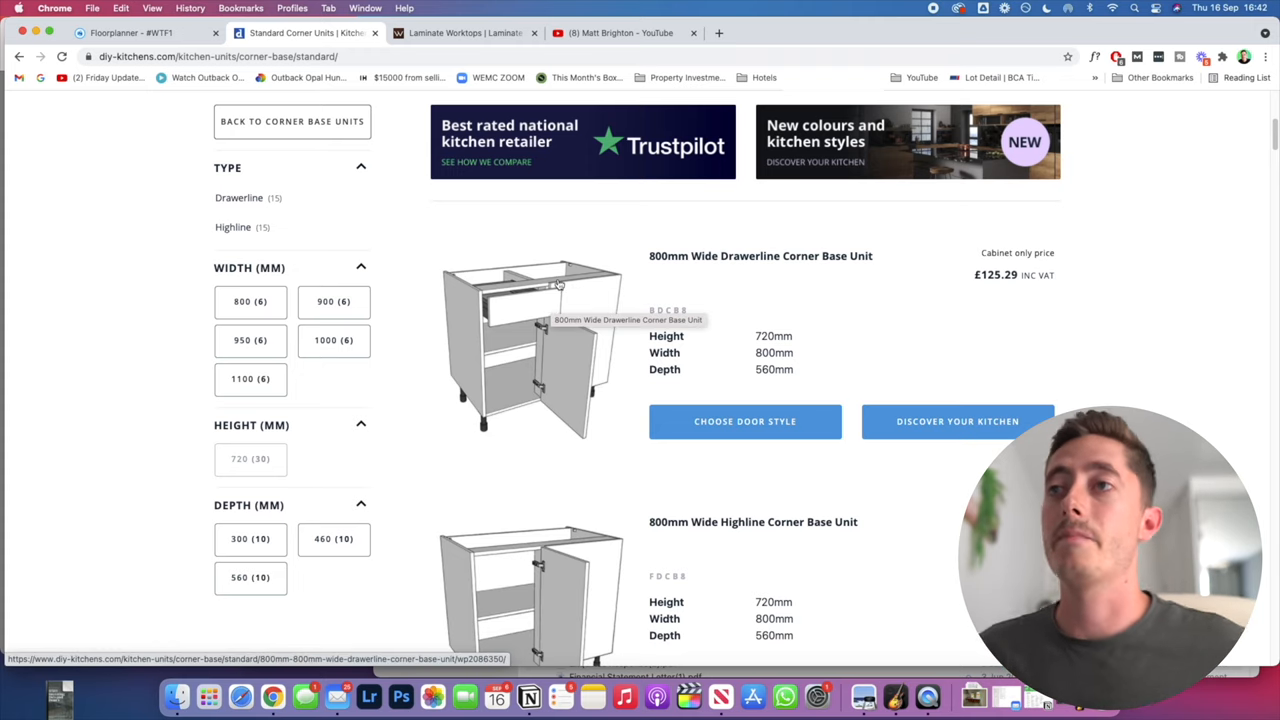
{"action": "mouse_move", "coordinate": [568, 348]}
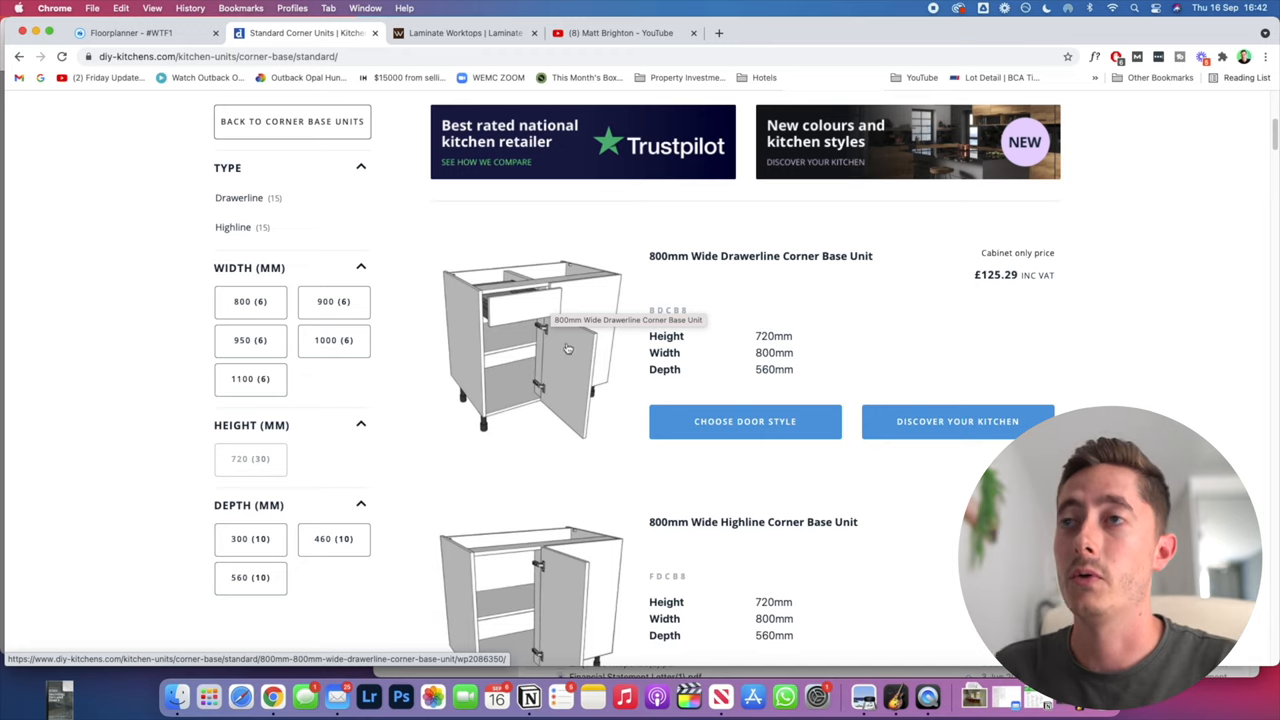
{"action": "mouse_move", "coordinate": [607, 333]}
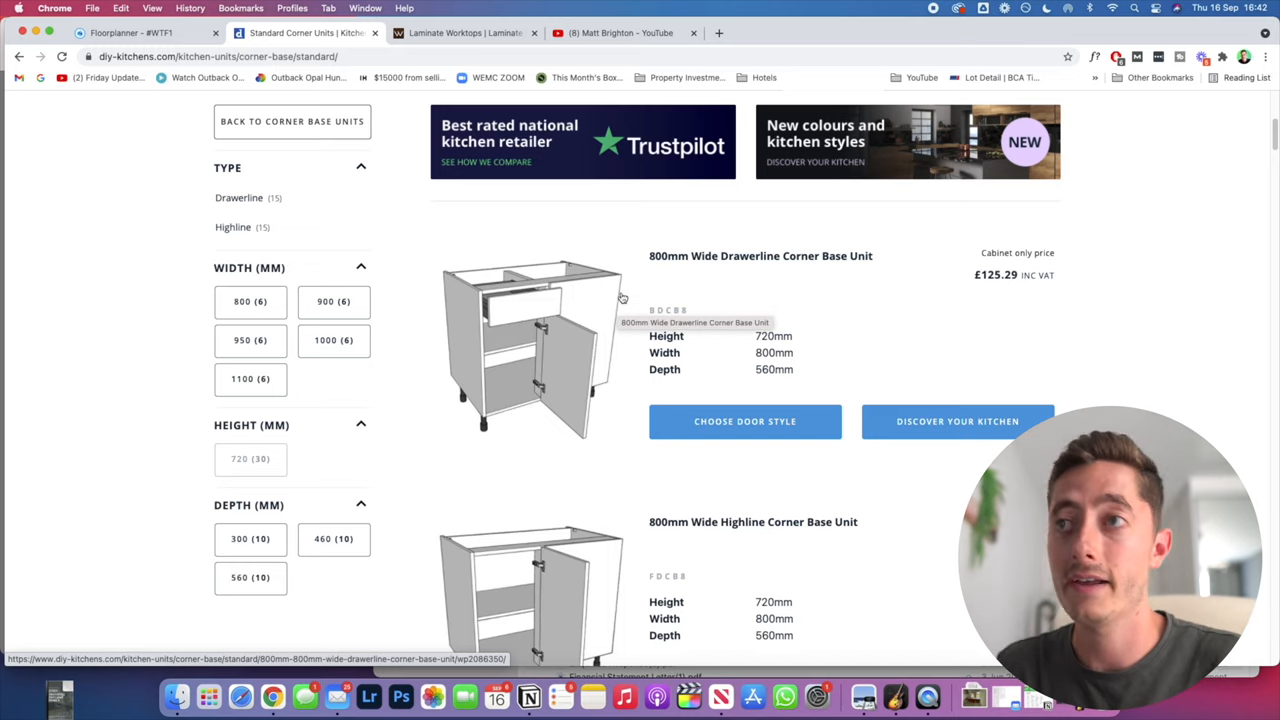
{"action": "mouse_move", "coordinate": [527, 378]}
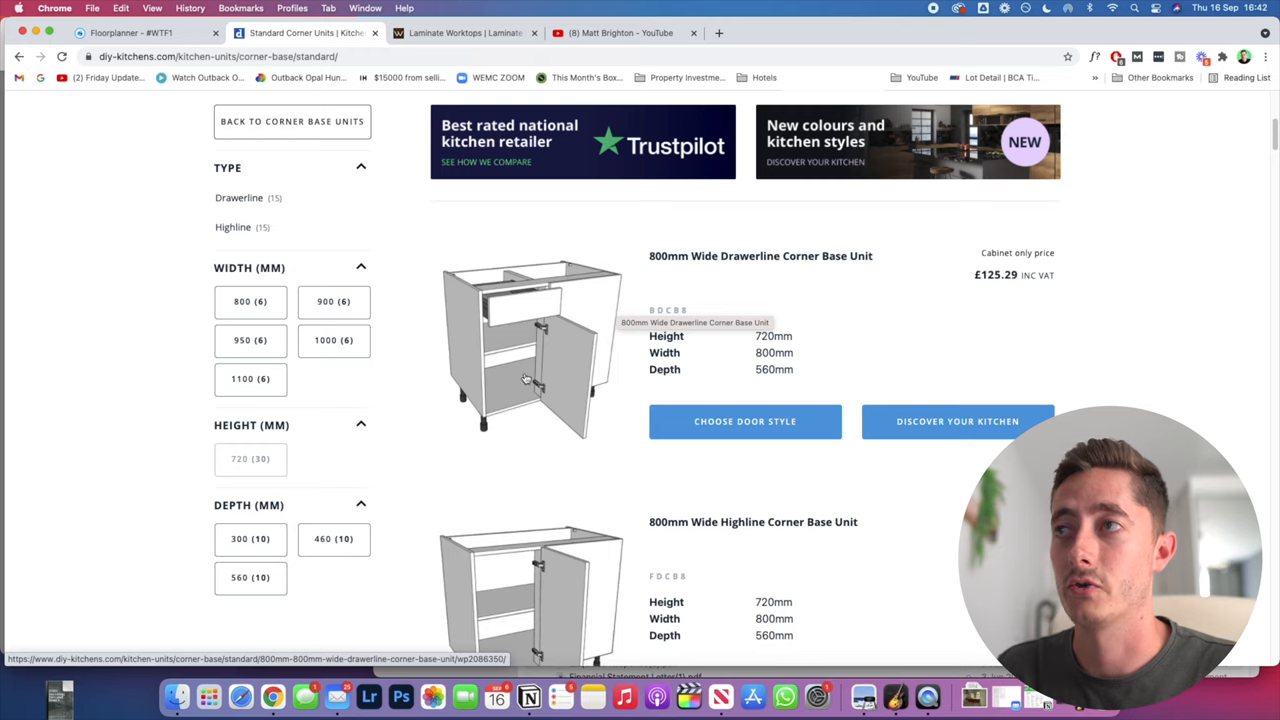
Filter the DIY Kitchens corner base units to 1100mm width after briefly trying 800mm
{"action": "scroll", "scroll_direction": "up", "scroll_amount": 3}
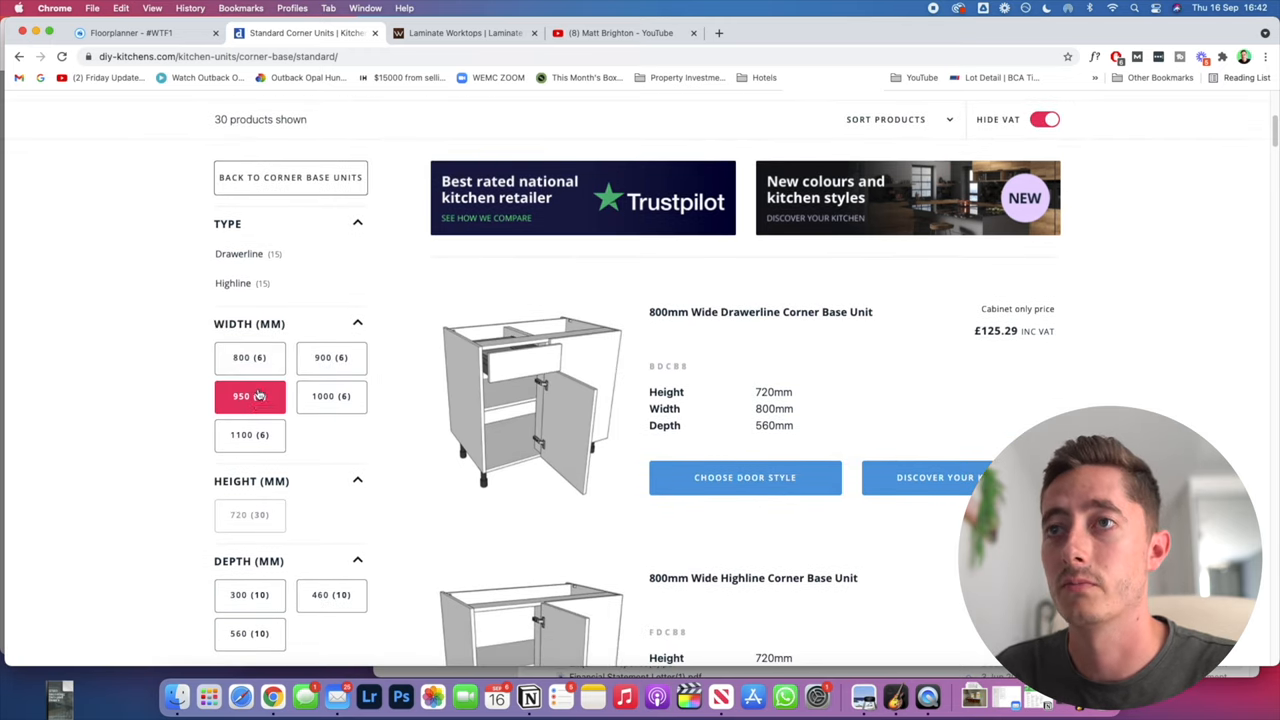
{"action": "left_click", "coordinate": [249, 357]}
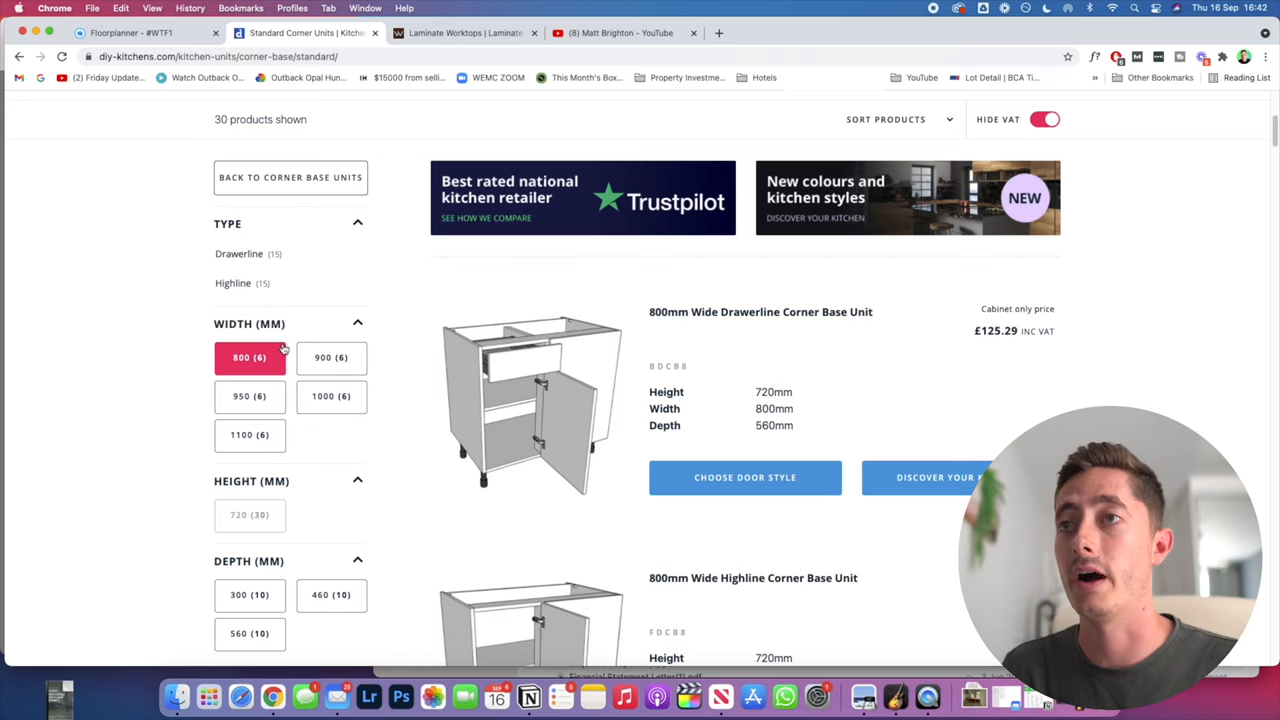
{"action": "left_click", "coordinate": [249, 357]}
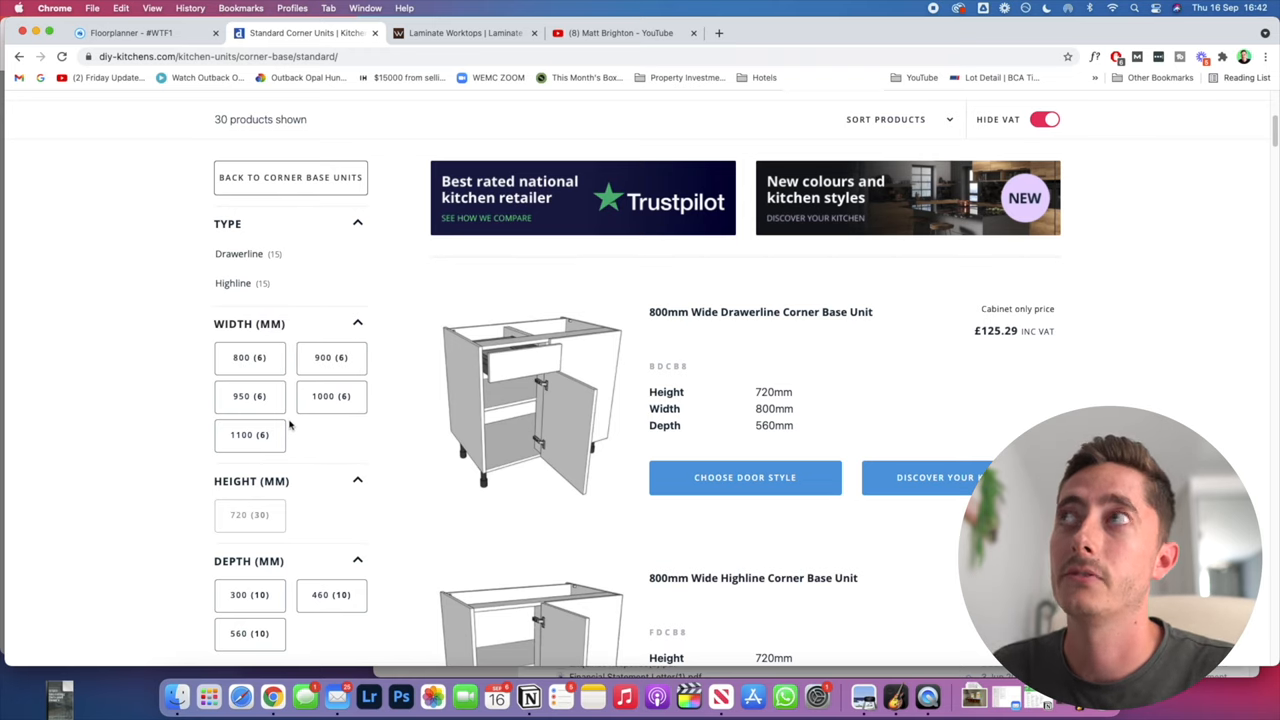
{"action": "left_click", "coordinate": [249, 434]}
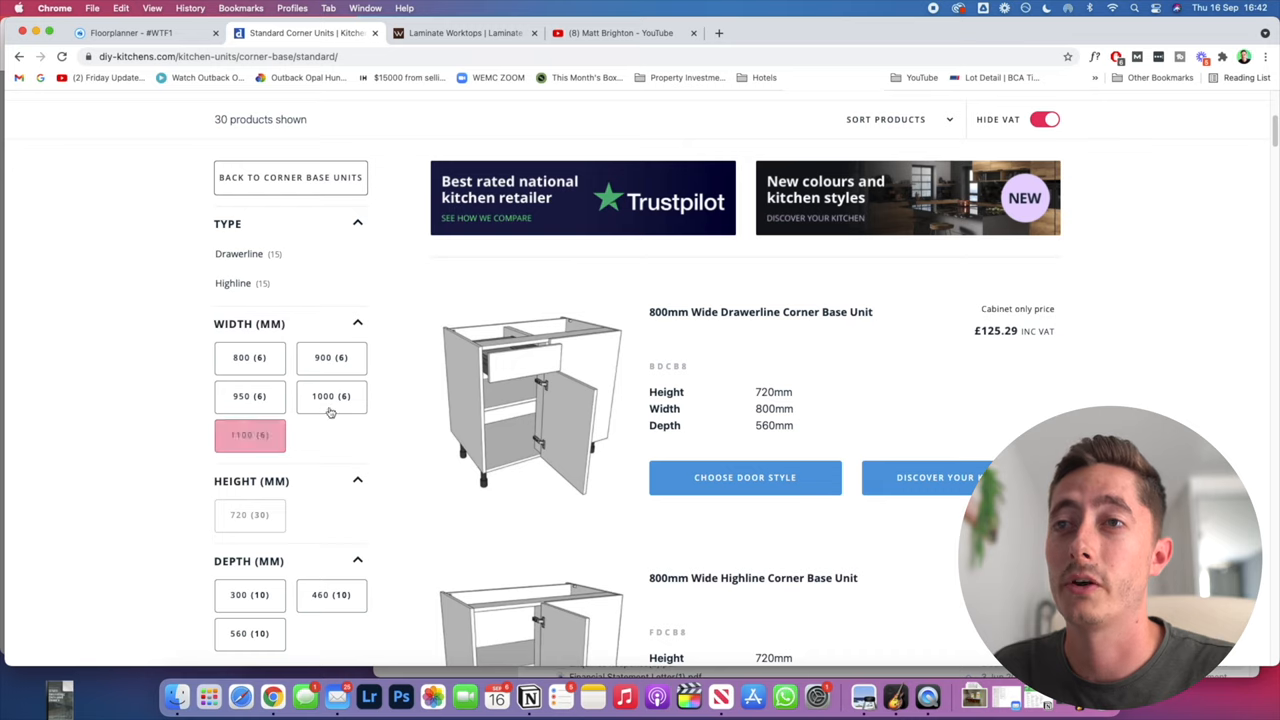
{"action": "left_click", "coordinate": [249, 434]}
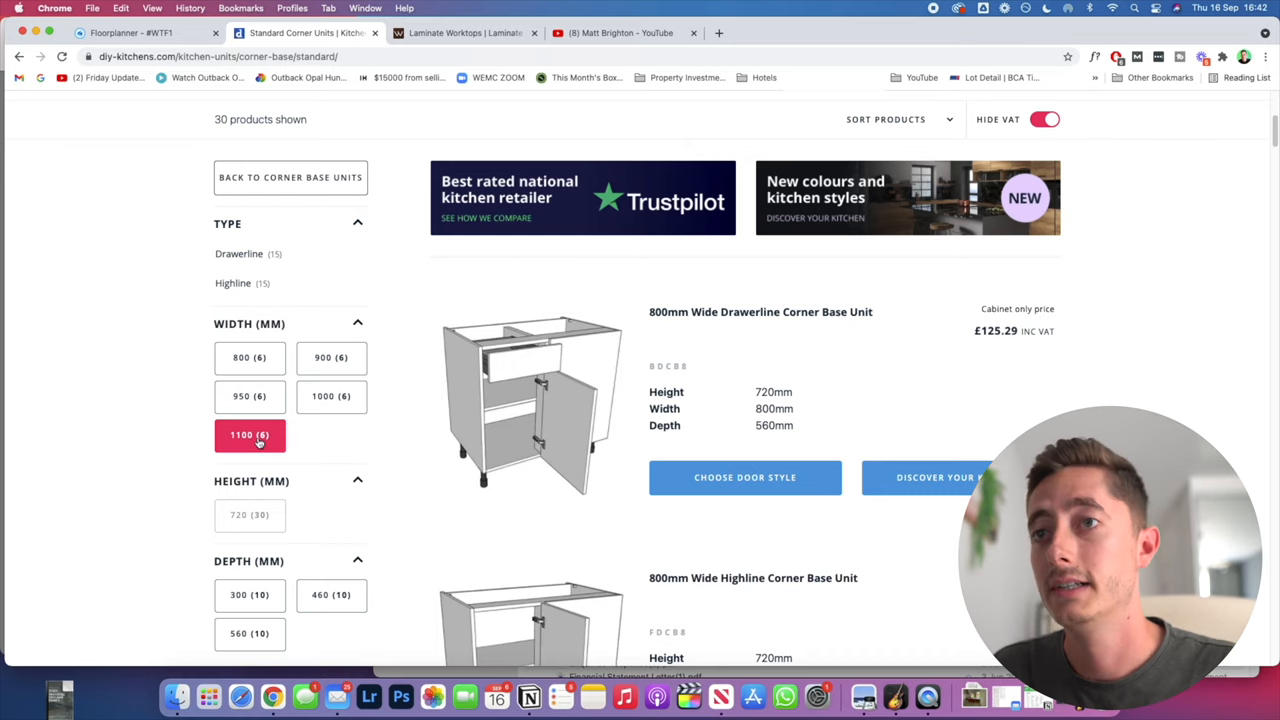
{"action": "left_click", "coordinate": [249, 434]}
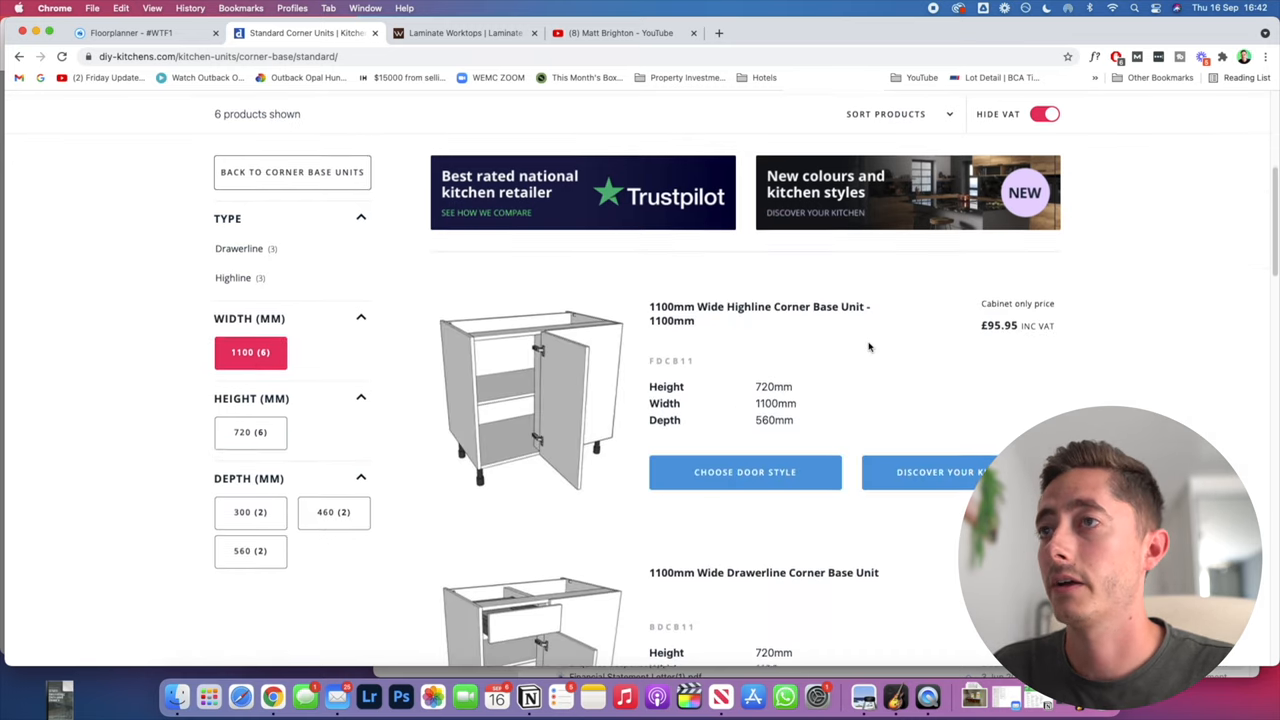
{"action": "scroll", "scroll_direction": "down", "scroll_amount": 3}
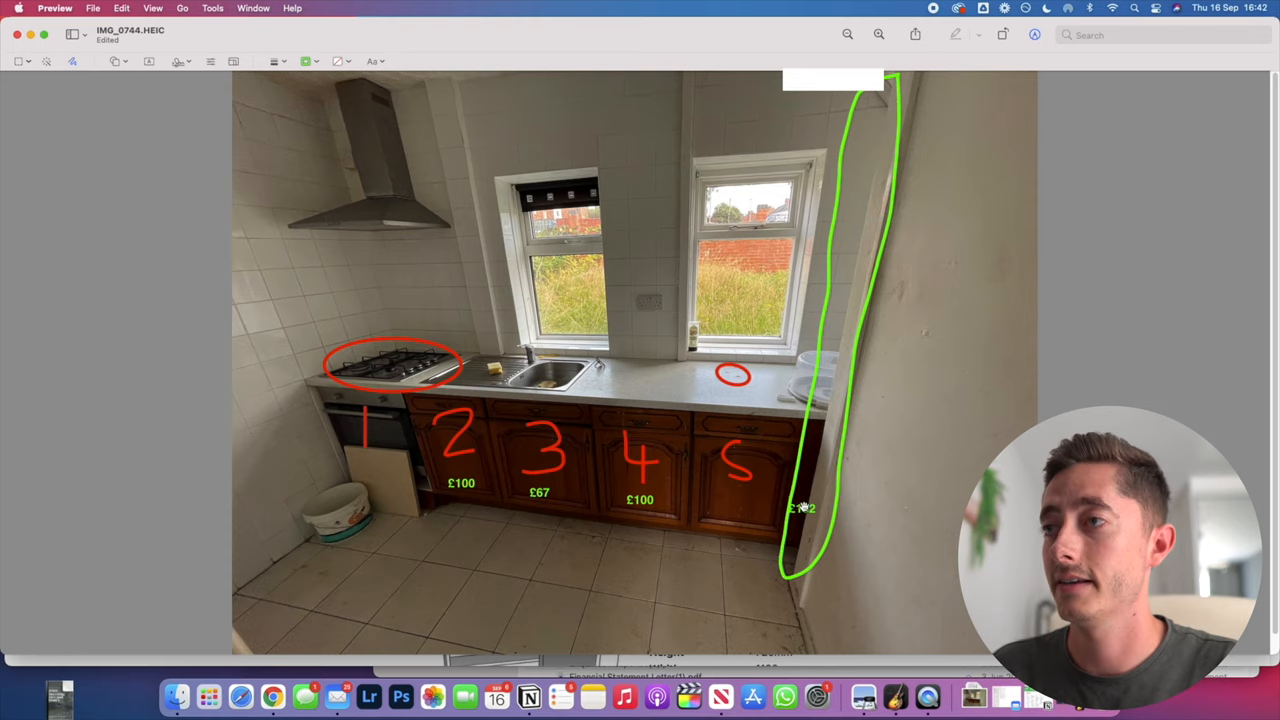
Enter '£132' as the green price label on unit 5
{"action": "type", "text": "£132"}
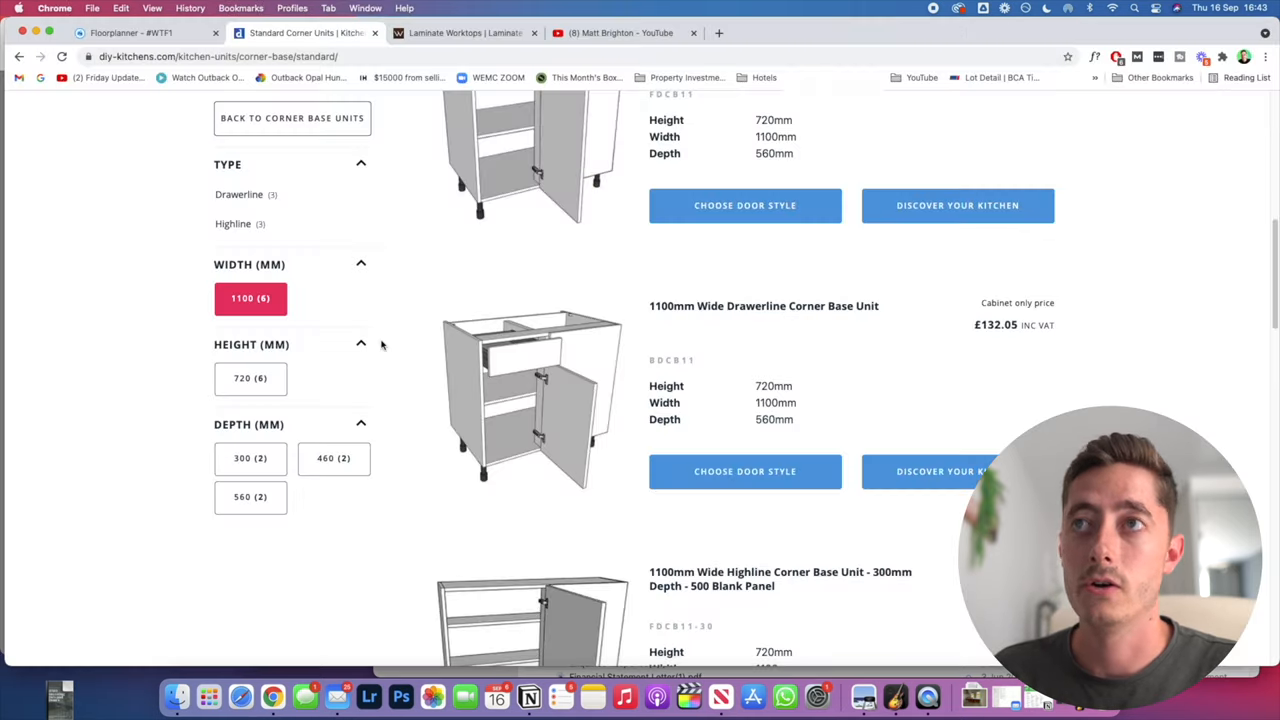
Go to Units > Appliance Housings and select the Built Under Oven Housing (£66.52) title
{"action": "left_click", "coordinate": [307, 158]}
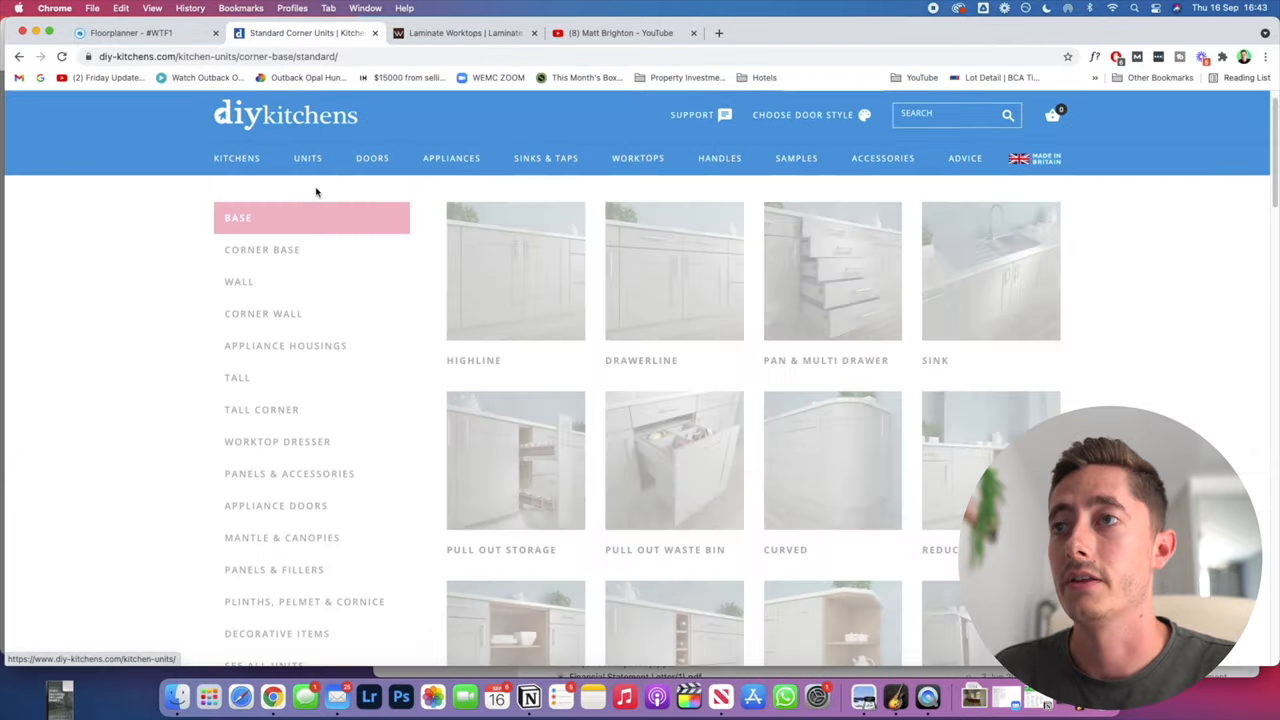
{"action": "scroll", "scroll_direction": "down", "scroll_amount": 3}
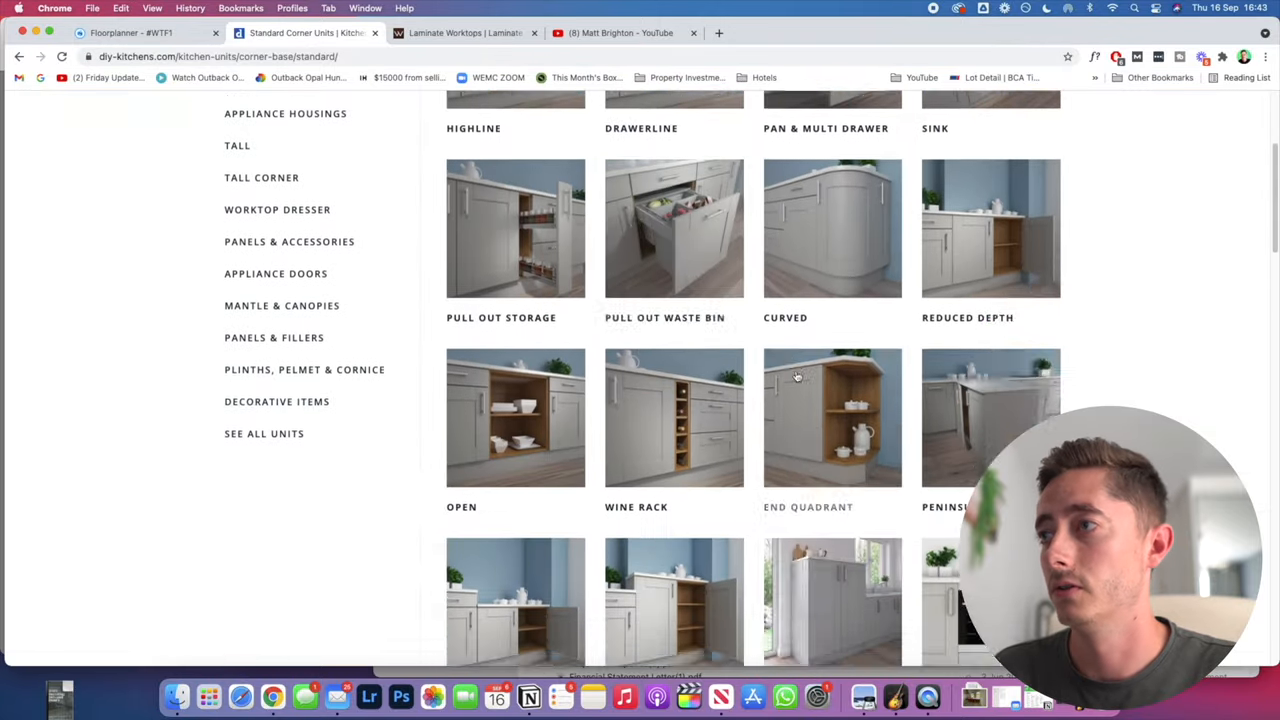
{"action": "left_click", "coordinate": [285, 113]}
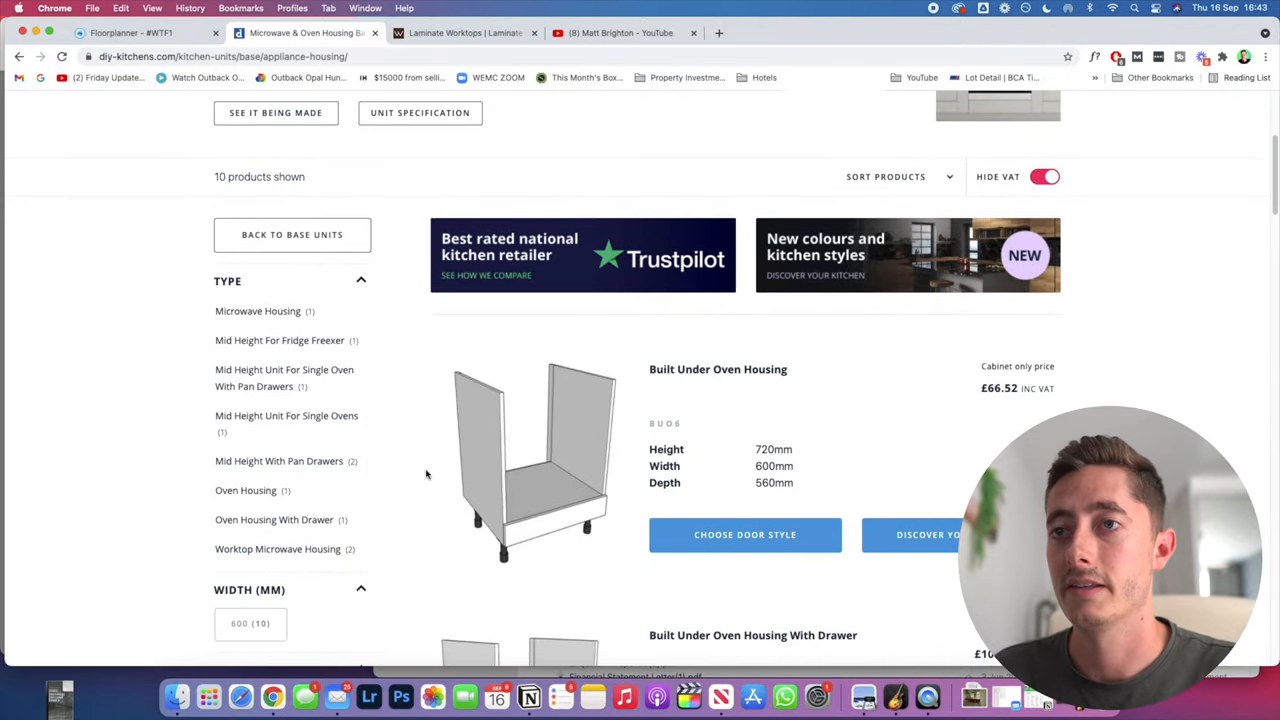
{"action": "scroll", "scroll_direction": "down", "scroll_amount": 3}
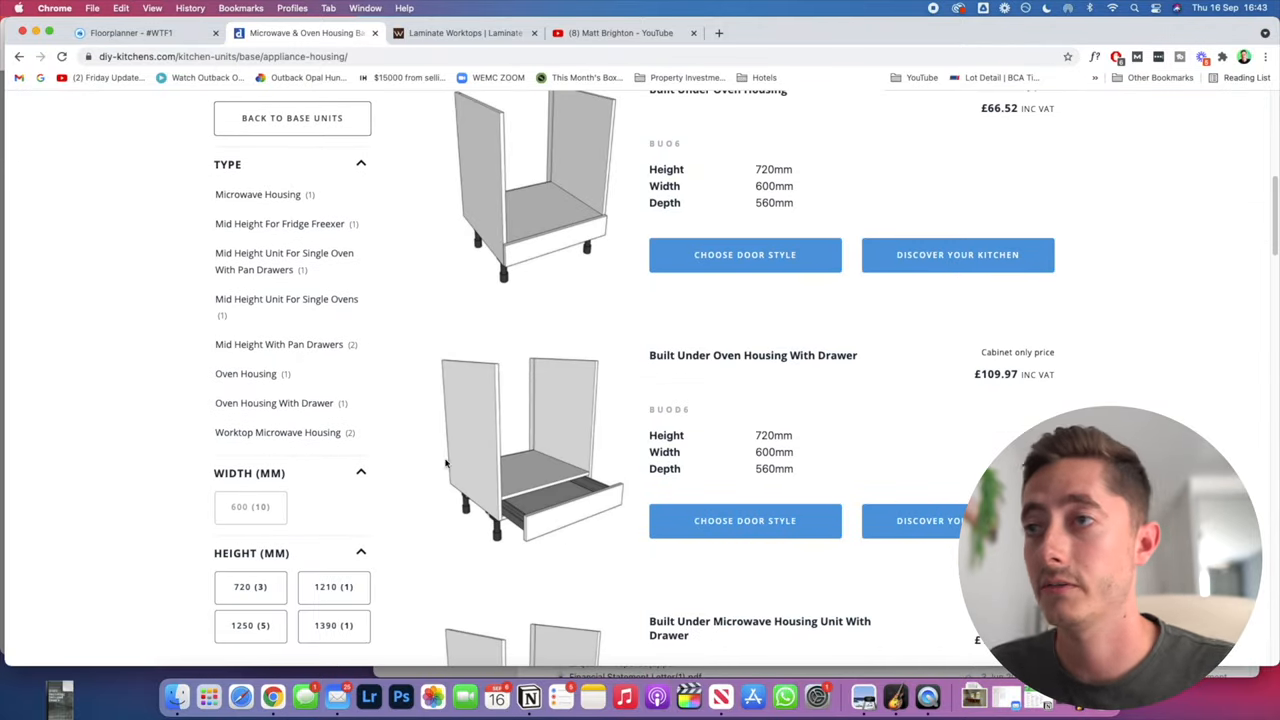
{"action": "scroll", "scroll_direction": "up", "scroll_amount": 3}
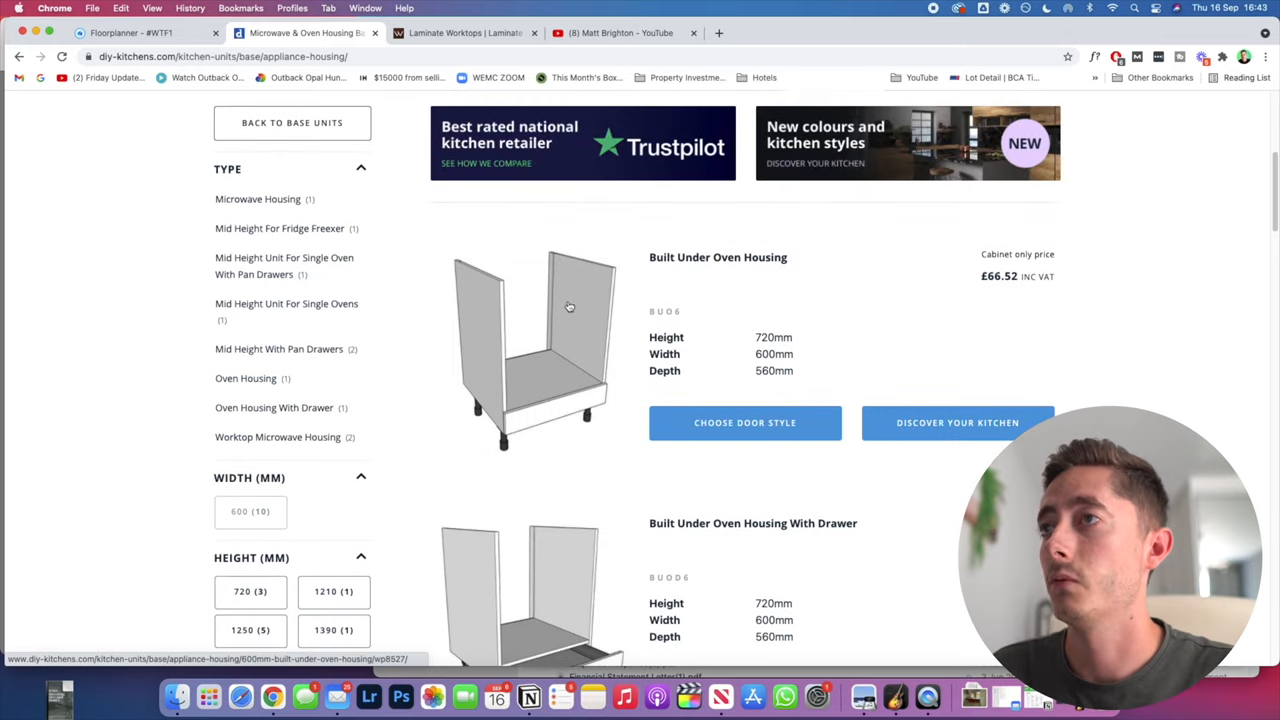
{"action": "mouse_move", "coordinate": [568, 303]}
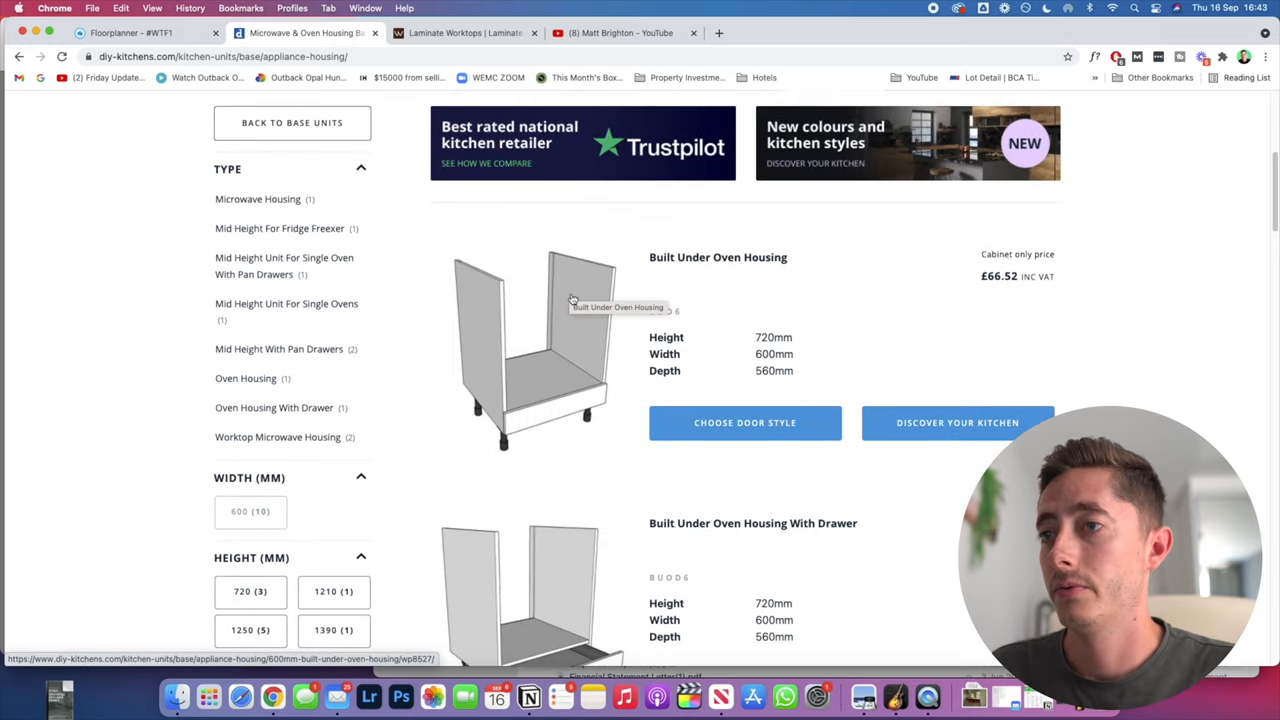
{"action": "scroll", "scroll_direction": "down", "scroll_amount": 3}
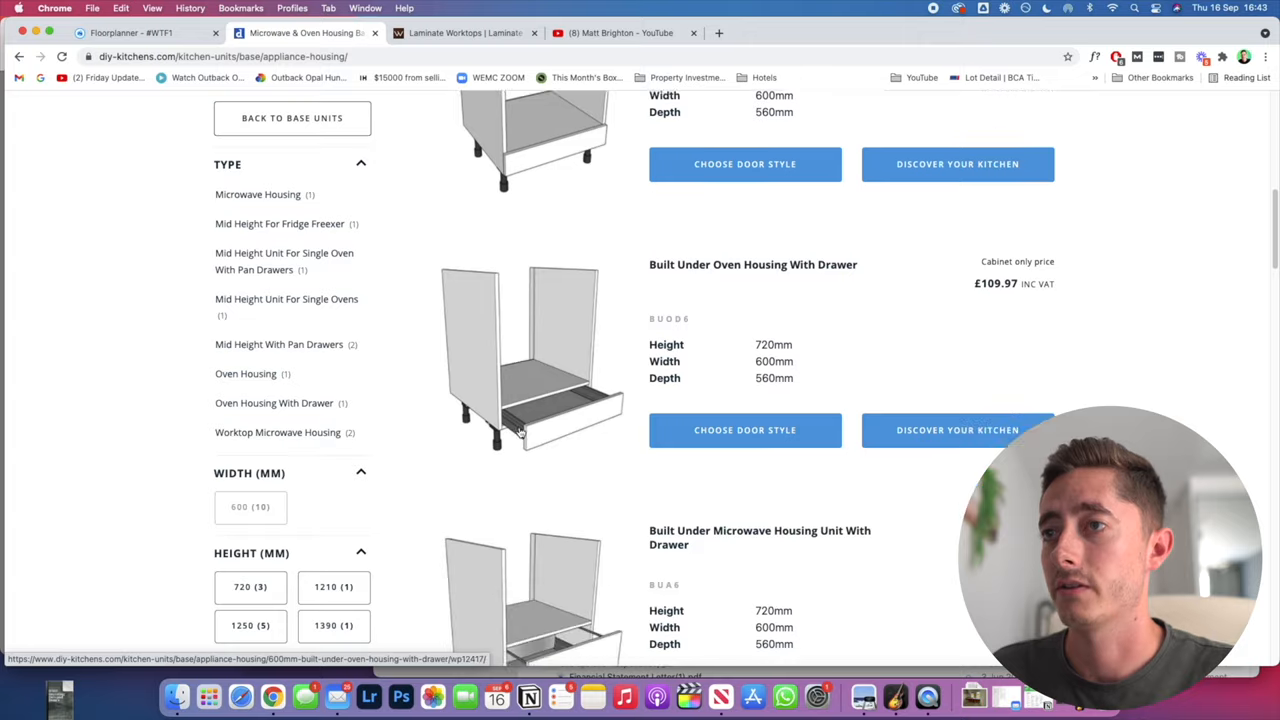
{"action": "scroll", "scroll_direction": "up", "scroll_amount": 3}
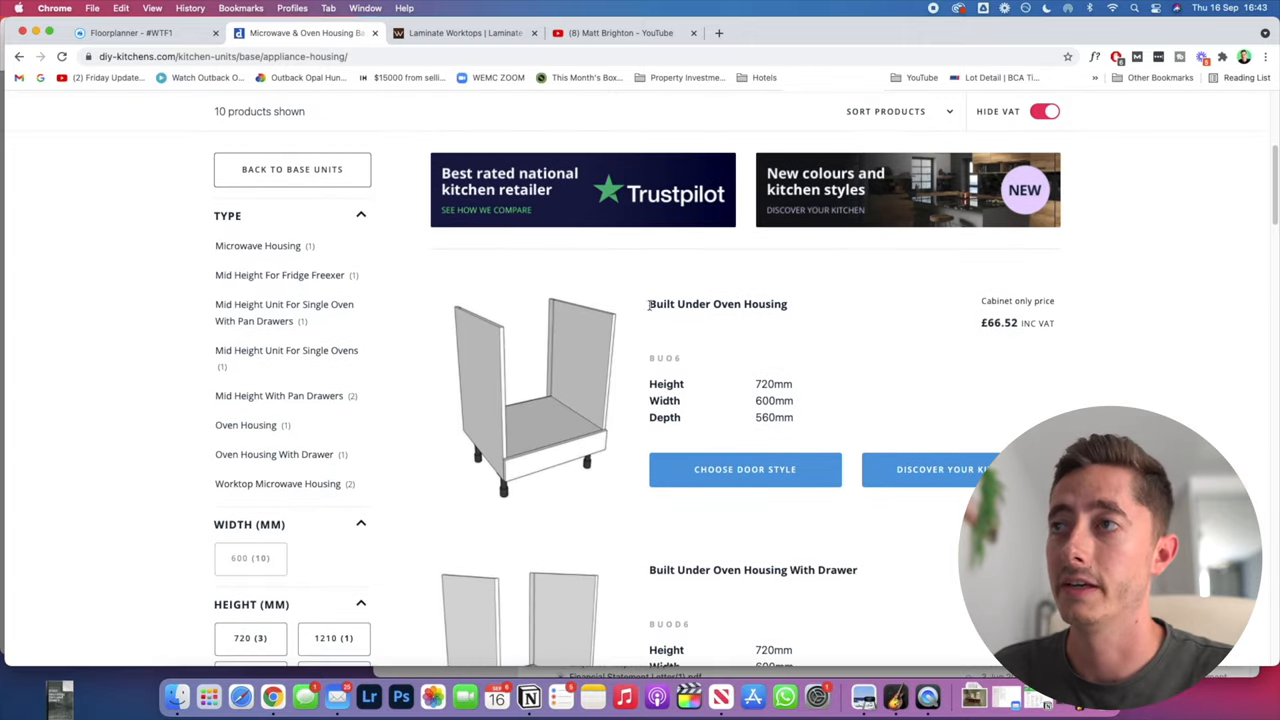
{"action": "double_click", "coordinate": [717, 303]}
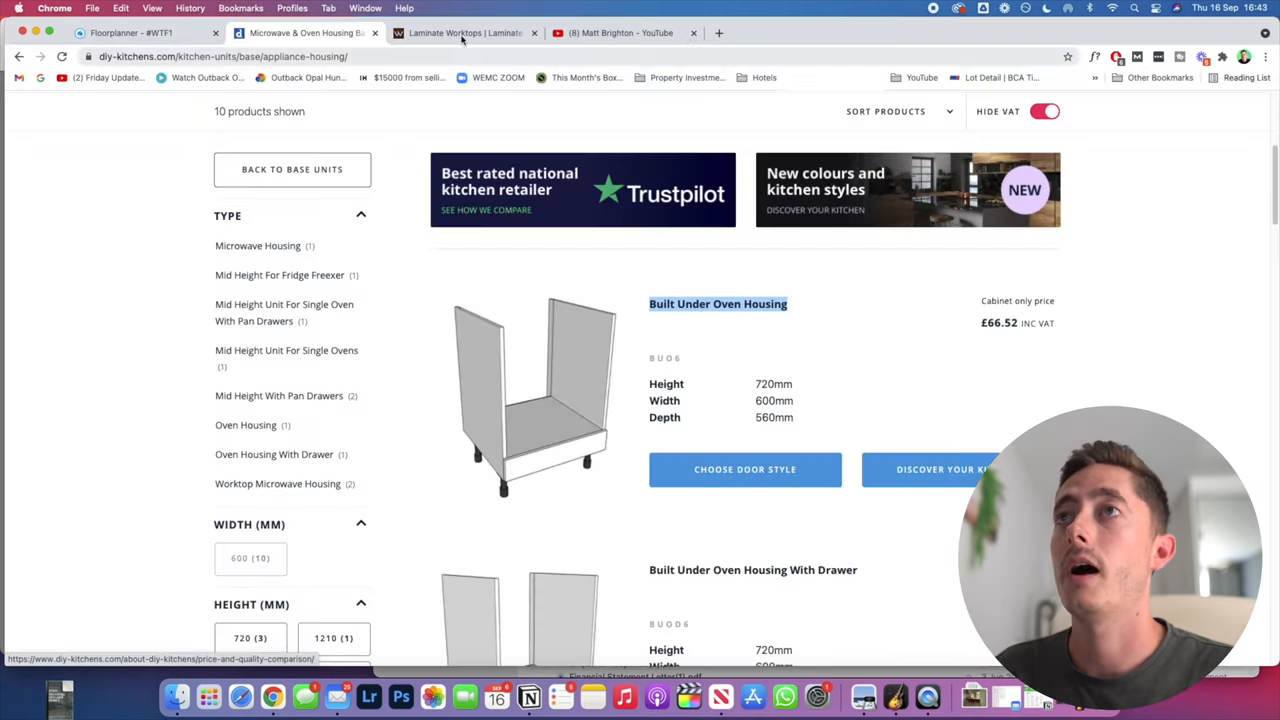
{"action": "left_click", "coordinate": [465, 33]}
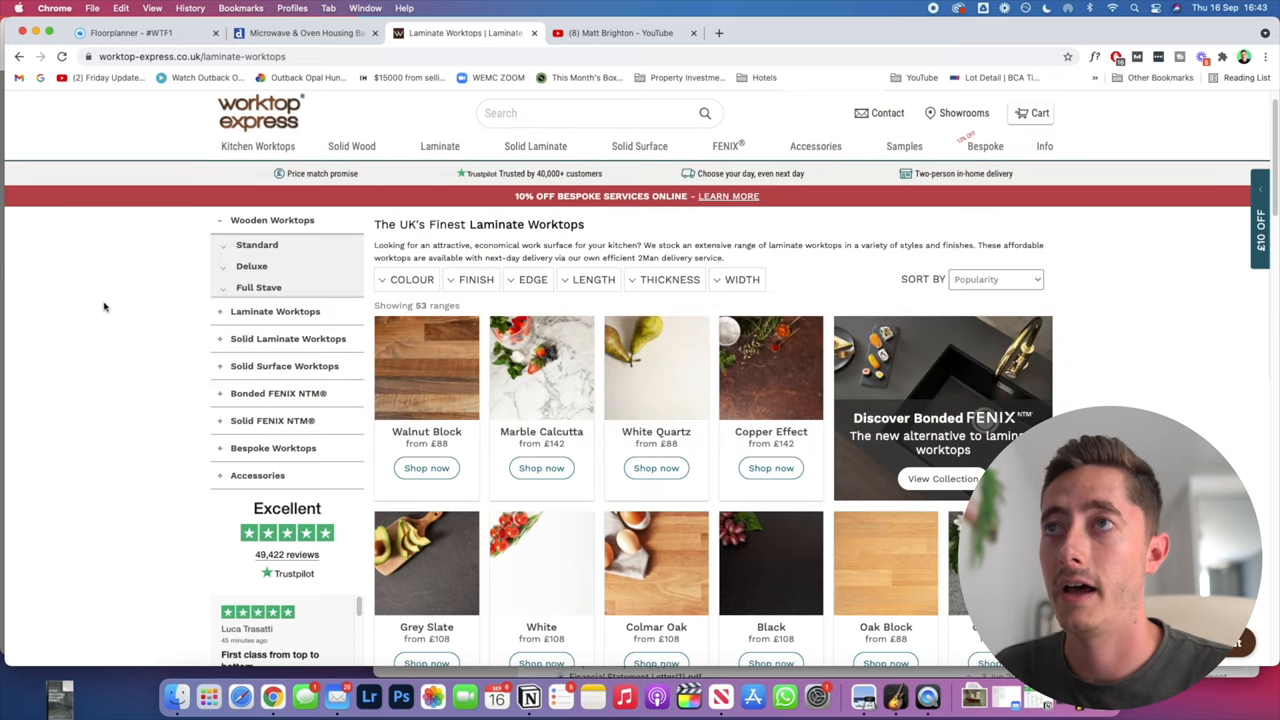
{"action": "mouse_move", "coordinate": [128, 291]}
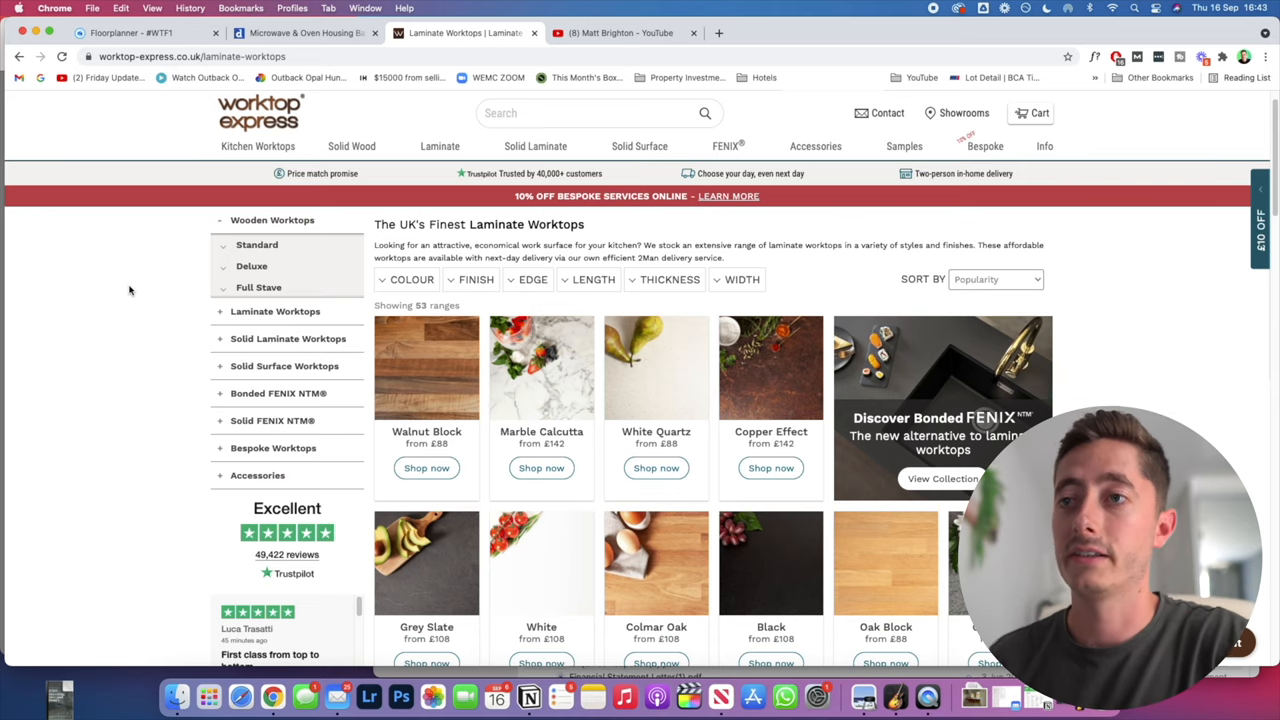
Browse the Worktop Express laminate ranges down to Grey Slate from £108
{"action": "scroll", "scroll_direction": "down", "scroll_amount": 3}
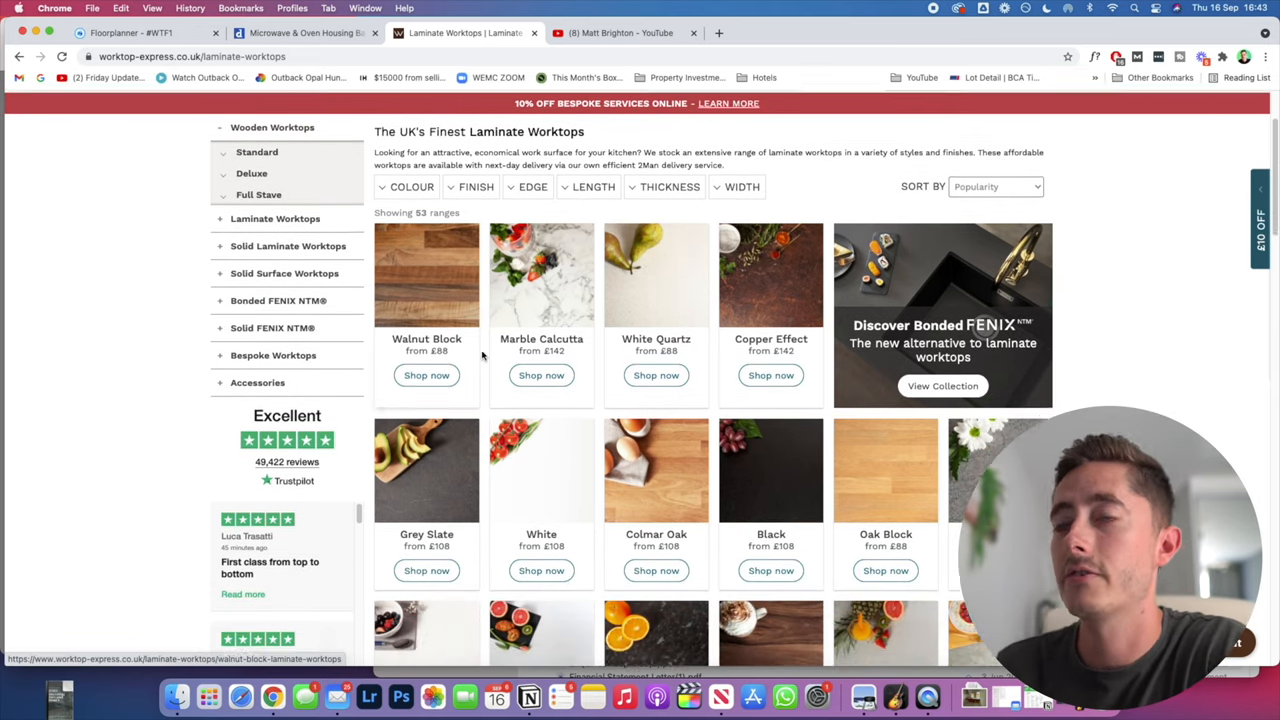
{"action": "scroll", "scroll_direction": "down", "scroll_amount": 3}
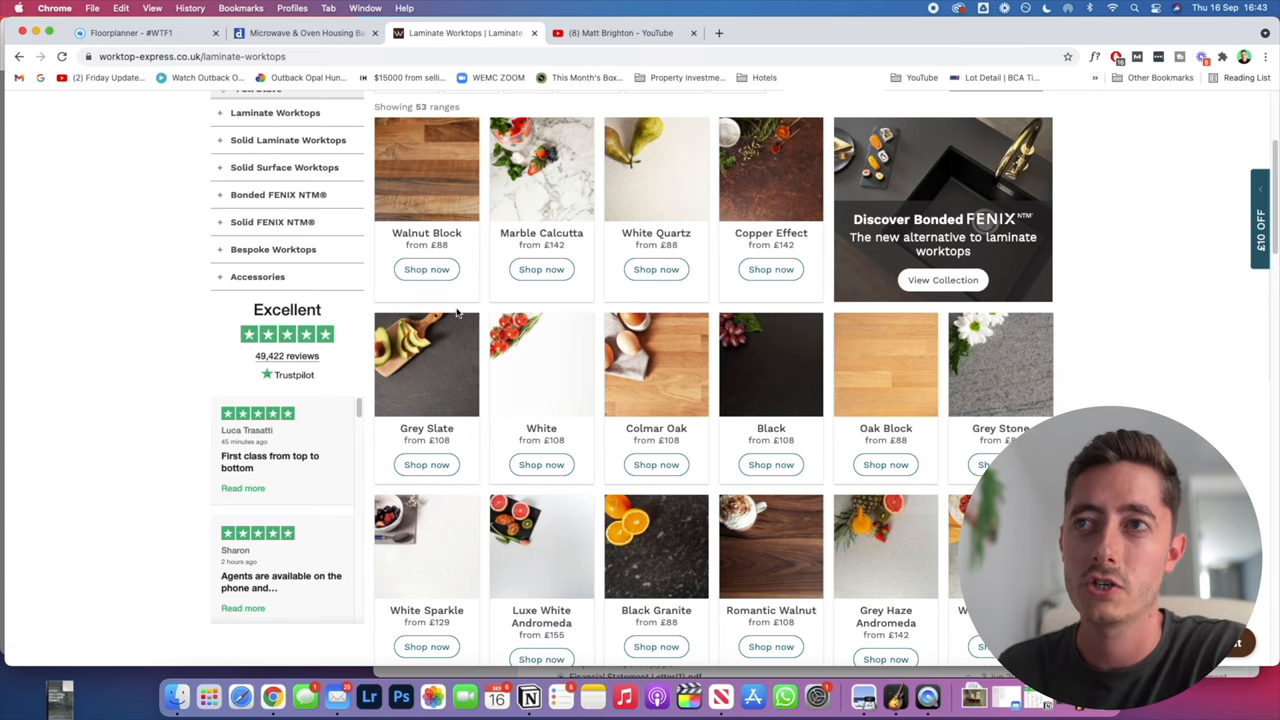
{"action": "mouse_move", "coordinate": [426, 462]}
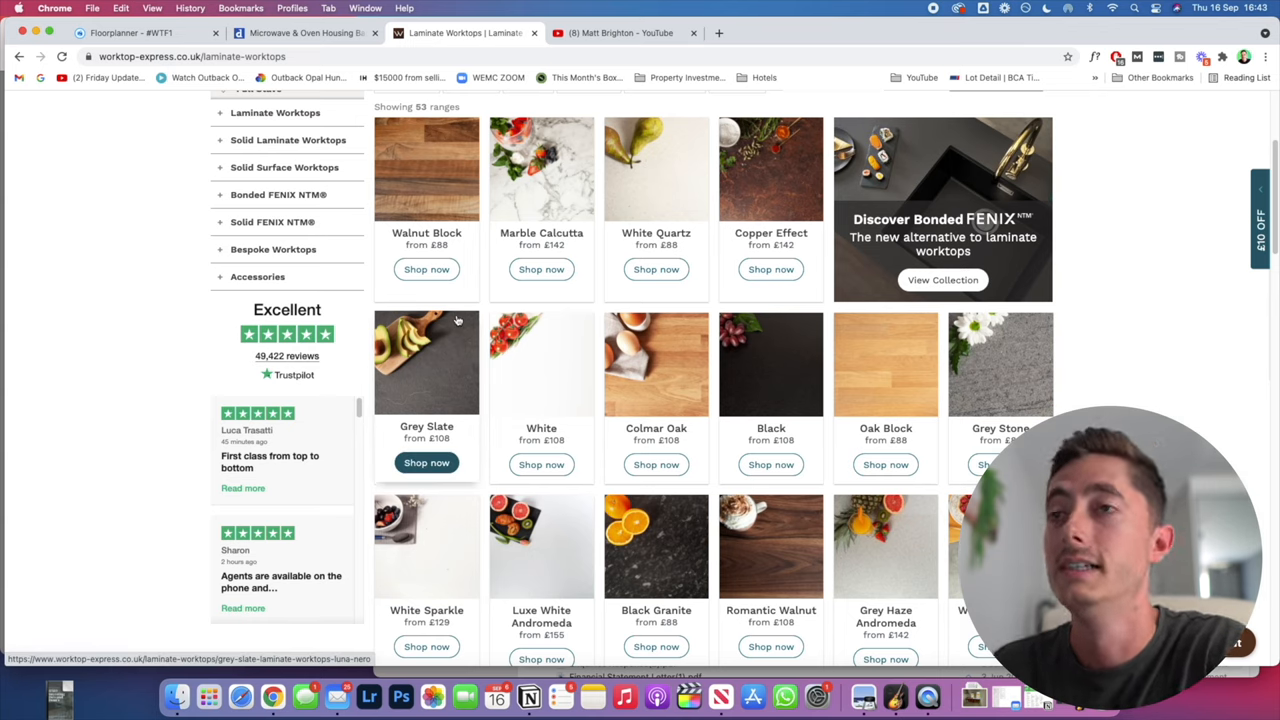
{"action": "mouse_move", "coordinate": [470, 350]}
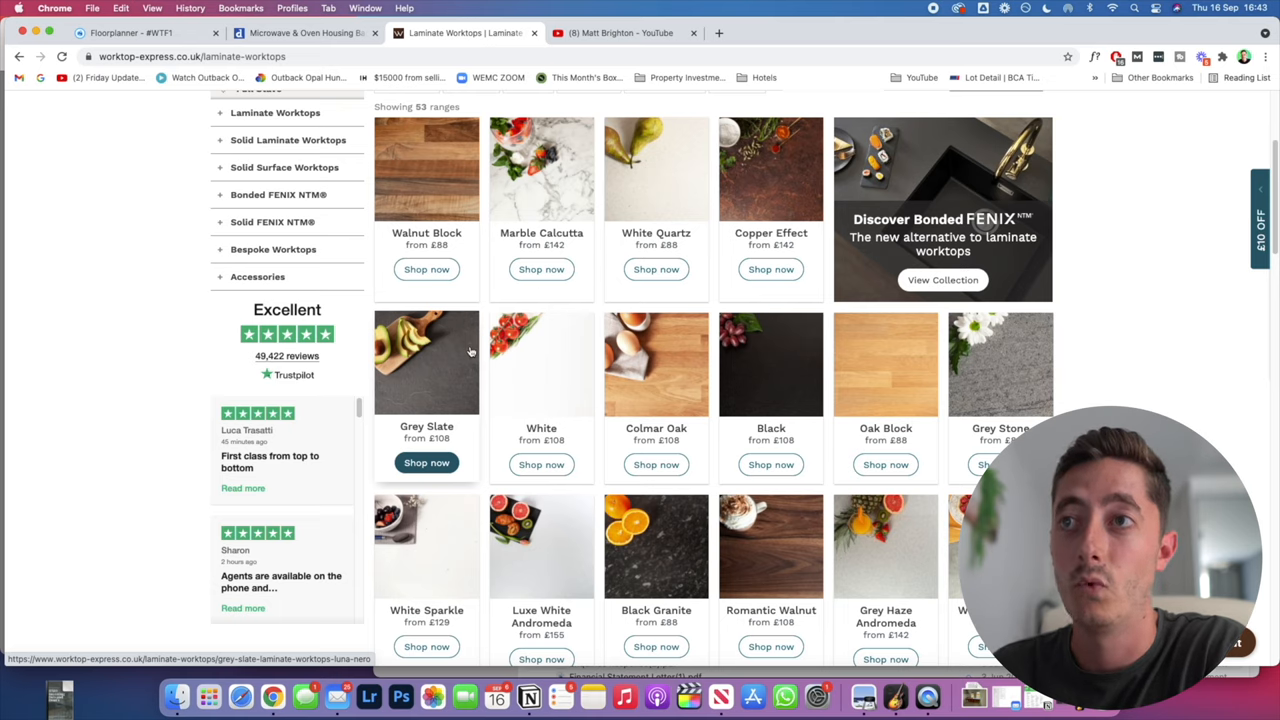
{"action": "left_click", "coordinate": [426, 462]}
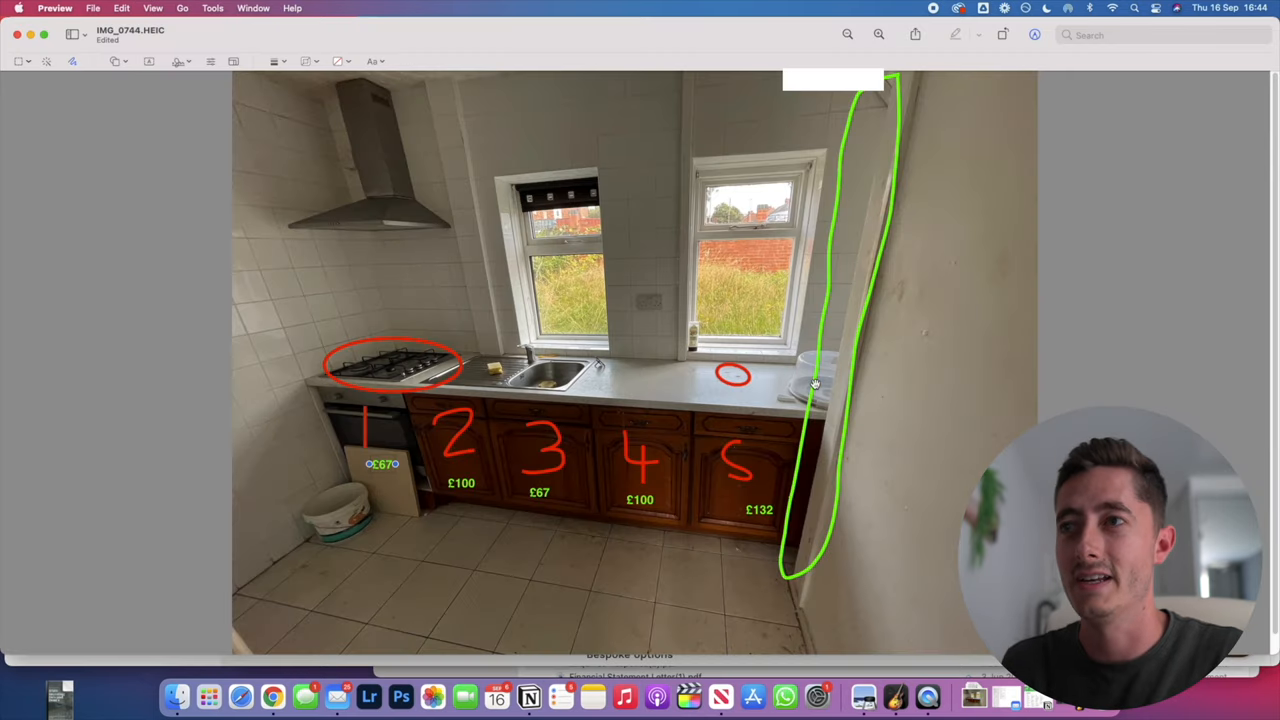
Open Grey Slate's Shop now page showing the 3M x 600 x 38mm worktop at £108
{"action": "left_click", "coordinate": [273, 697]}
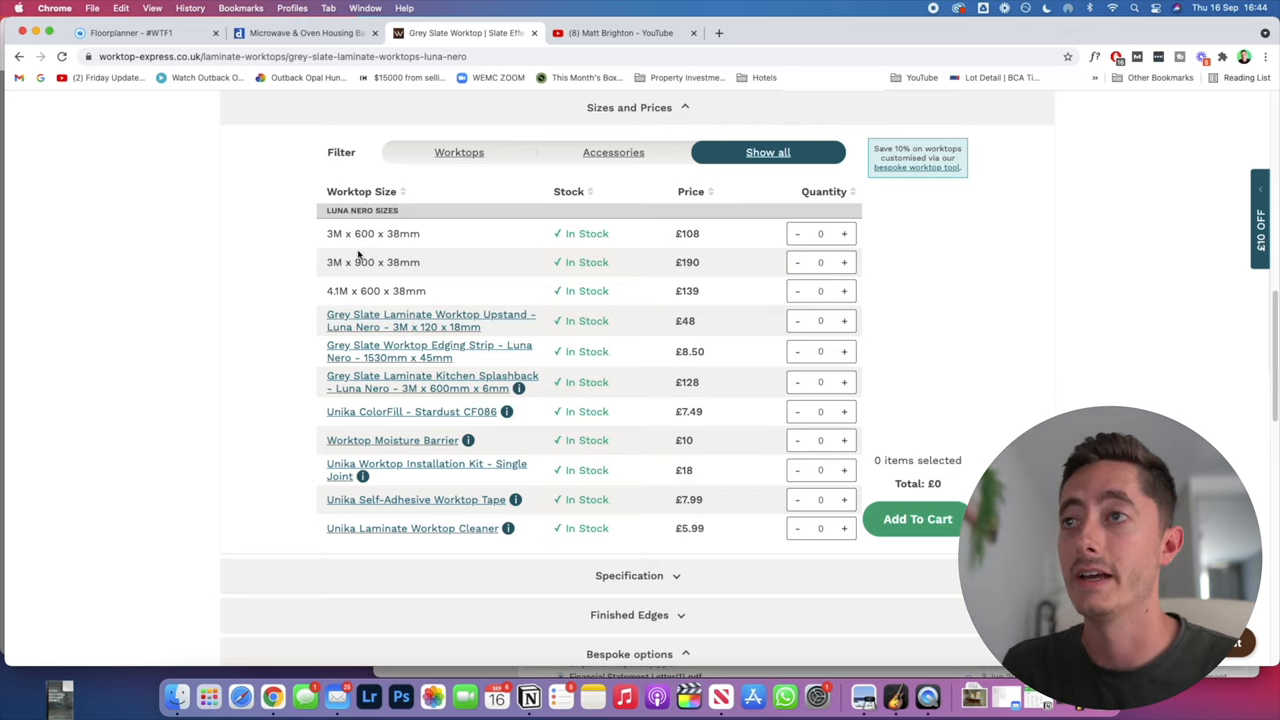
{"action": "mouse_move", "coordinate": [452, 227]}
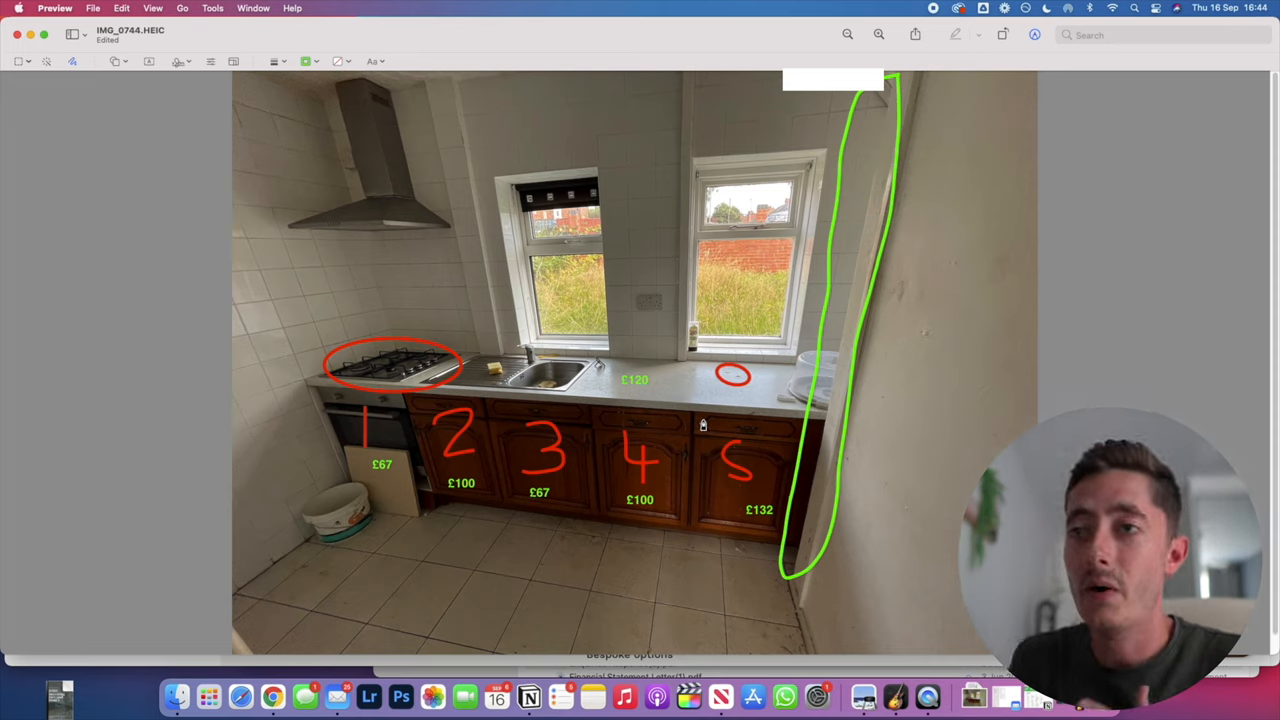
{"action": "mouse_move", "coordinate": [401, 447]}
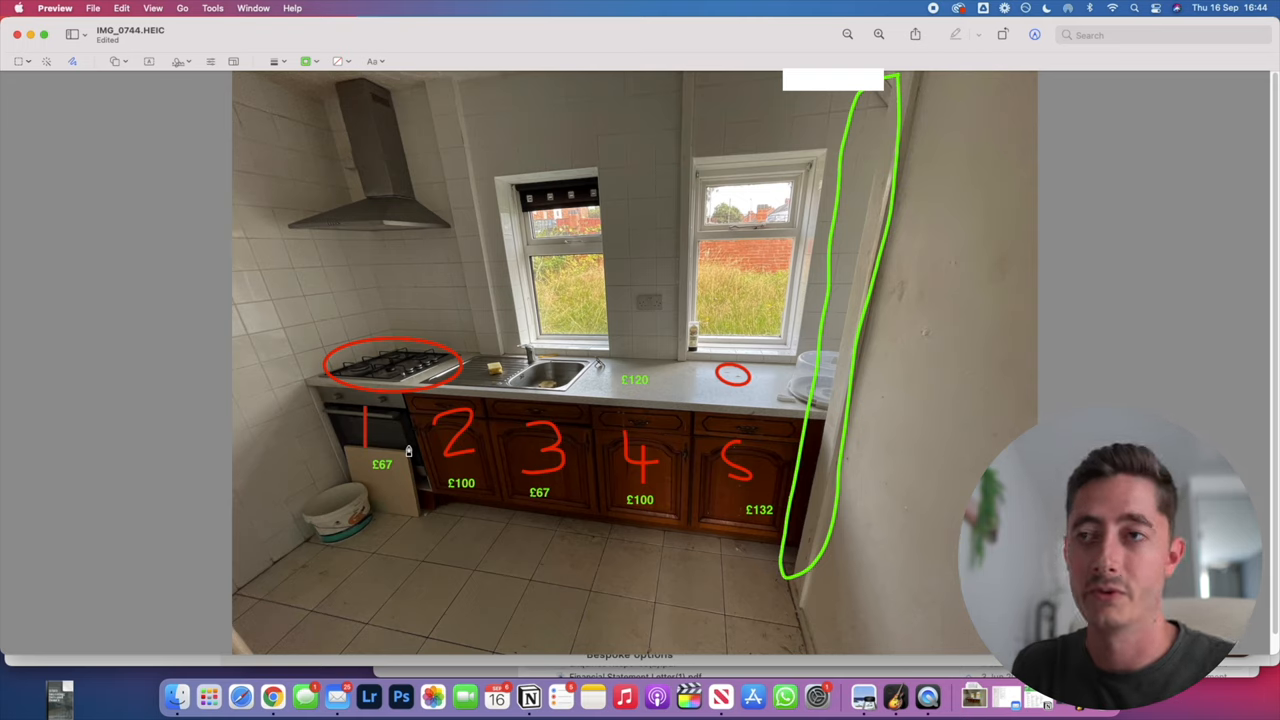
{"action": "mouse_move", "coordinate": [369, 309]}
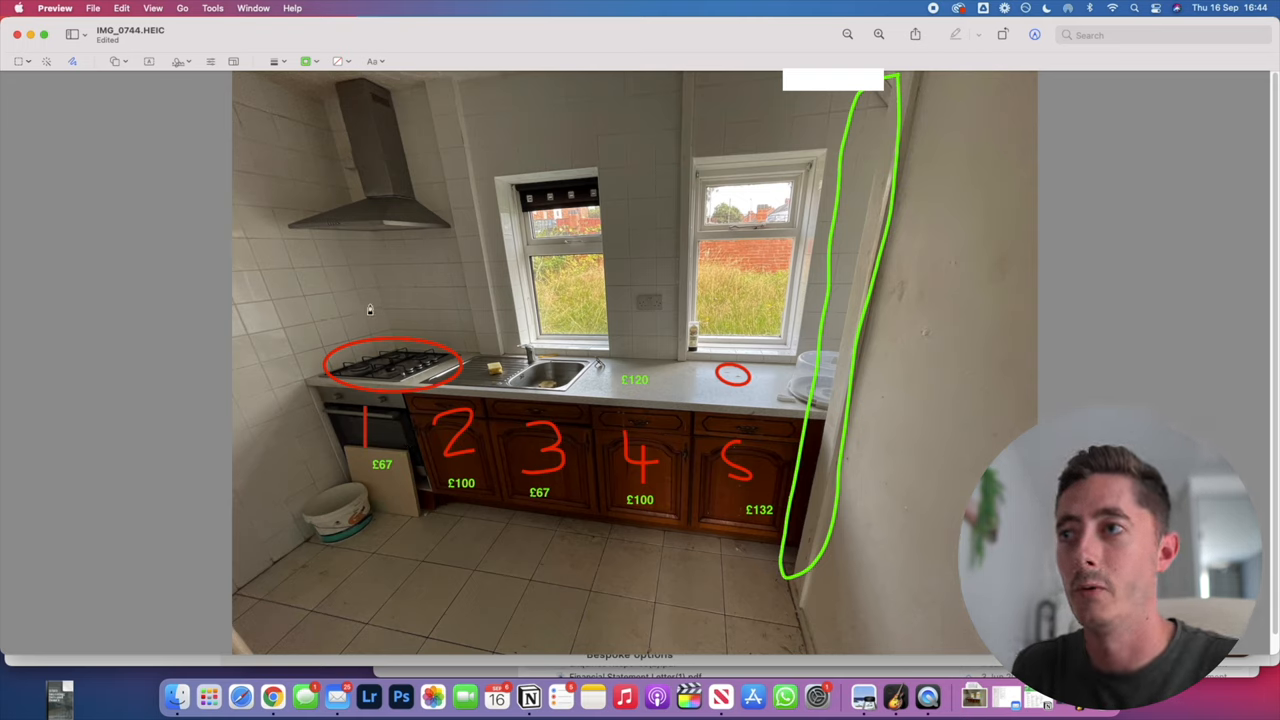
{"action": "mouse_move", "coordinate": [397, 334]}
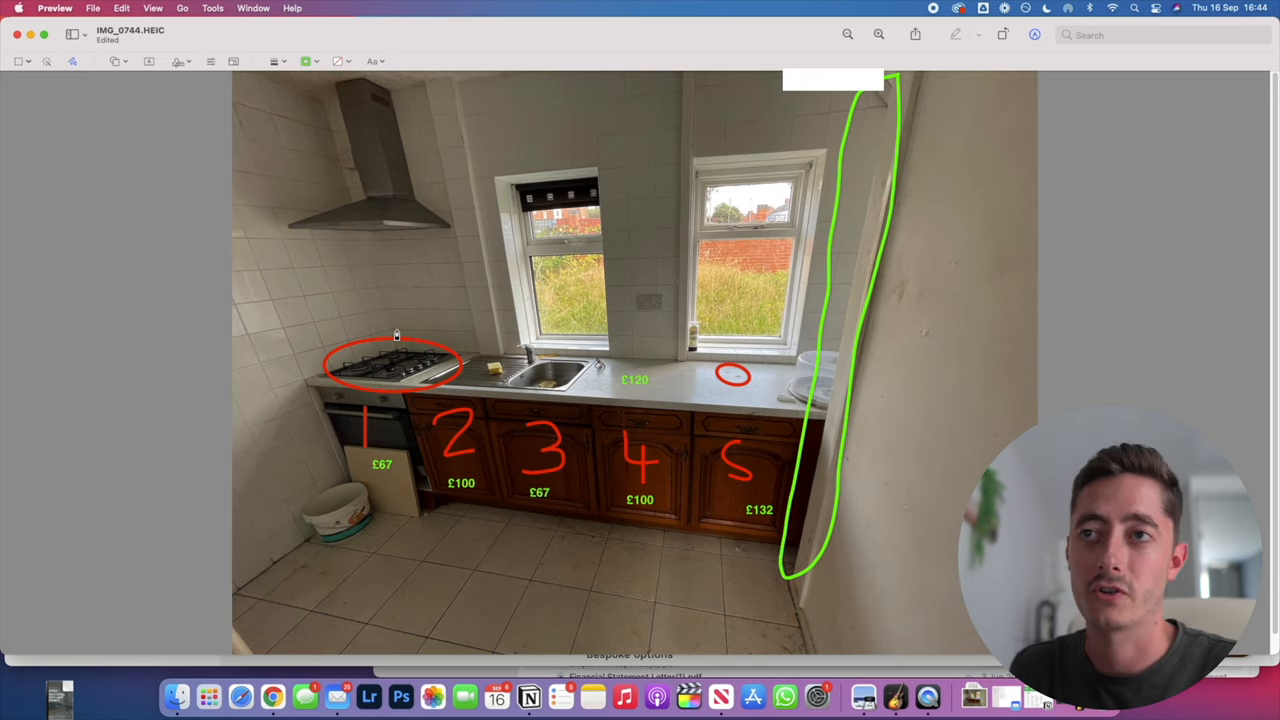
{"action": "mouse_move", "coordinate": [454, 372]}
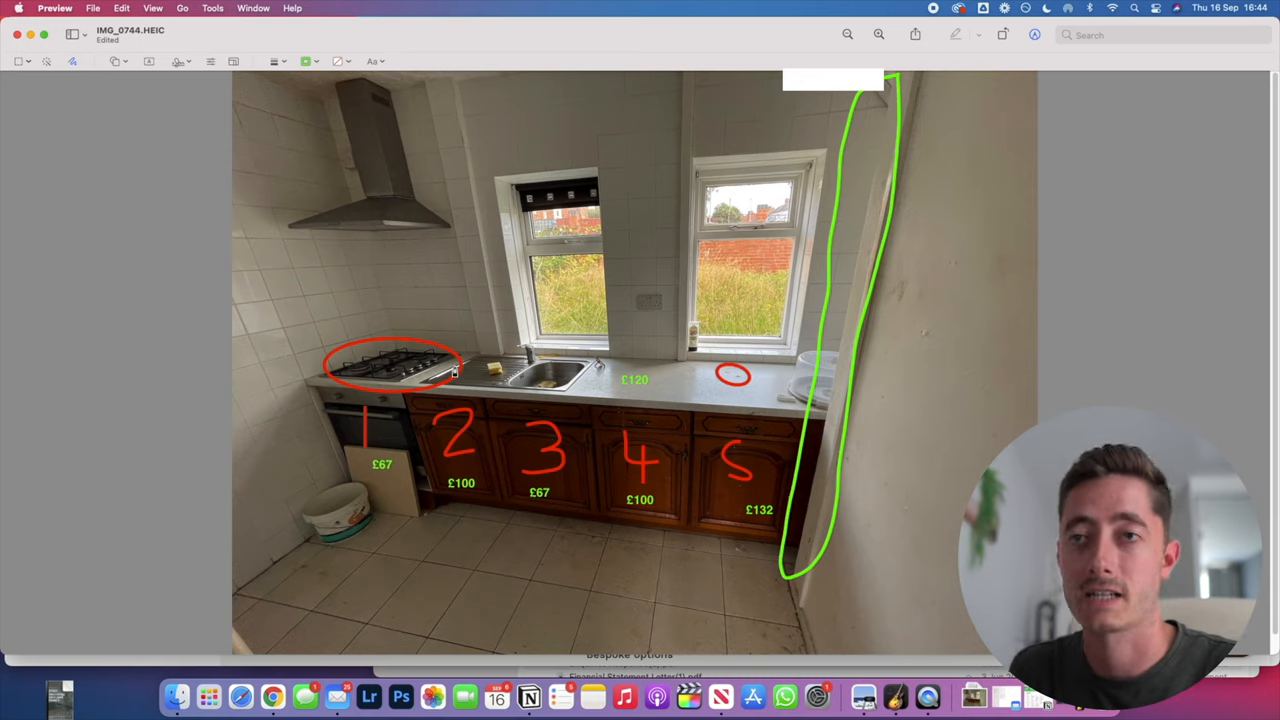
{"action": "mouse_move", "coordinate": [455, 352]}
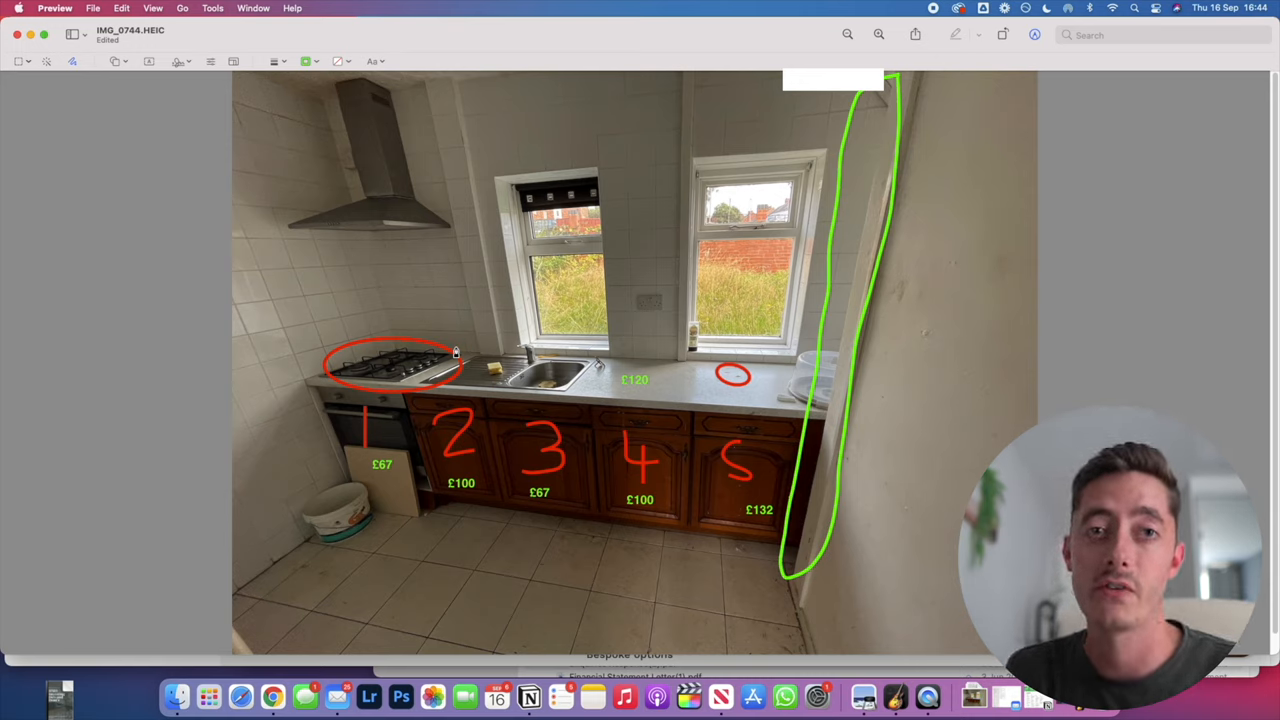